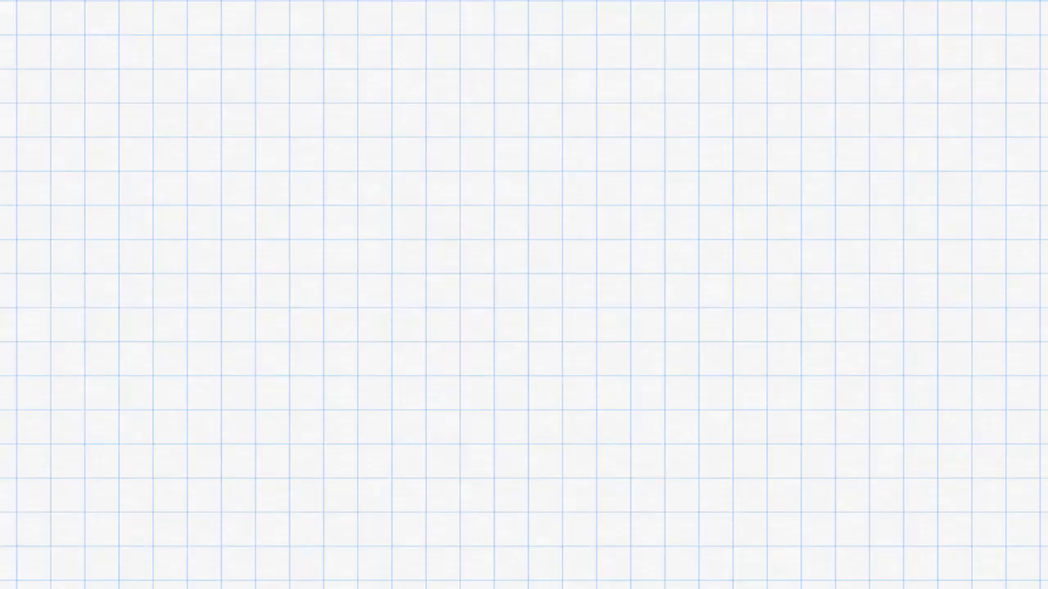
Draw a row of eight blank bit-slot dashes and write the number 10 beside it.
{"action": "left_click_drag", "start_coordinate": [16, 169], "coordinate": [196, 172]}
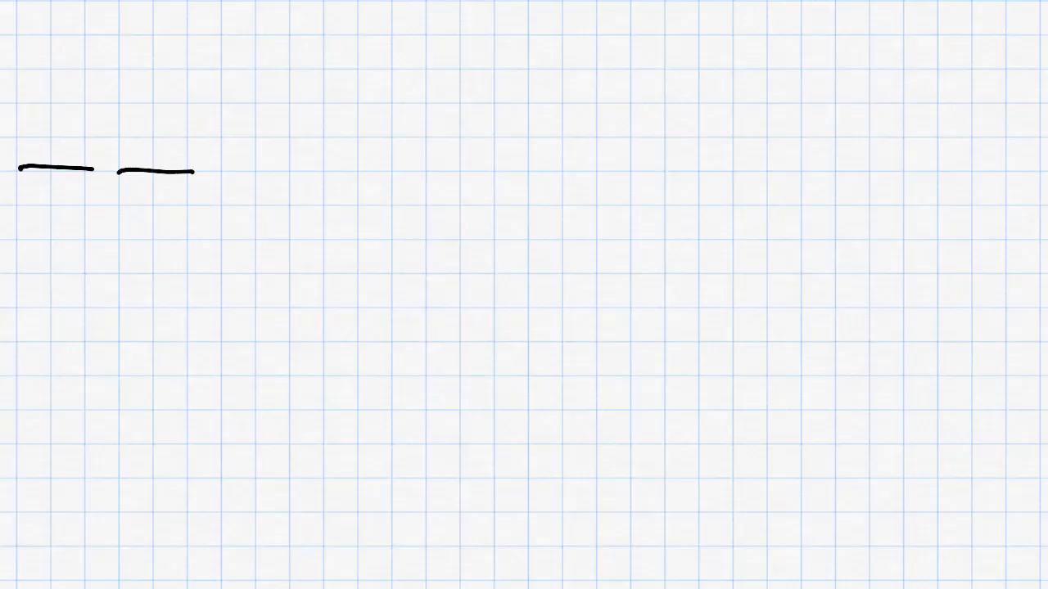
{"action": "left_click_drag", "start_coordinate": [217, 172], "coordinate": [393, 172]}
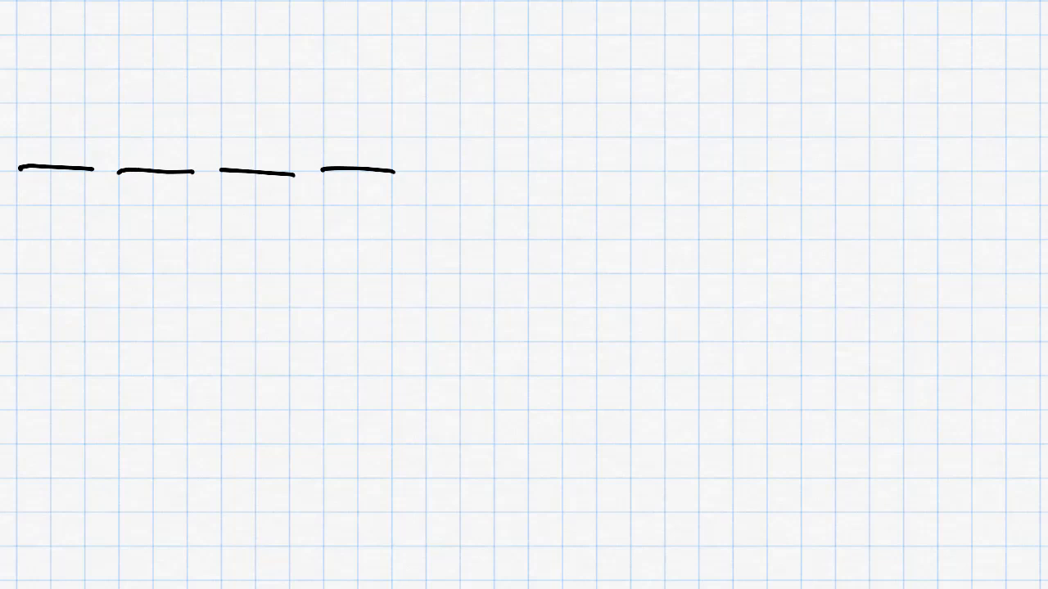
{"action": "left_click_drag", "start_coordinate": [422, 172], "coordinate": [495, 172]}
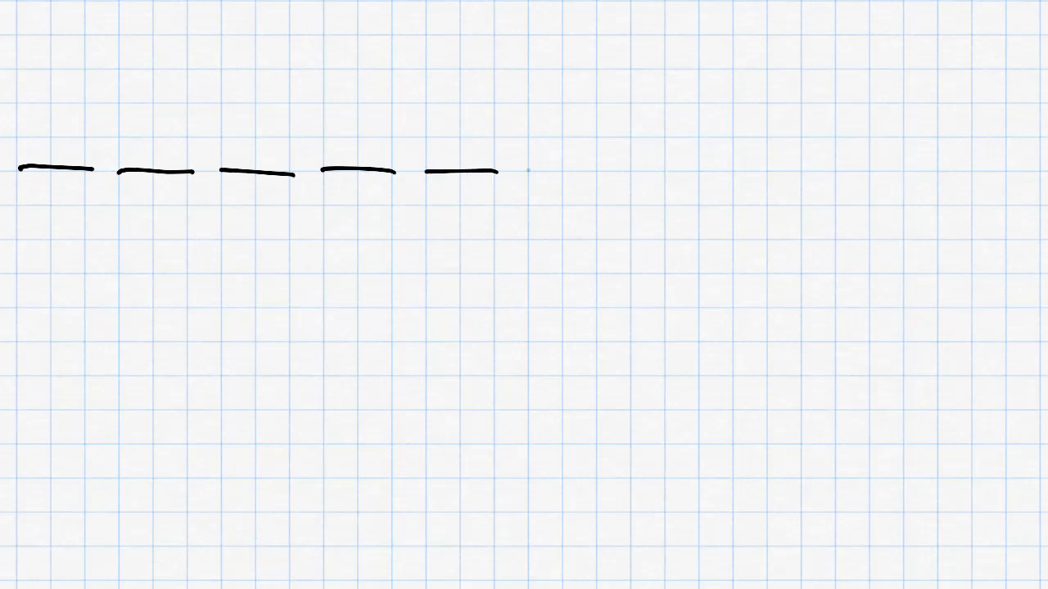
{"action": "left_click_drag", "start_coordinate": [532, 170], "coordinate": [696, 170]}
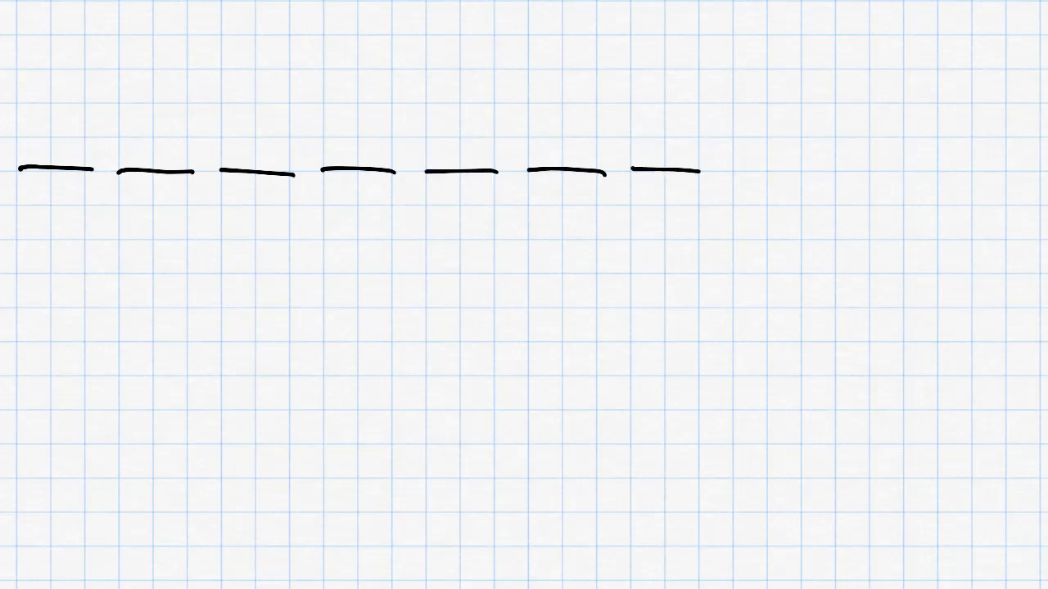
{"action": "left_click_drag", "start_coordinate": [721, 170], "coordinate": [802, 171]}
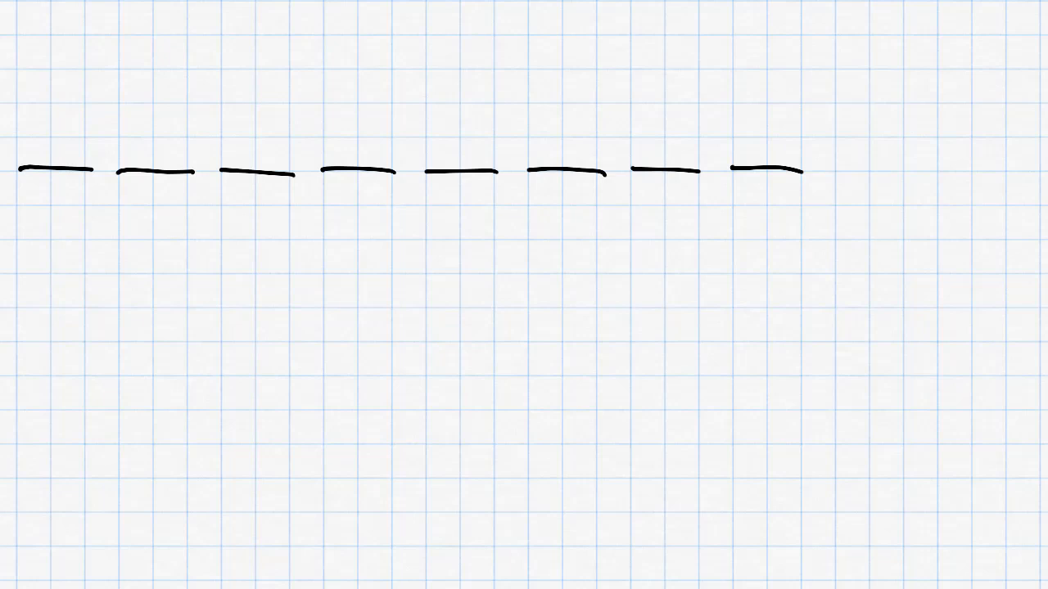
{"action": "type", "text": "10"}
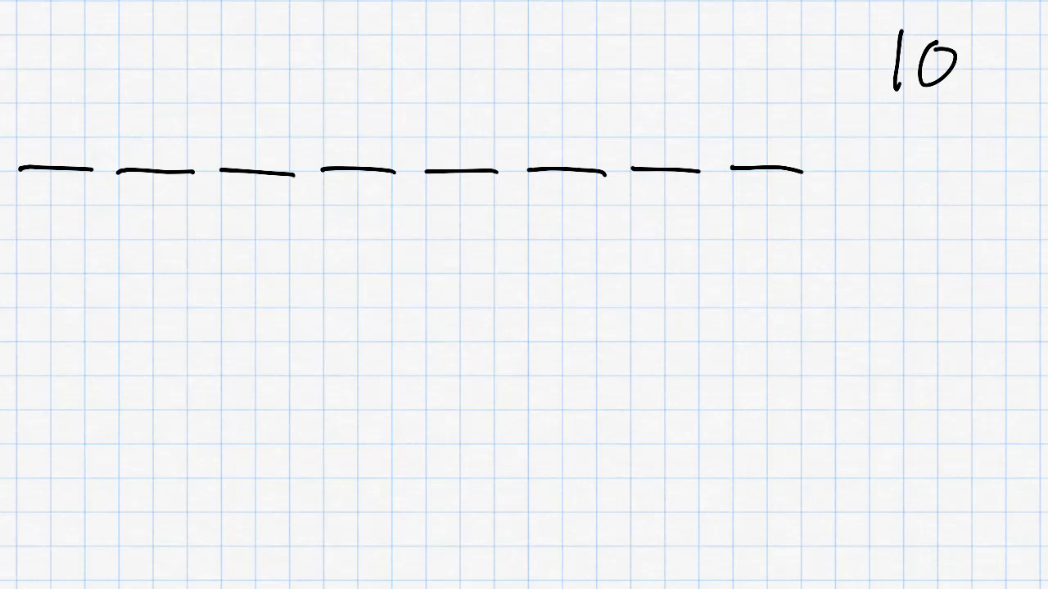
Write place values 128 down to 1 under the slots and start the bits 0 0 for 10.
{"action": "type", "text": "2 1"}
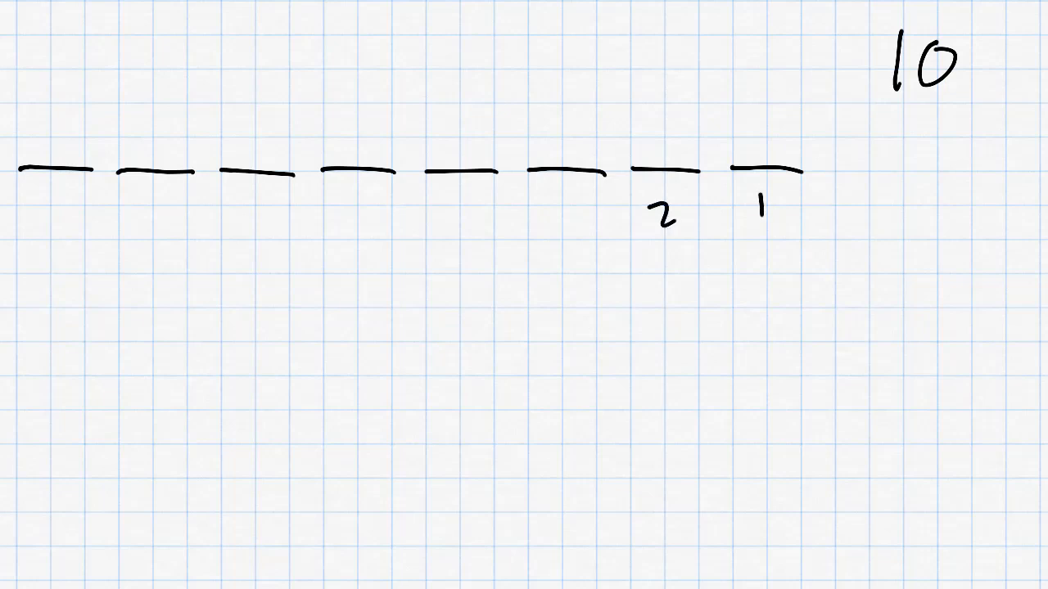
{"action": "type", "text": "8 64 3"}
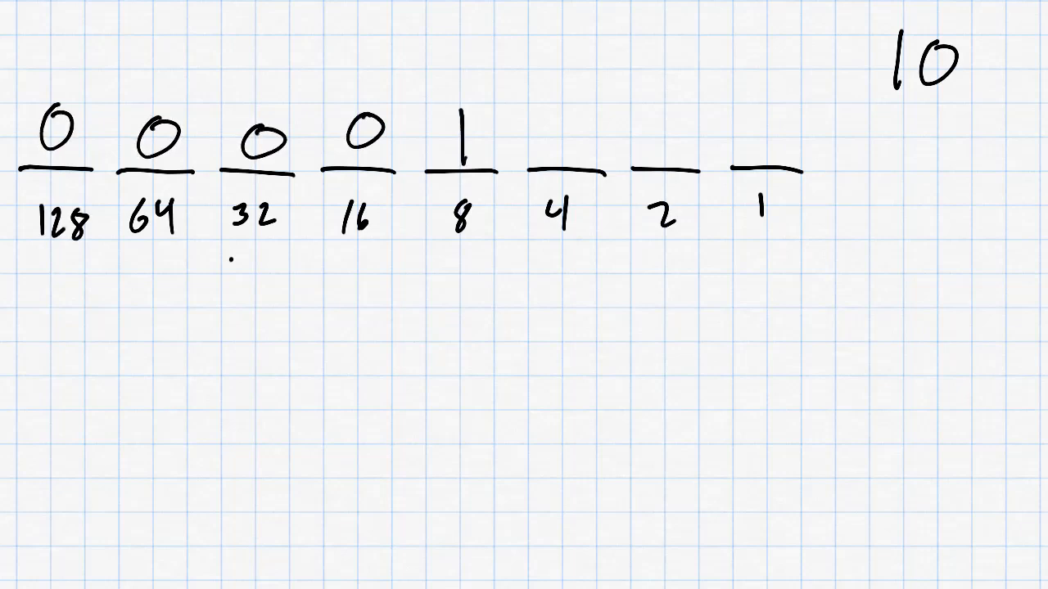
{"action": "type", "text": "0"}
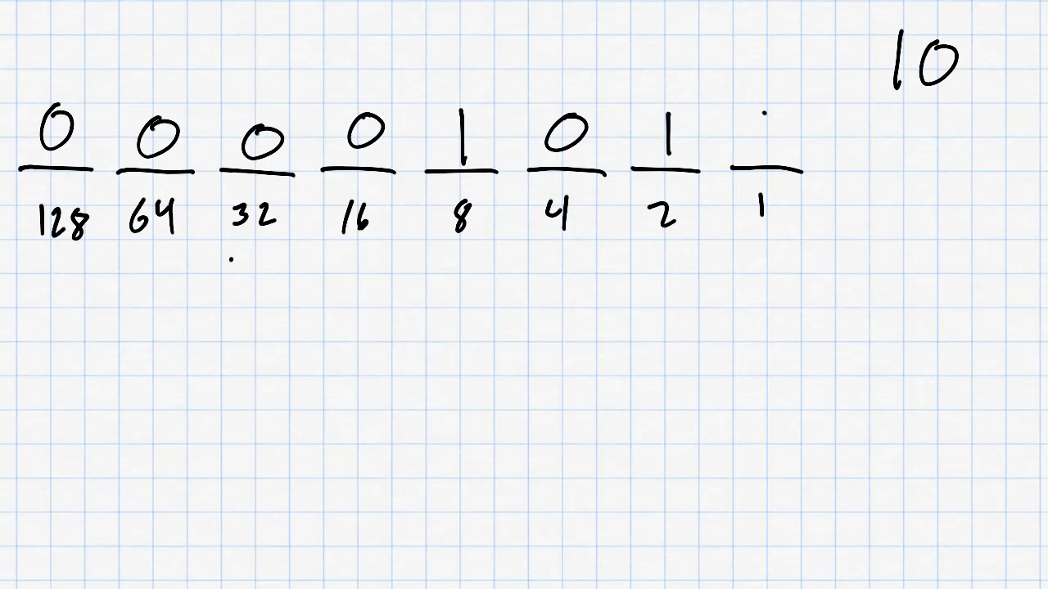
{"action": "type", "text": "0"}
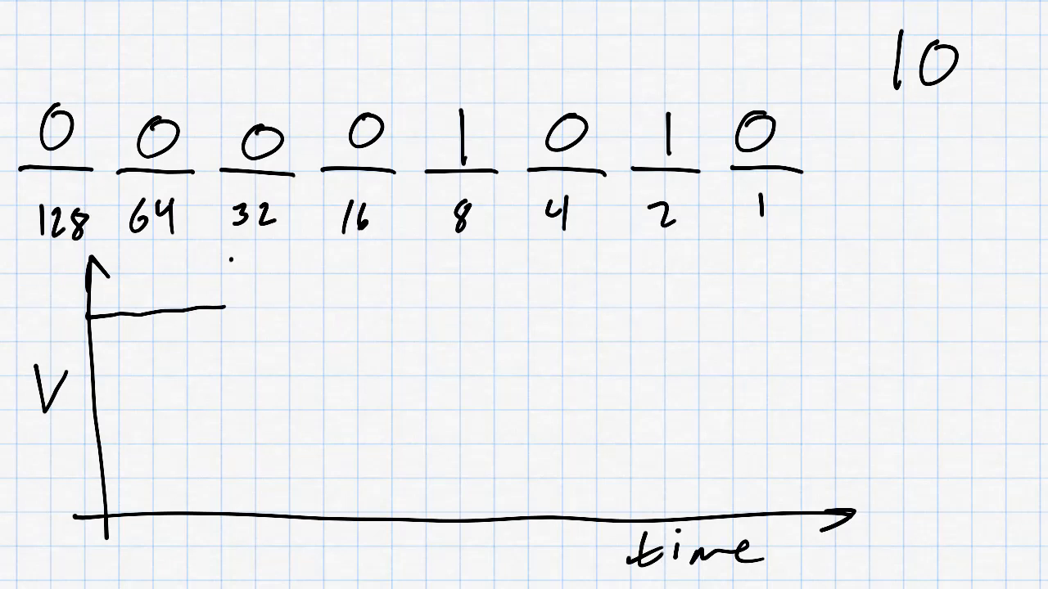
Draw the waveform for 10: idle high, bit pulses, trailing zeros, high after the stop bit.
{"action": "left_click_drag", "start_coordinate": [222, 315], "coordinate": [223, 445]}
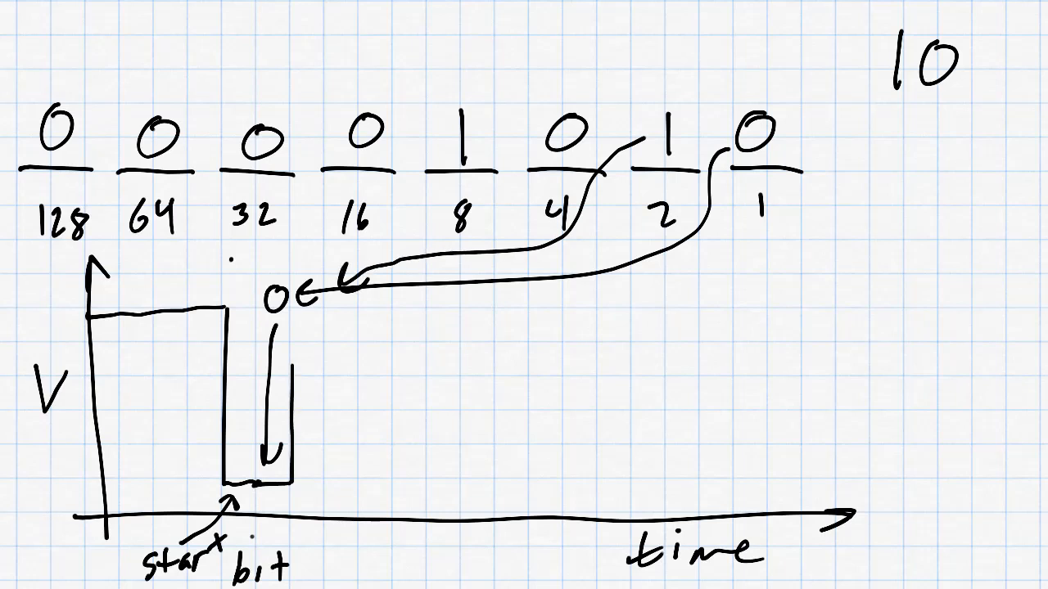
{"action": "left_click_drag", "start_coordinate": [308, 312], "coordinate": [308, 475]}
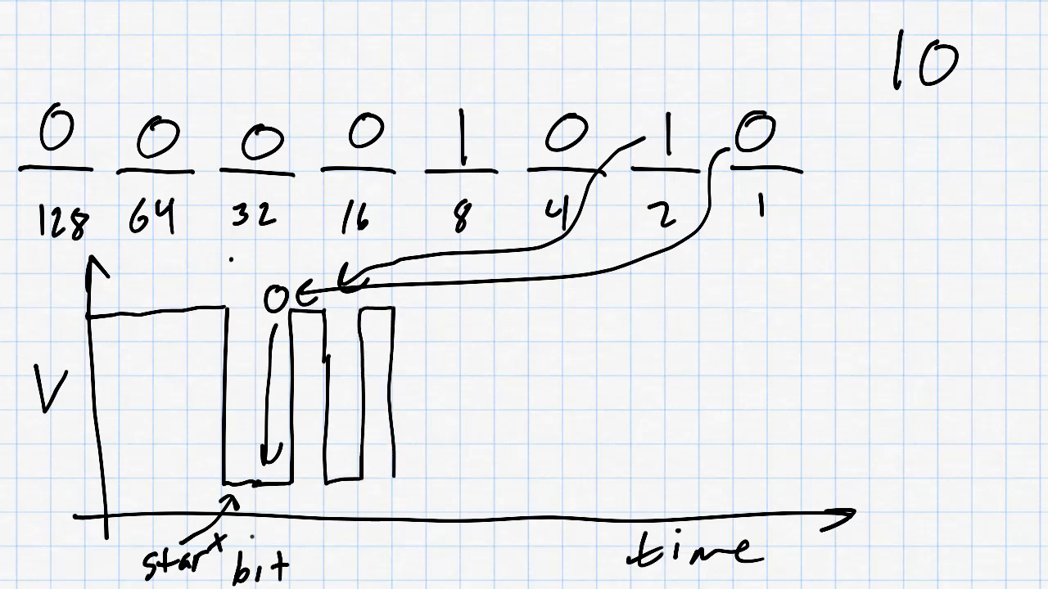
{"action": "left_click_drag", "start_coordinate": [393, 478], "coordinate": [494, 475]}
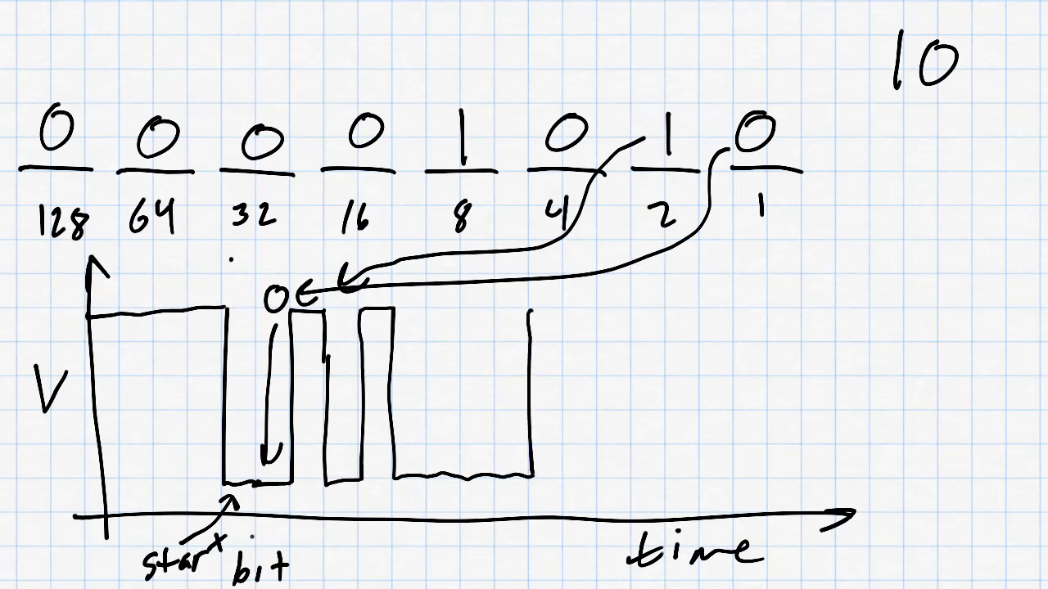
{"action": "left_click_drag", "start_coordinate": [532, 311], "coordinate": [789, 315]}
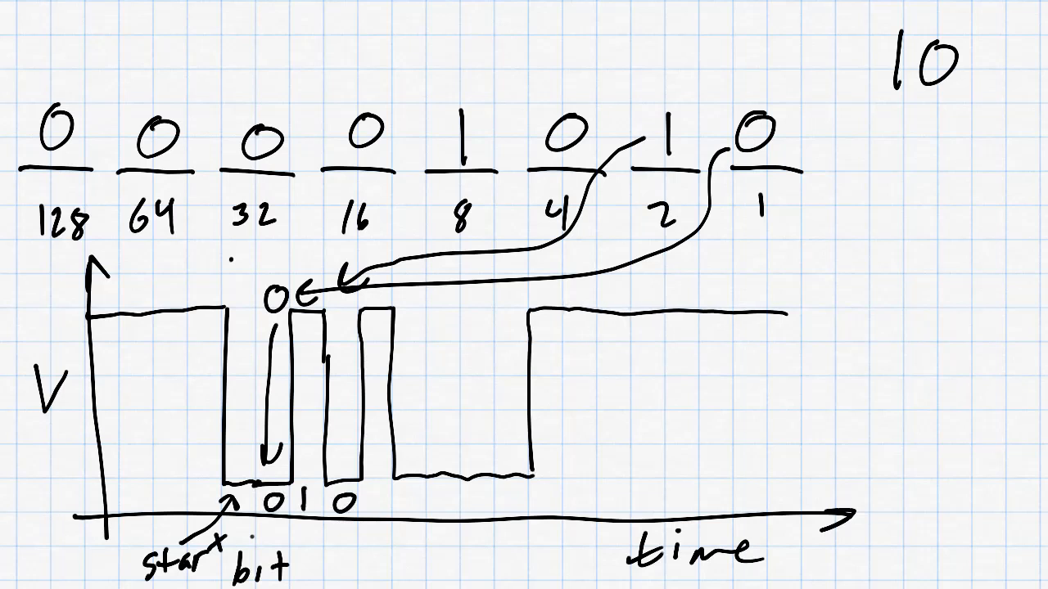
{"action": "type", "text": "10"}
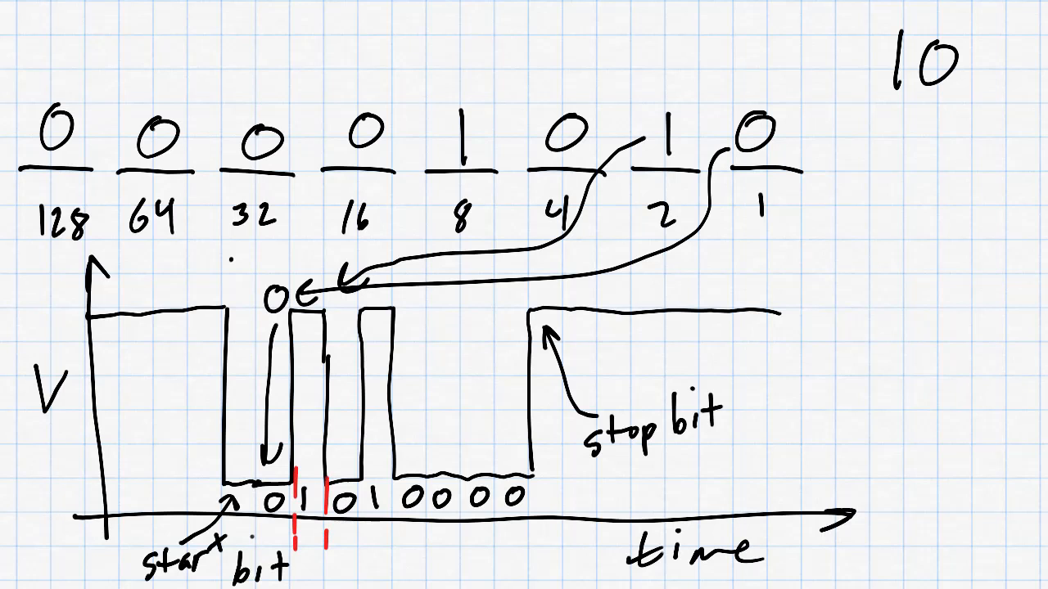
Write t=? under the bit width and note baudrate = 9600 bits/s.
{"action": "type", "text": "t=?"}
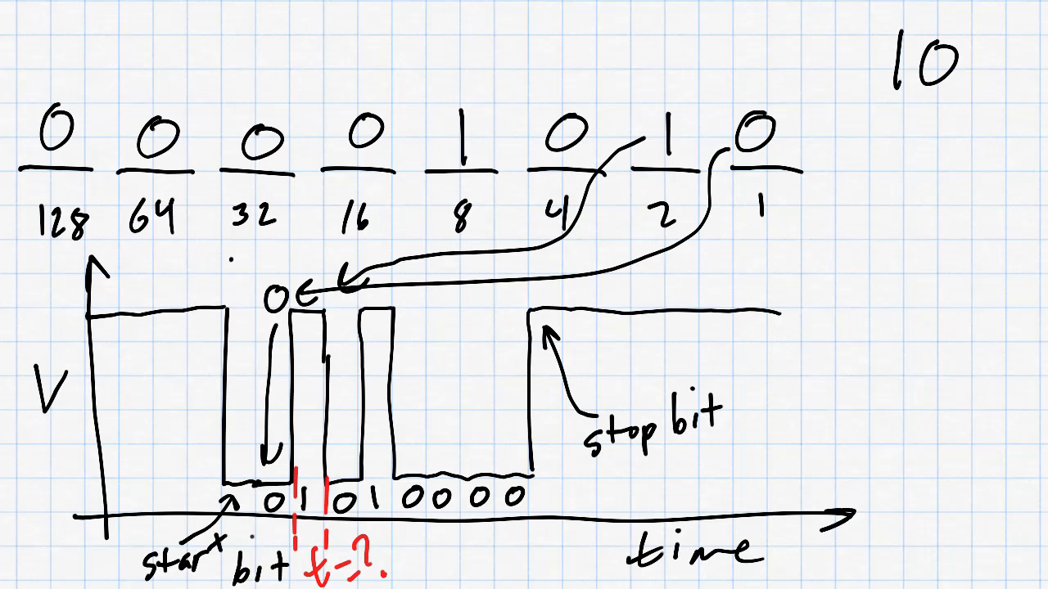
{"action": "type", "text": "baud"}
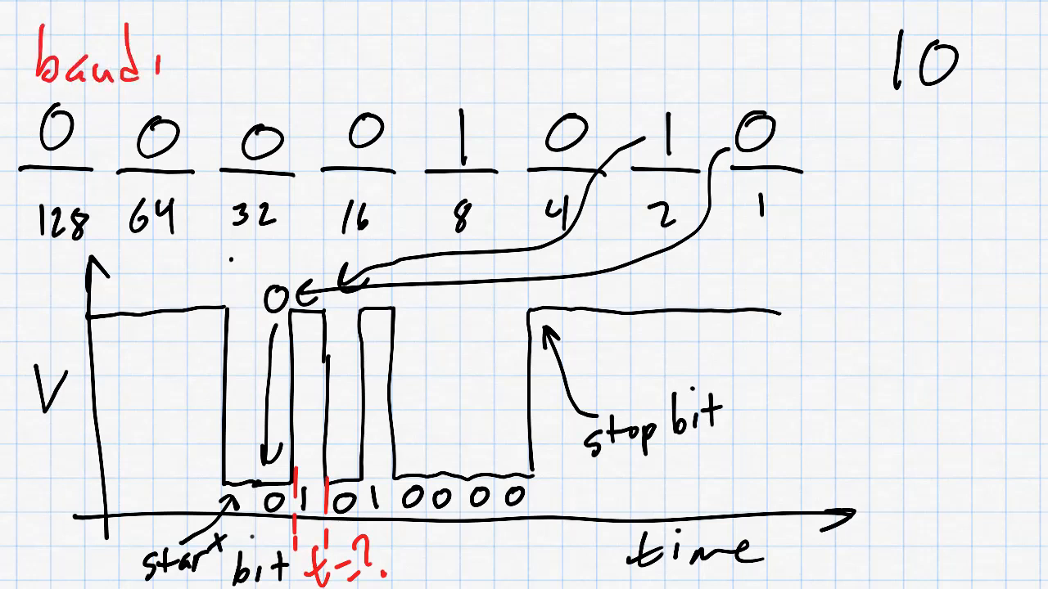
{"action": "type", "text": "rate."}
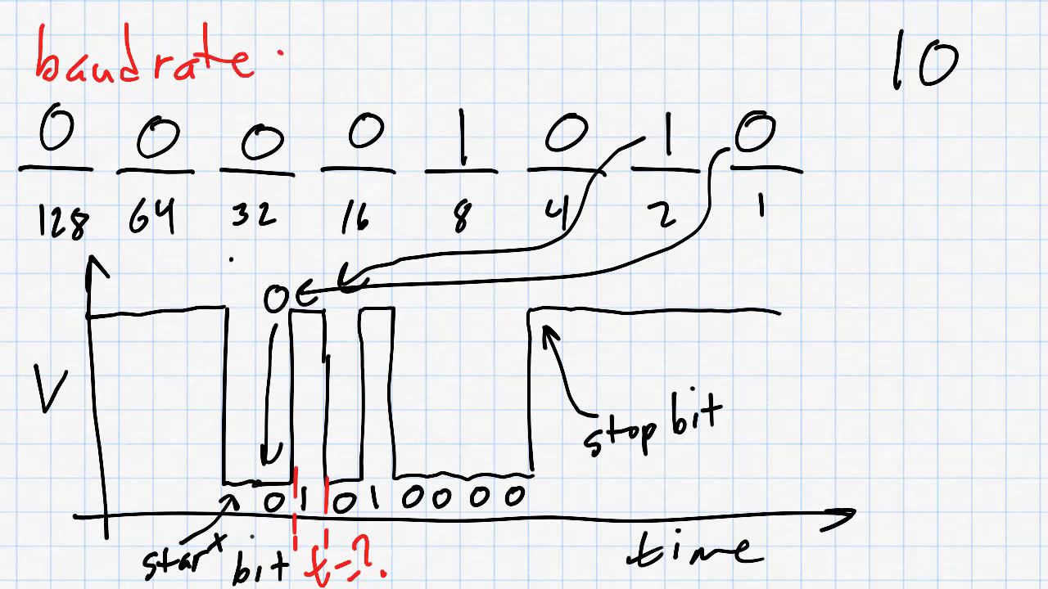
{"action": "type", "text": "= 9600"}
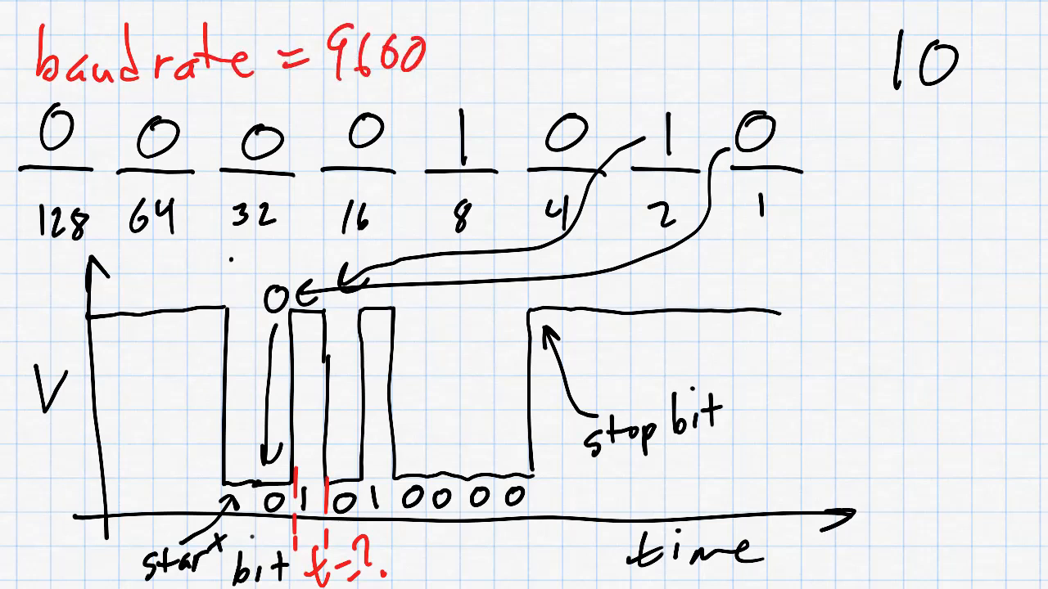
{"action": "type", "text": "bits/s"}
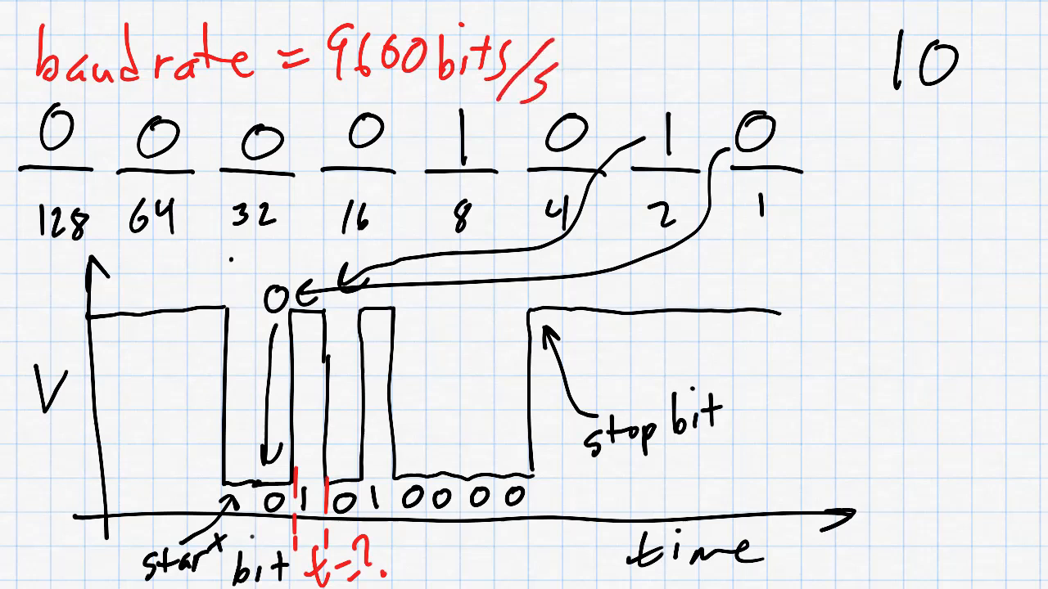
Convert the baud rate to 0.1042 ms/bit, roughly 1 ms per 10 bits.
{"action": "left_click", "coordinate": [603, 66]}
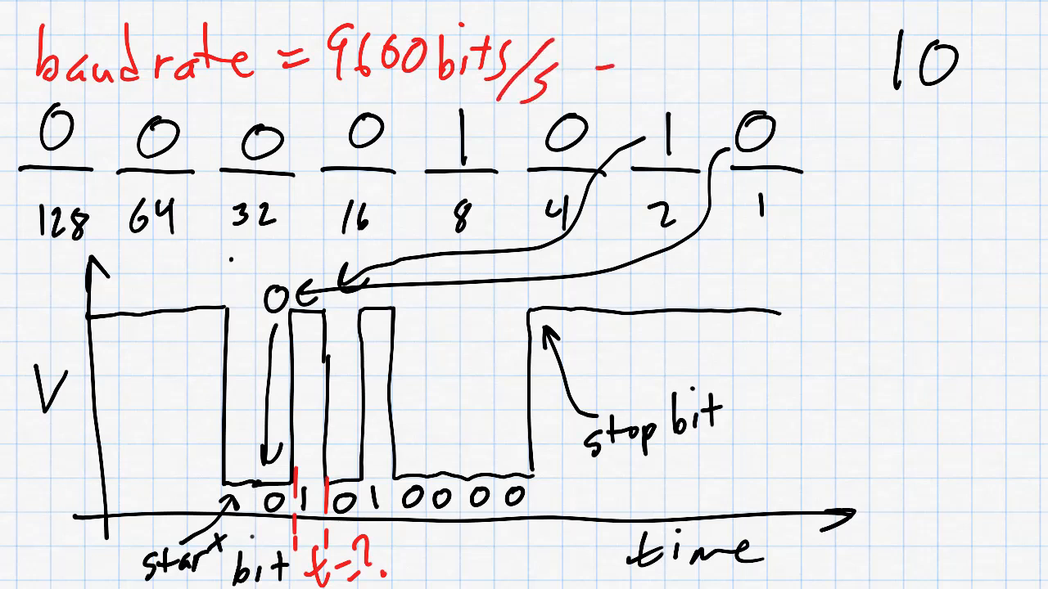
{"action": "type", "text": "=0.1"}
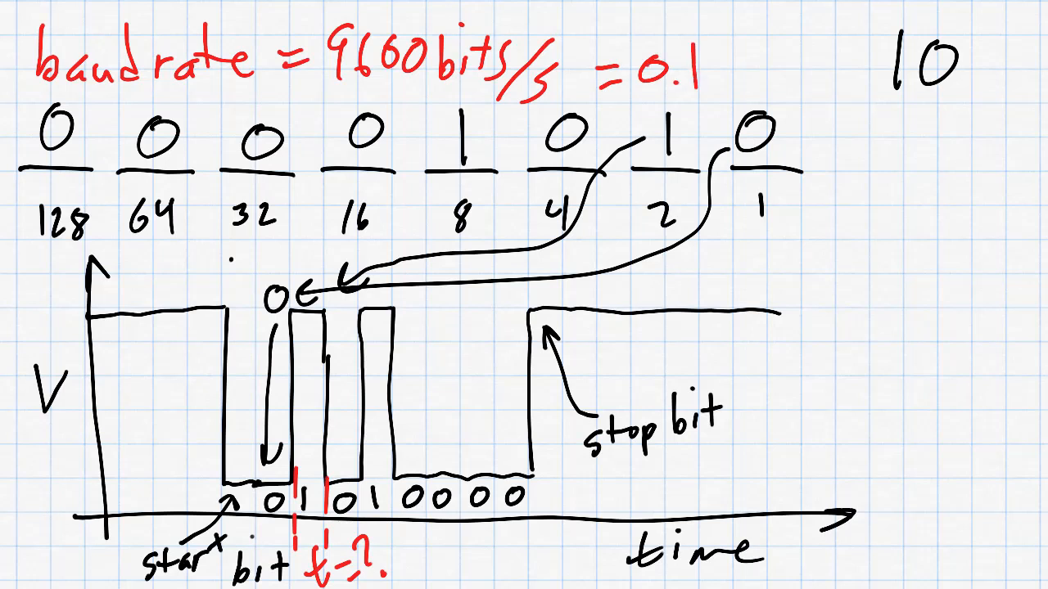
{"action": "type", "text": "04"}
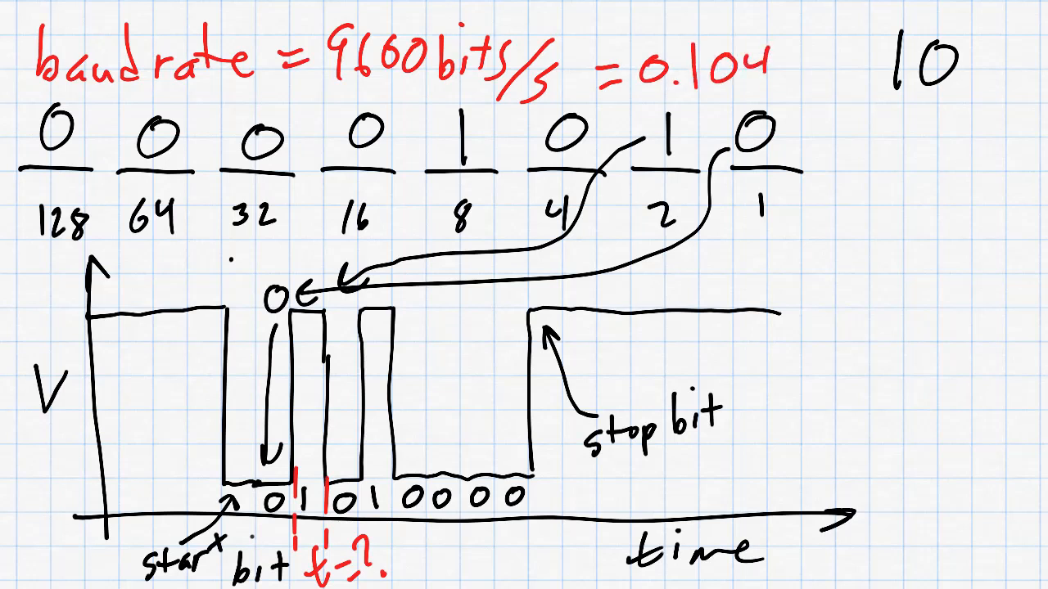
{"action": "type", "text": "2ms/bit"}
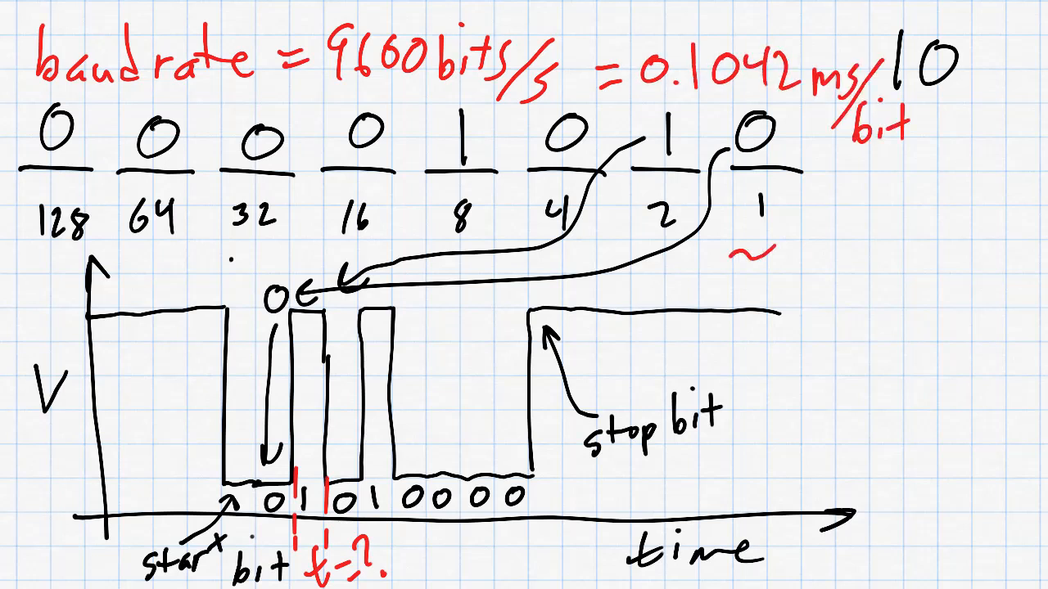
{"action": "type", "text": "≈1ms/"}
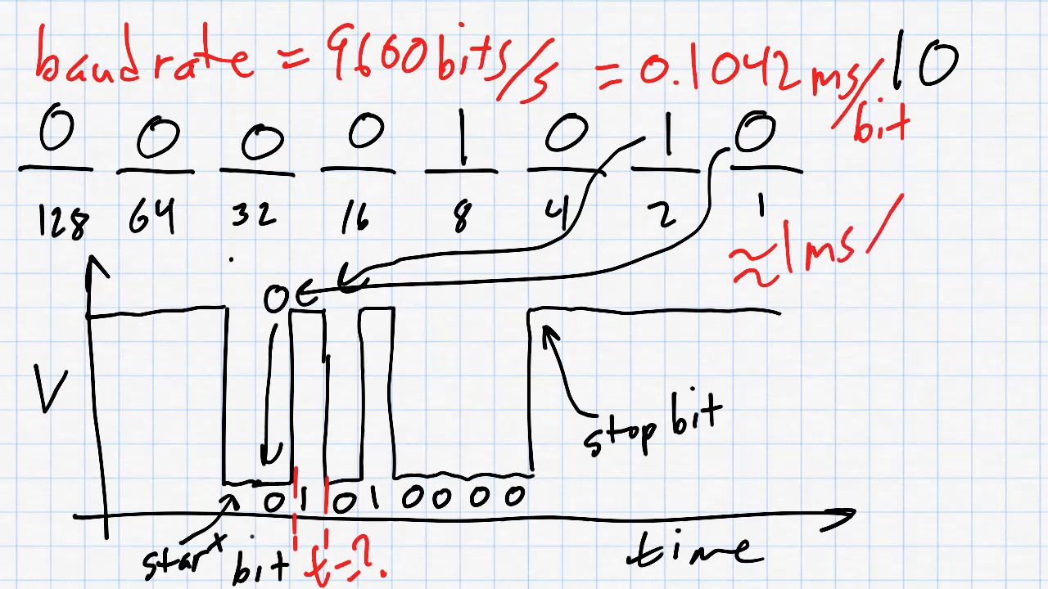
{"action": "type", "text": "/10bit"}
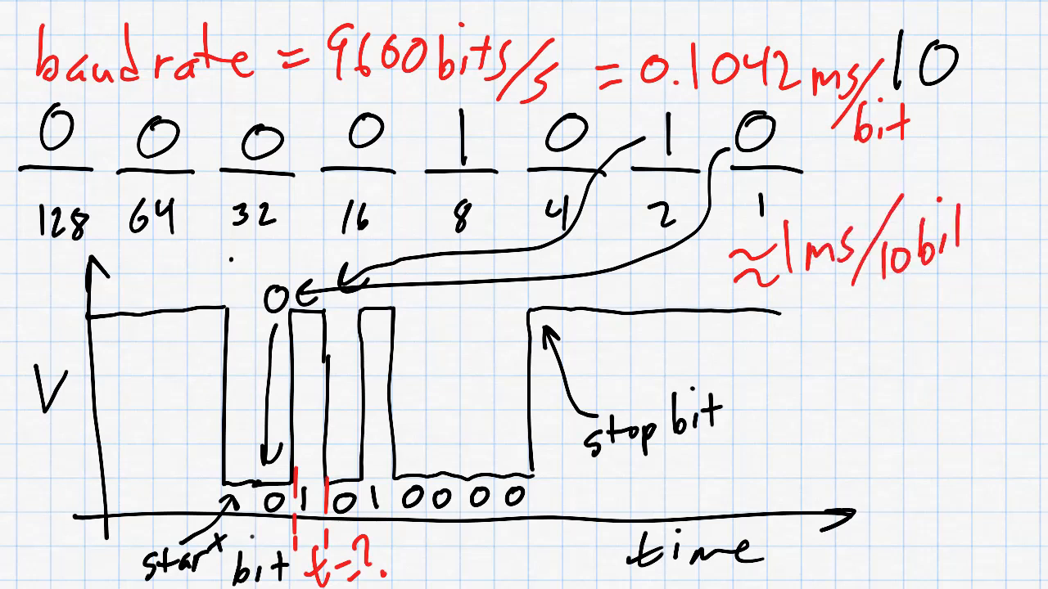
{"action": "type", "text": "s"}
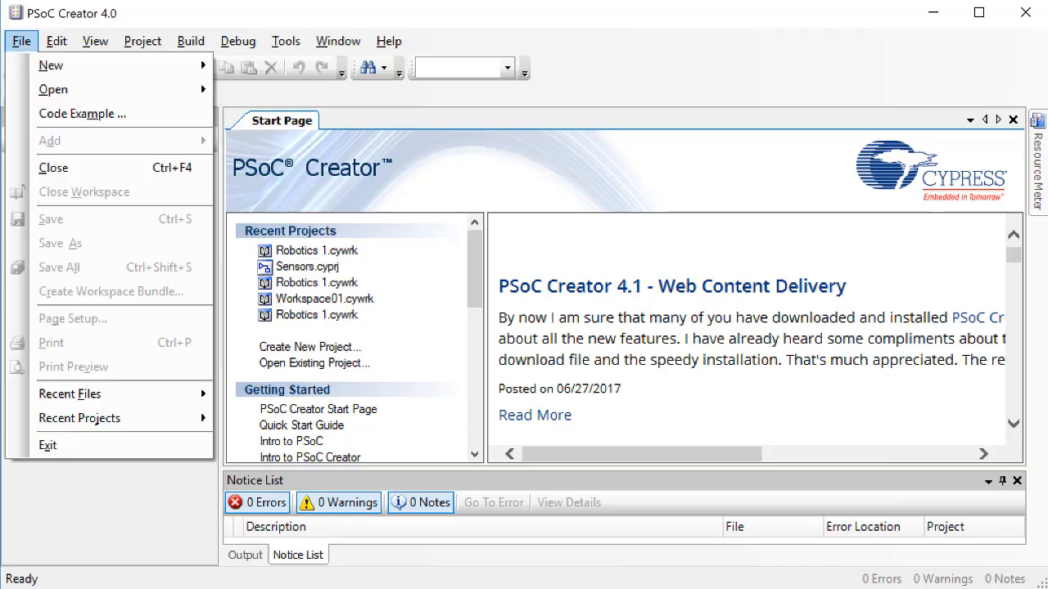
{"action": "mouse_move", "coordinate": [53, 88]}
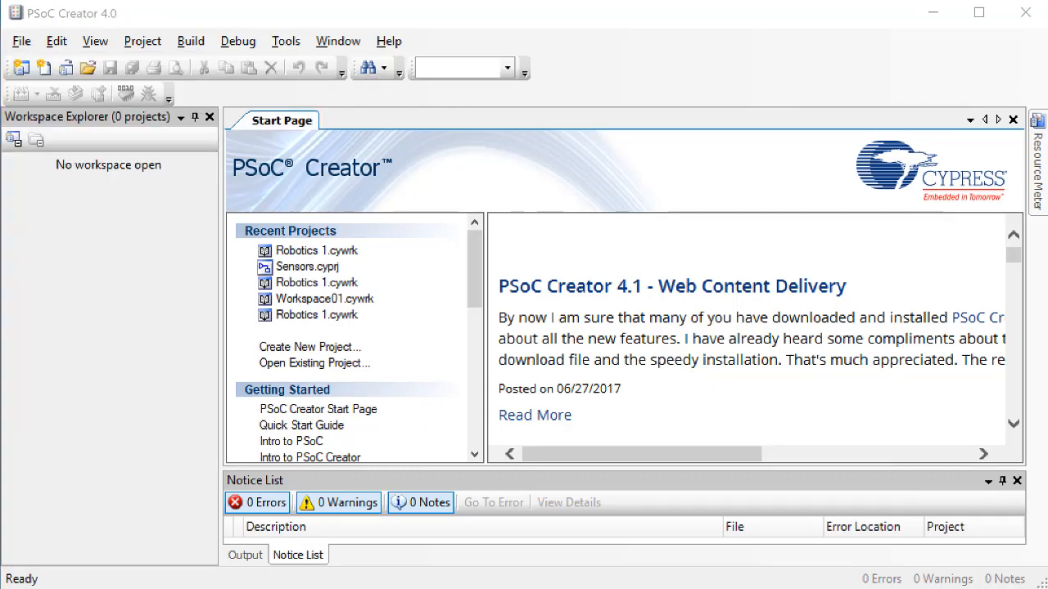
Open the existing Robotics 1 workspace to reach the Control project's main.c.
{"action": "left_click", "coordinate": [314, 364]}
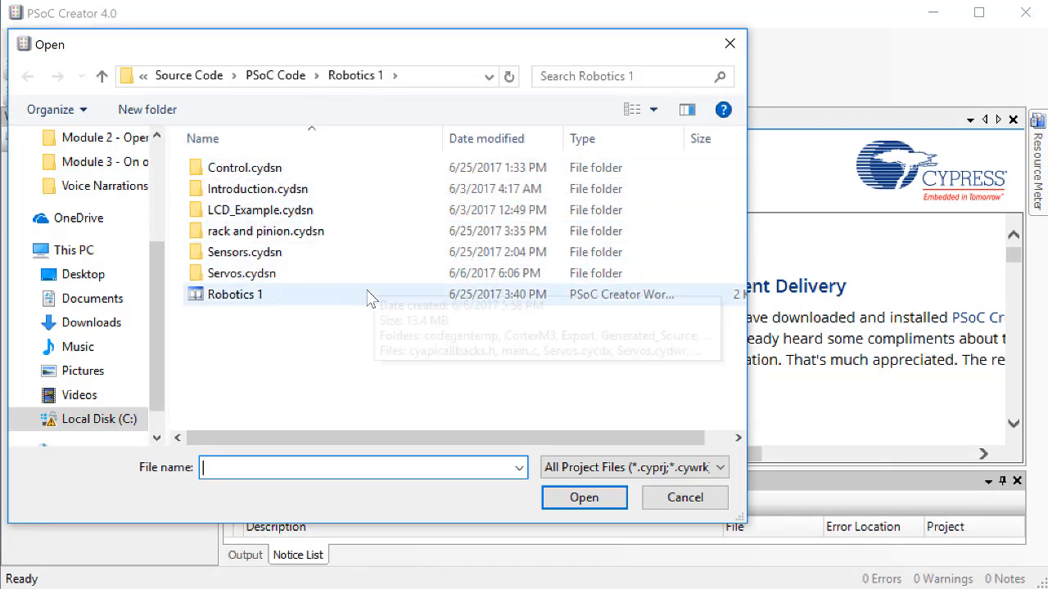
{"action": "left_click", "coordinate": [236, 294]}
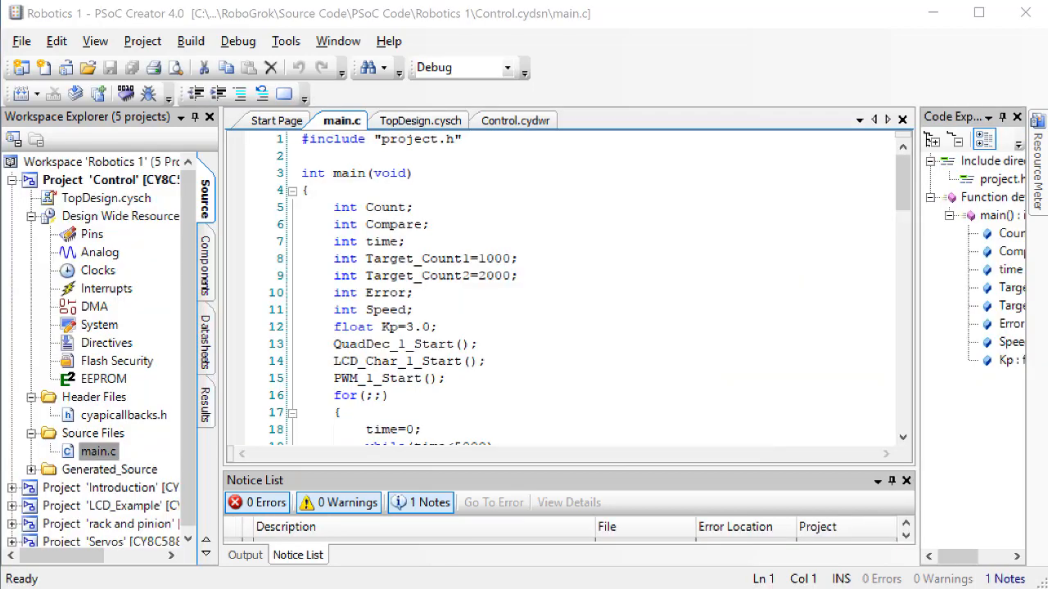
Place a UART [v2.50] on TopDesign.cysch and tie its reset to a Logic Low '0' constant.
{"action": "left_click", "coordinate": [419, 121]}
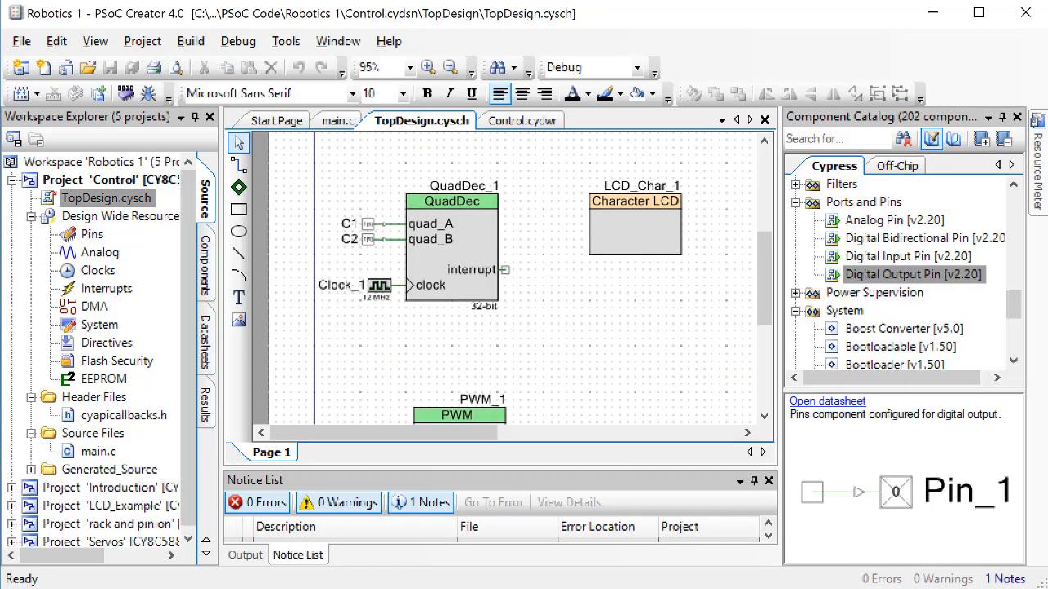
{"action": "mouse_move", "coordinate": [1009, 303]}
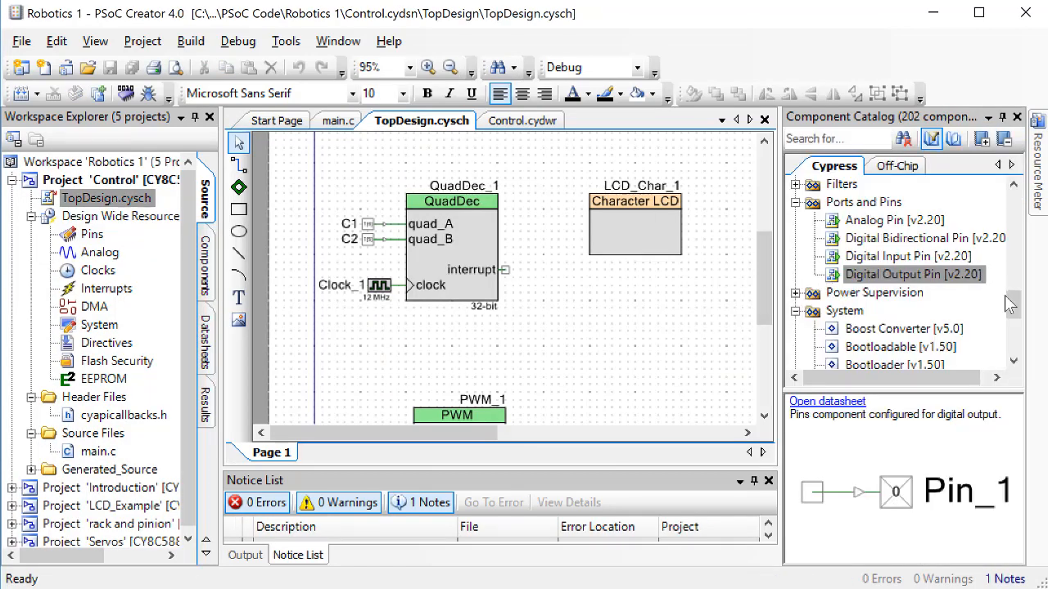
{"action": "scroll", "scroll_direction": "down", "scroll_amount": 3}
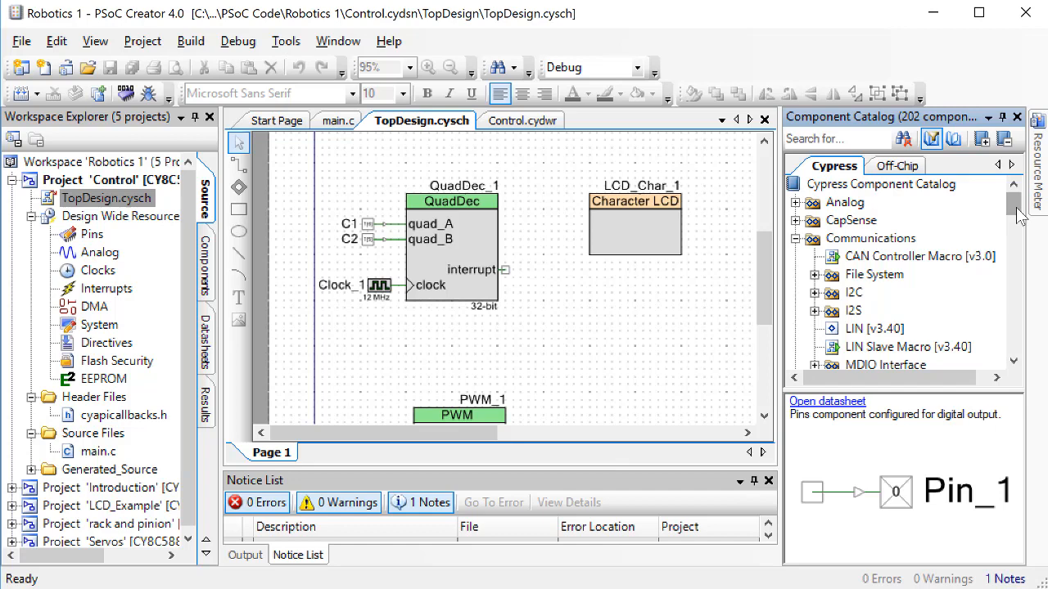
{"action": "scroll", "scroll_direction": "down", "scroll_amount": 3}
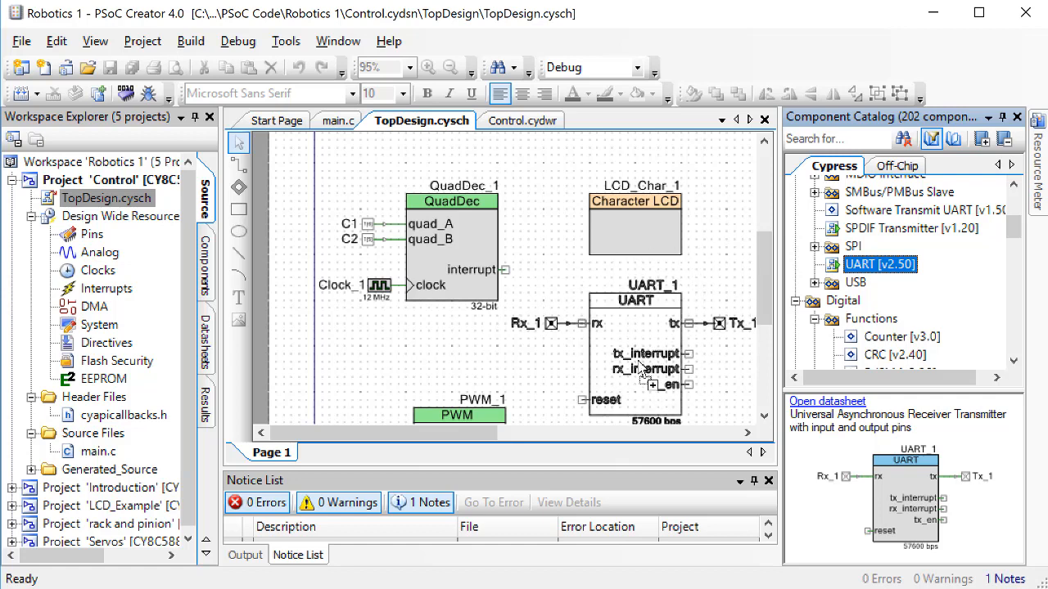
{"action": "left_click", "coordinate": [636, 301]}
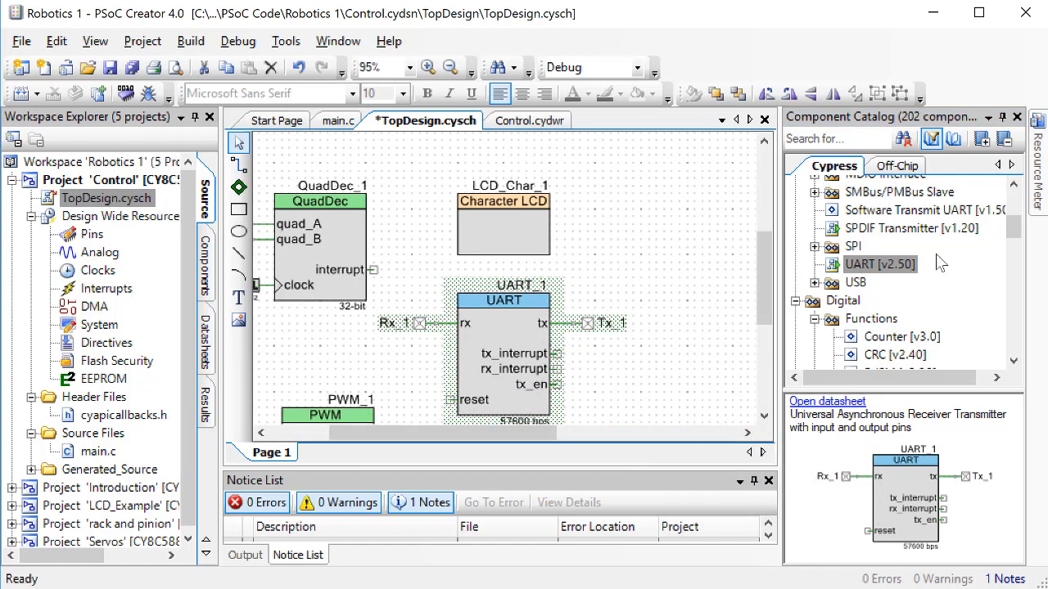
{"action": "scroll", "scroll_direction": "down", "scroll_amount": 3}
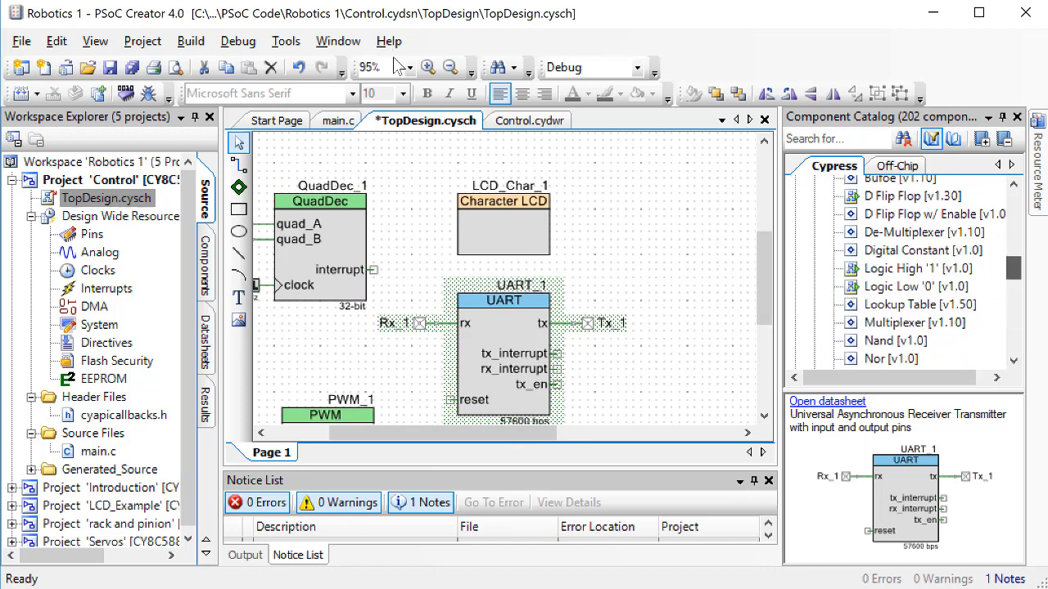
{"action": "left_click", "coordinate": [914, 287]}
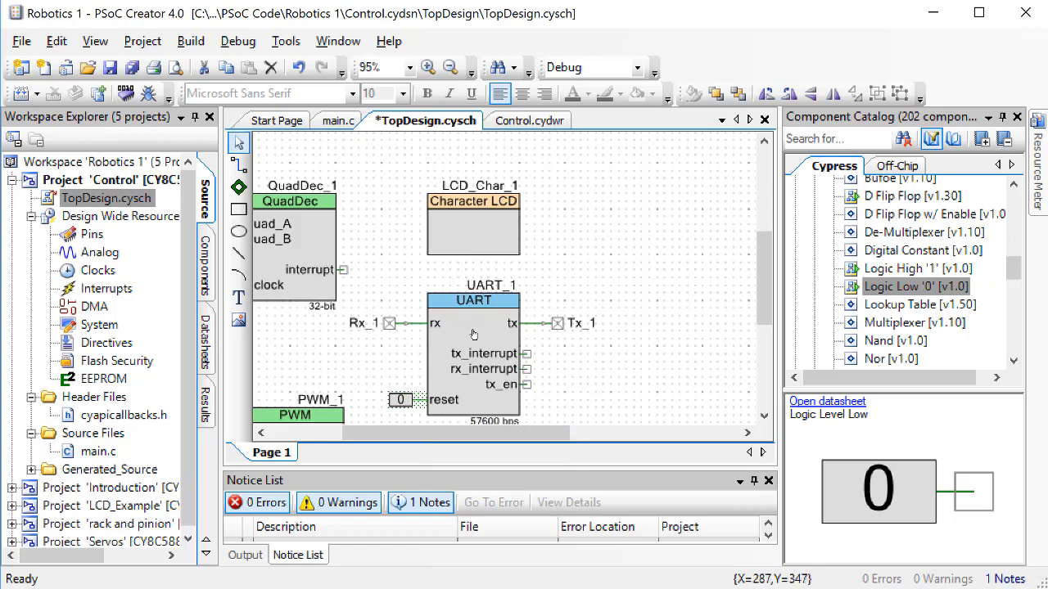
Configure UART_1 for 9600 bits per second and apply the settings.
{"action": "double_click", "coordinate": [473, 300]}
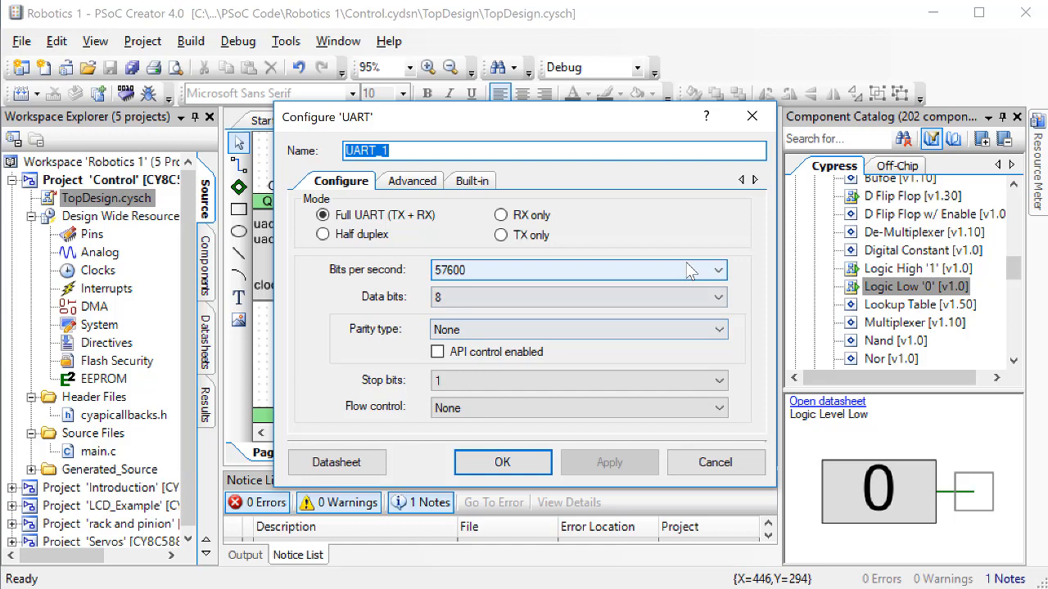
{"action": "left_click", "coordinate": [717, 270]}
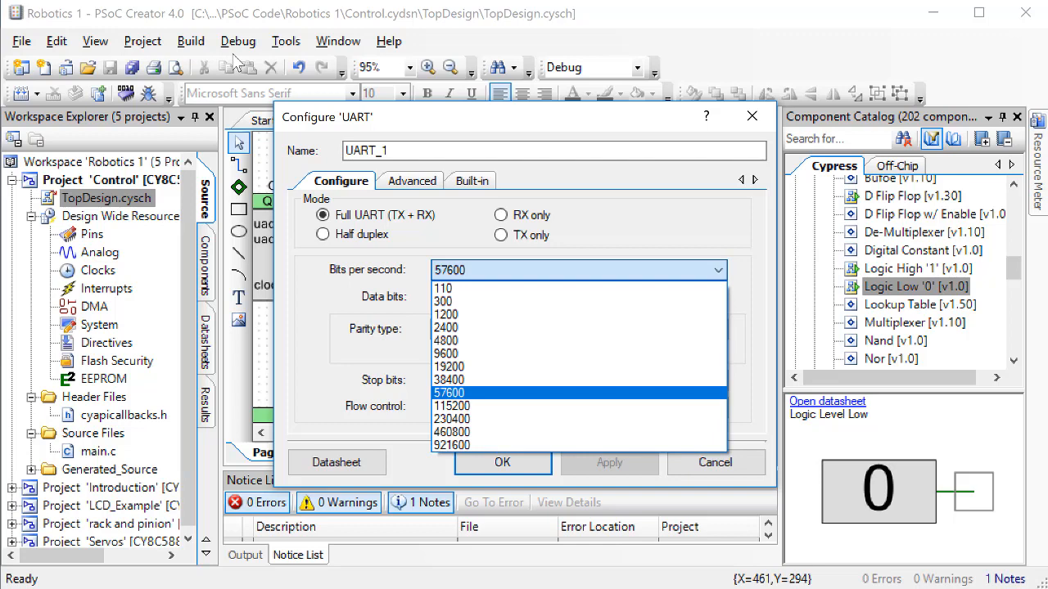
{"action": "mouse_move", "coordinate": [691, 354]}
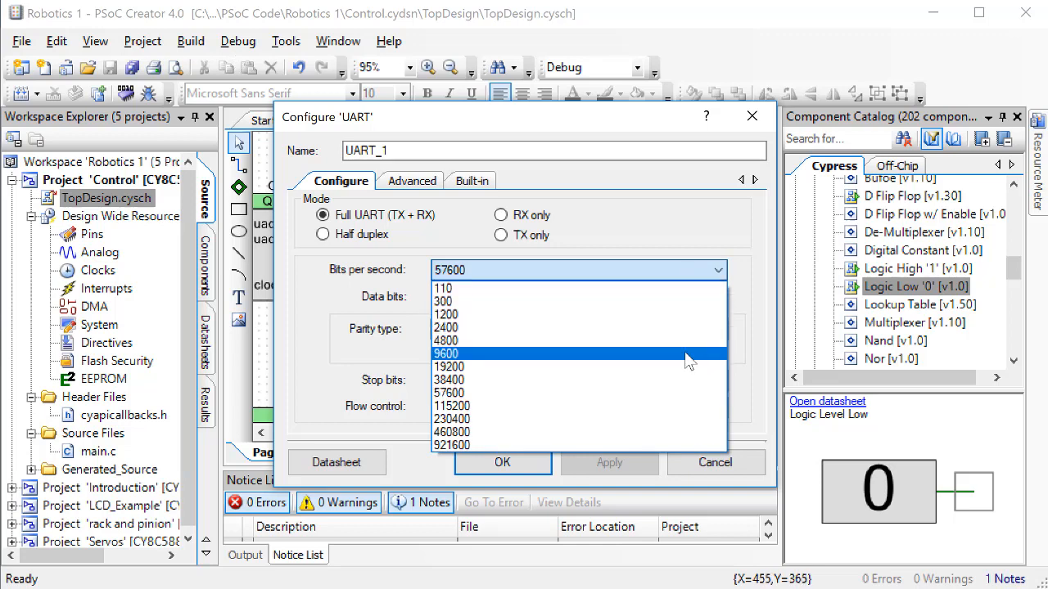
{"action": "left_click", "coordinate": [446, 353]}
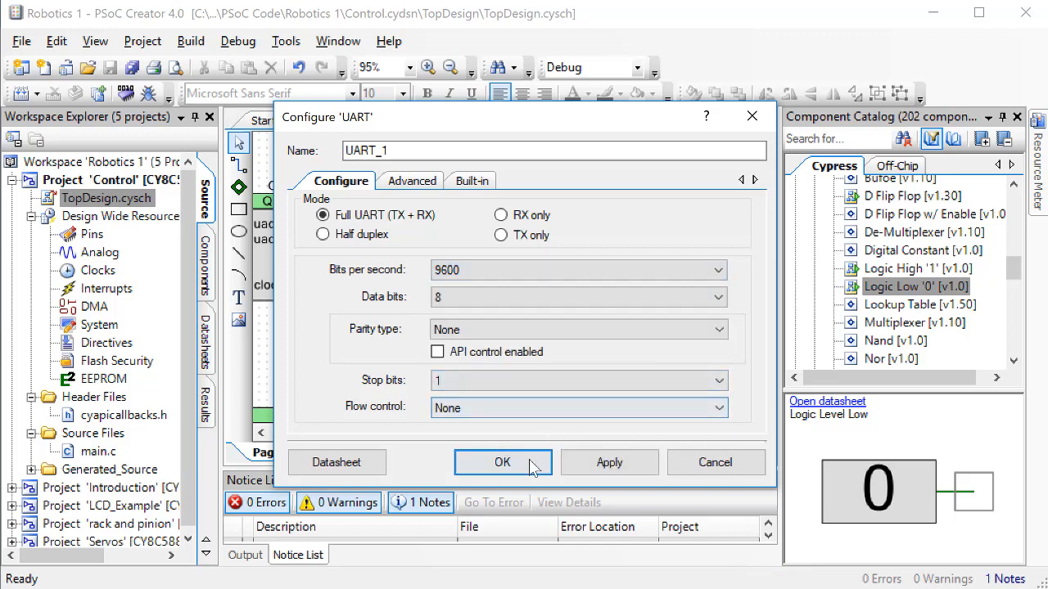
{"action": "left_click", "coordinate": [502, 462]}
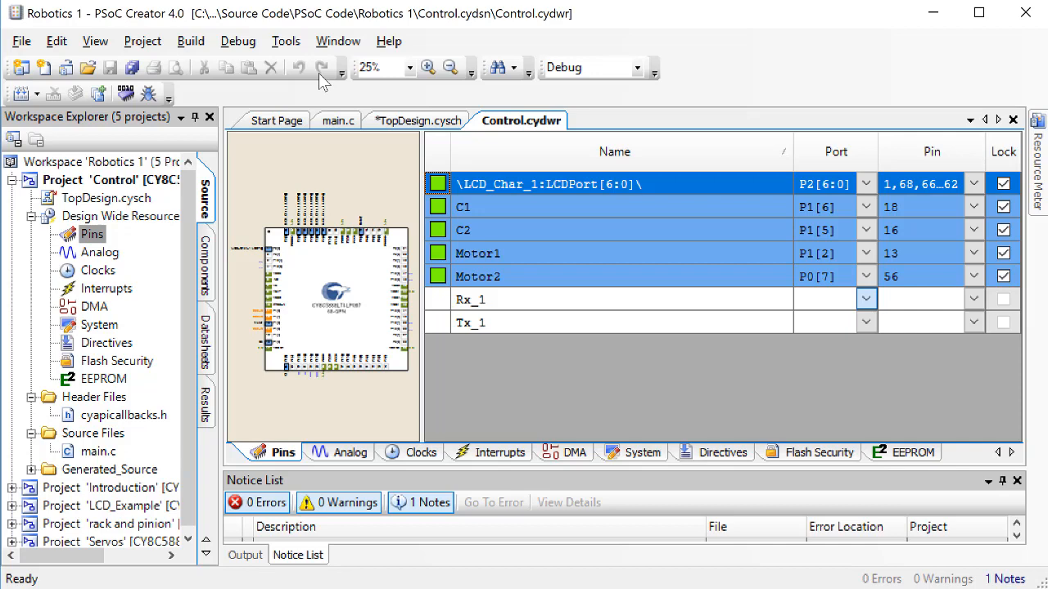
Assign Rx_1 to port P12[6] and Tx_1 to P12[7] in the Pins tab.
{"action": "left_click", "coordinate": [866, 298]}
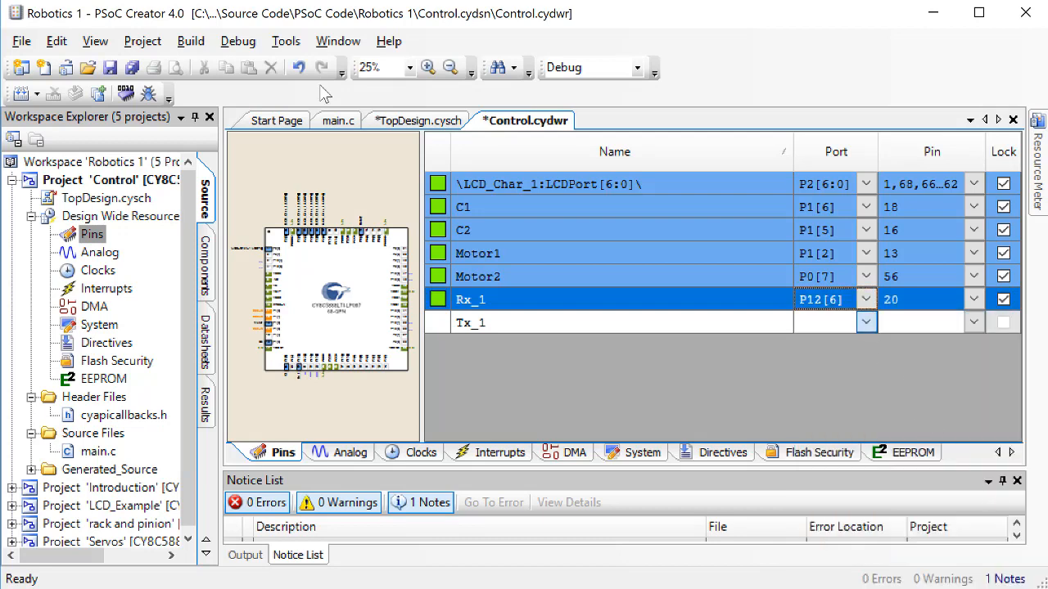
{"action": "left_click", "coordinate": [864, 321]}
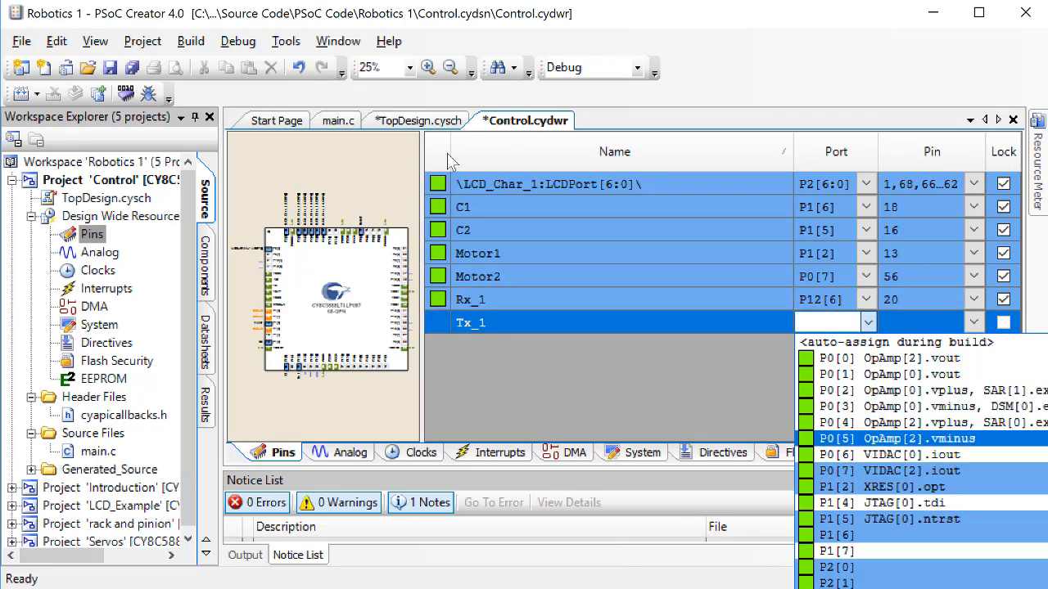
{"action": "scroll", "scroll_direction": "down", "scroll_amount": 3}
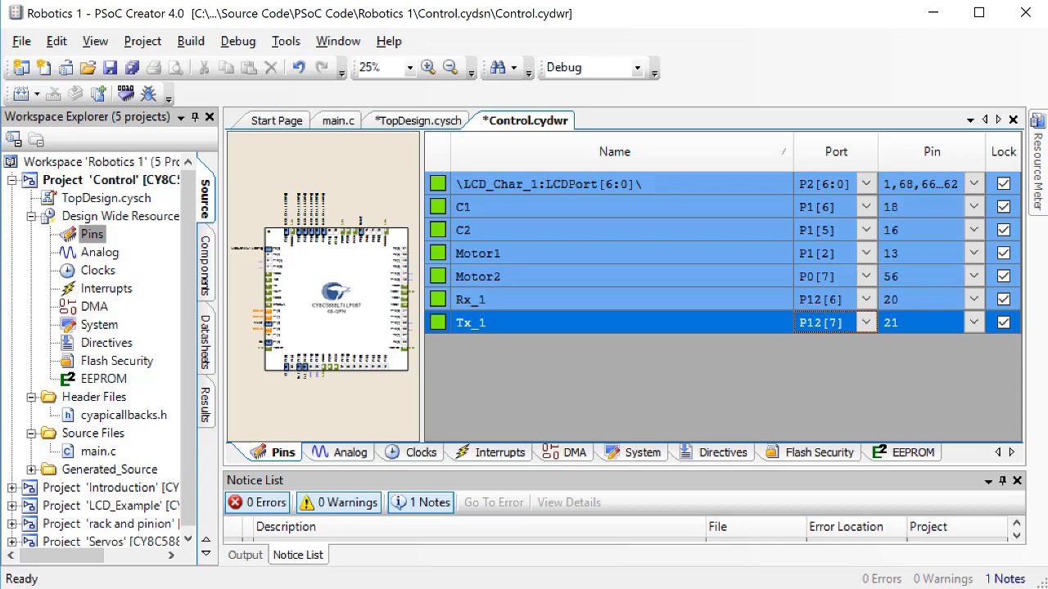
{"action": "mouse_move", "coordinate": [196, 344]}
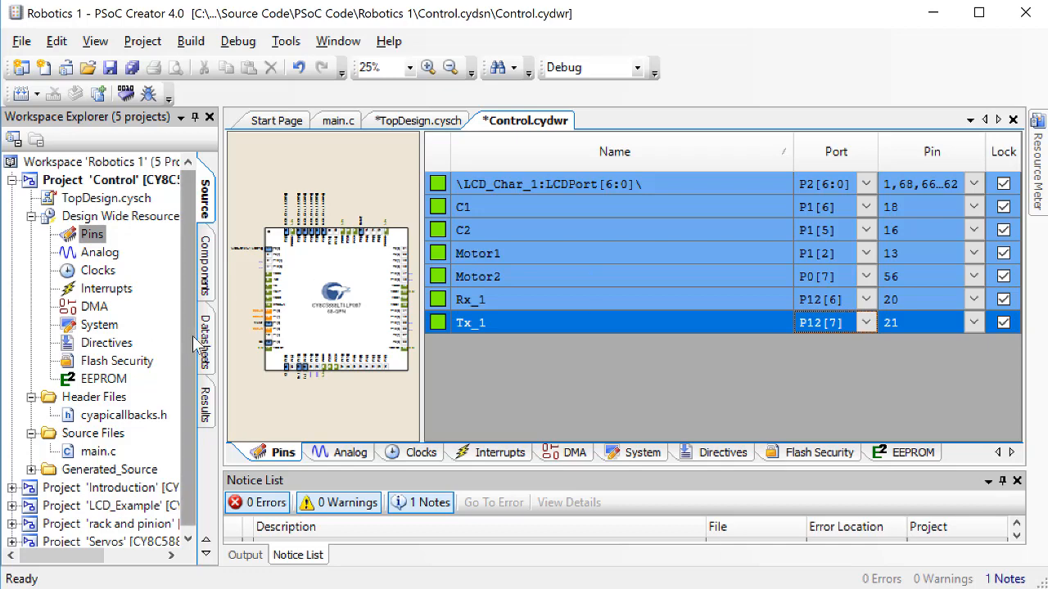
{"action": "mouse_move", "coordinate": [105, 459]}
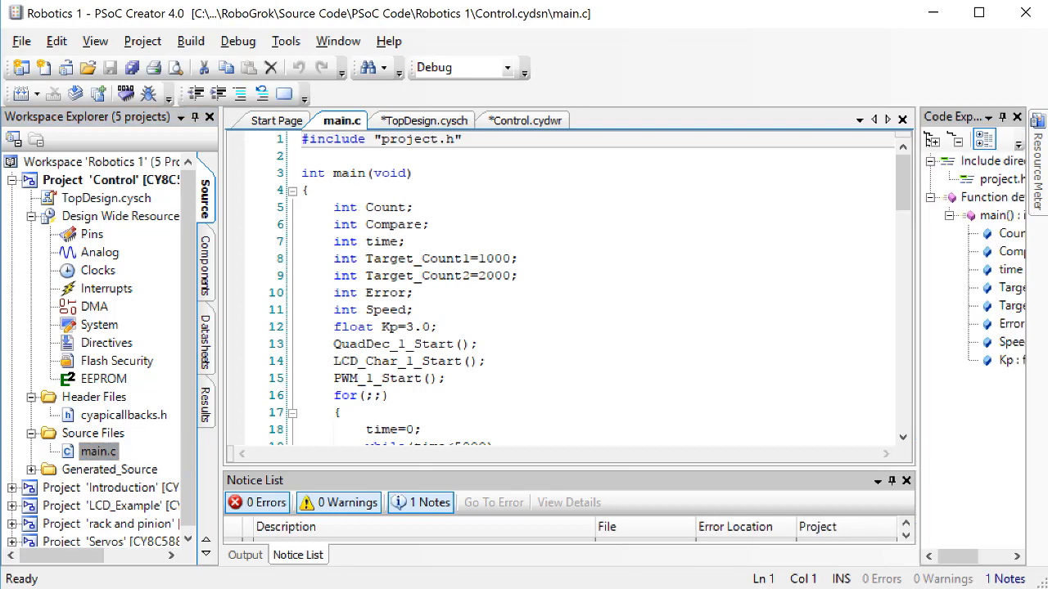
Build all projects, then add UART_1_Start(); after PWM_1_Start(); in main.c.
{"action": "left_click", "coordinate": [190, 41]}
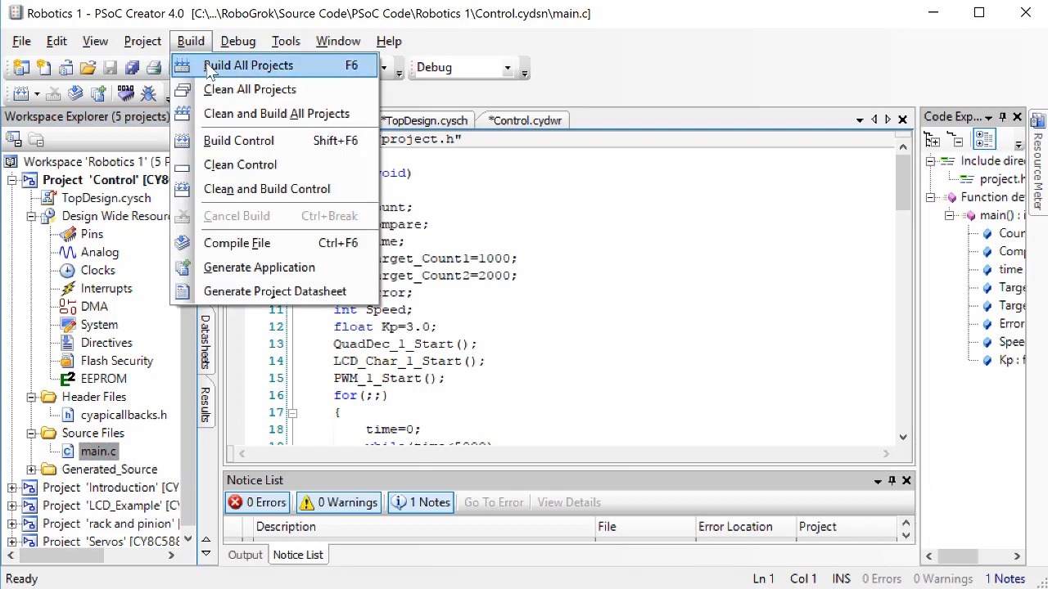
{"action": "left_click", "coordinate": [249, 66]}
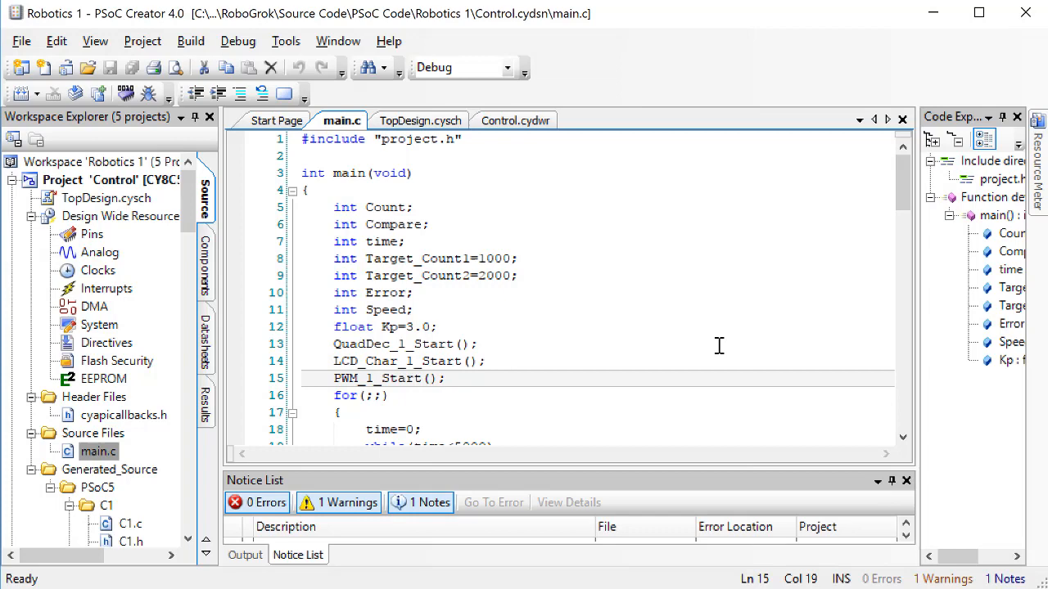
{"action": "type", "text": "UART"}
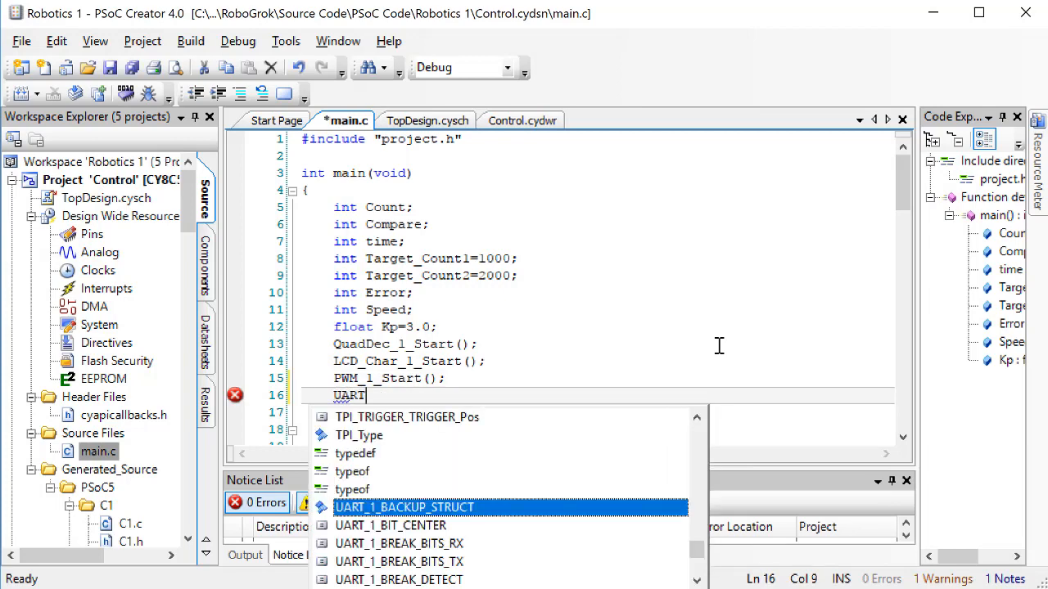
{"action": "type", "text": "_1_Start();"}
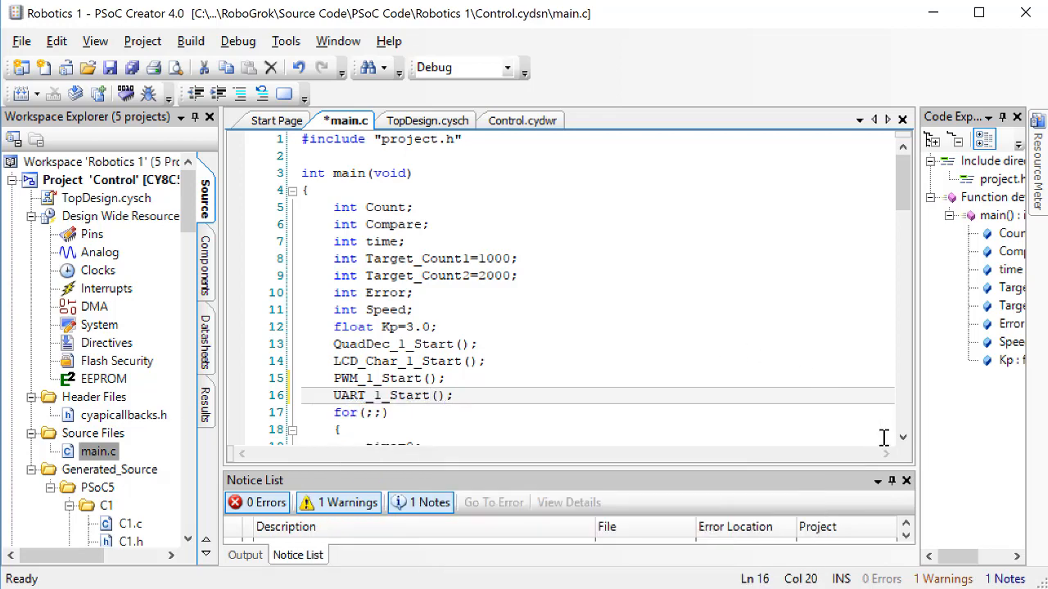
{"action": "scroll", "scroll_direction": "down", "scroll_amount": 3}
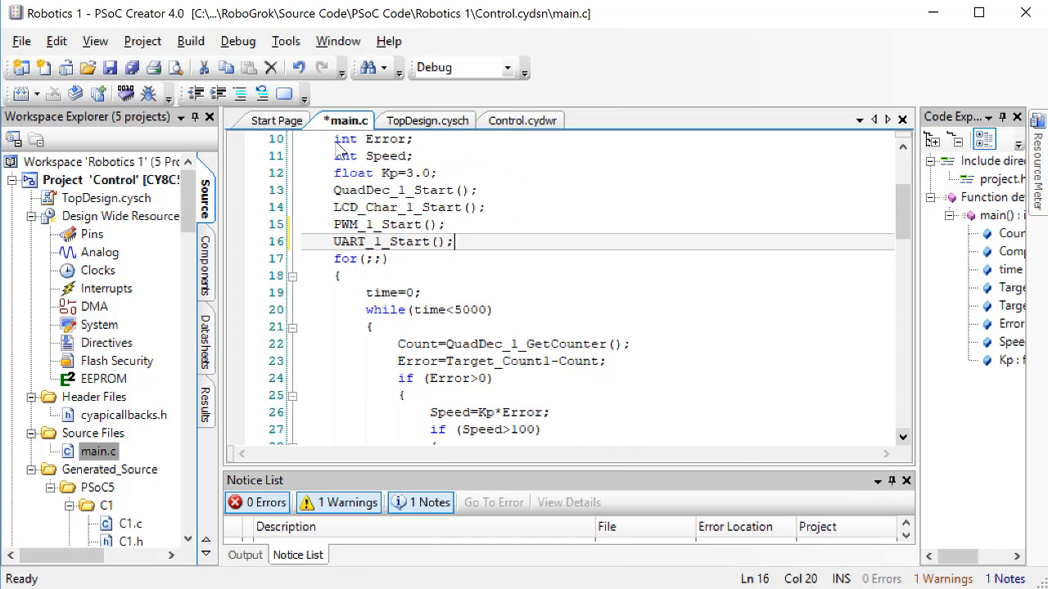
{"action": "scroll", "scroll_direction": "down", "scroll_amount": 3}
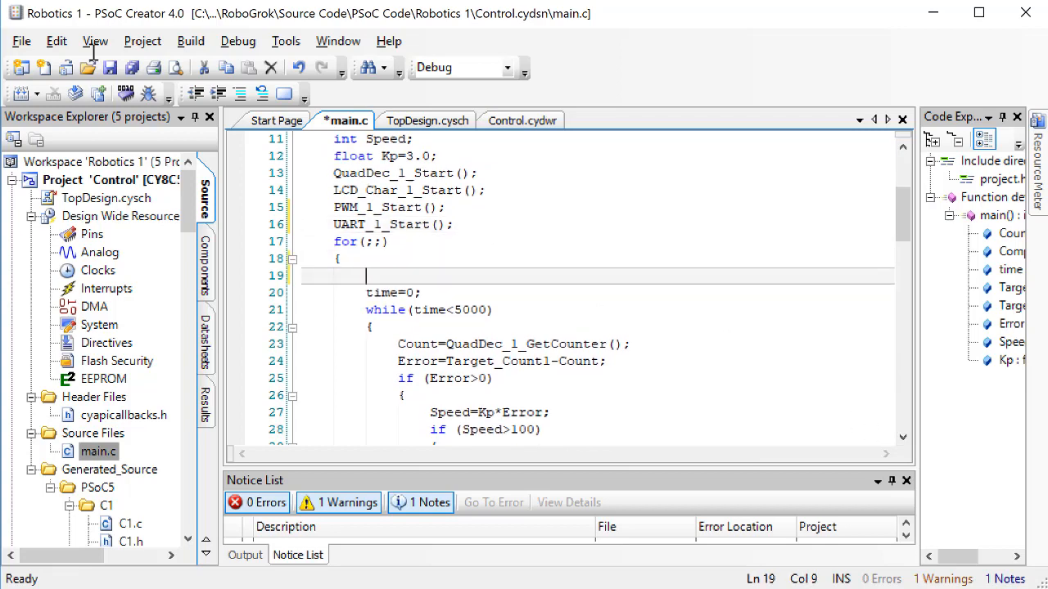
Declare uint8 Receive; for the incoming byte inside the while(1) loop code.
{"action": "type", "text": "while"}
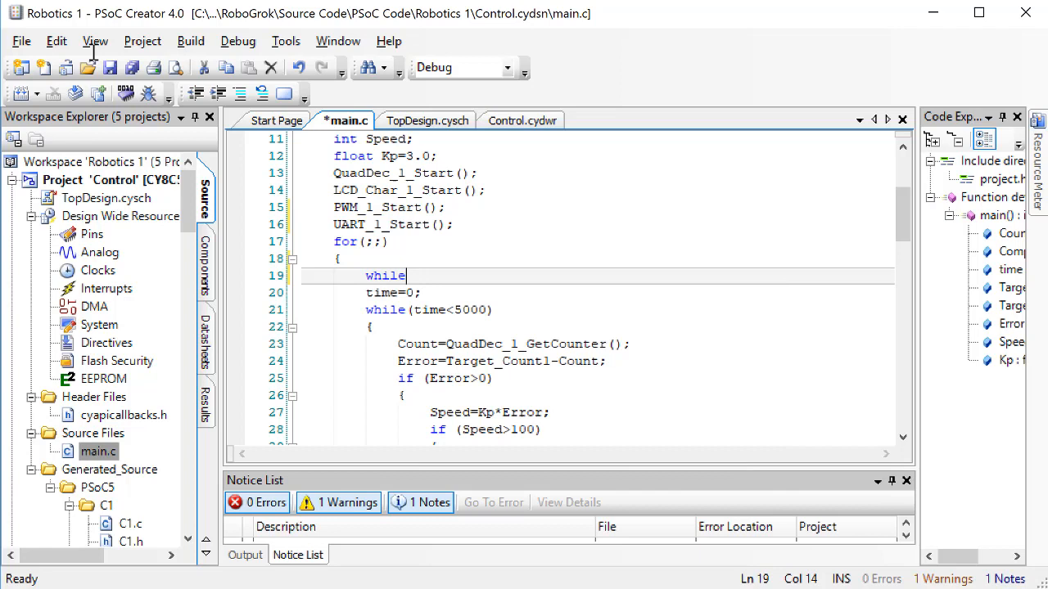
{"action": "type", "text": "(1)"}
{"action": "type", "text": "//Wait for a value to come over UART"}
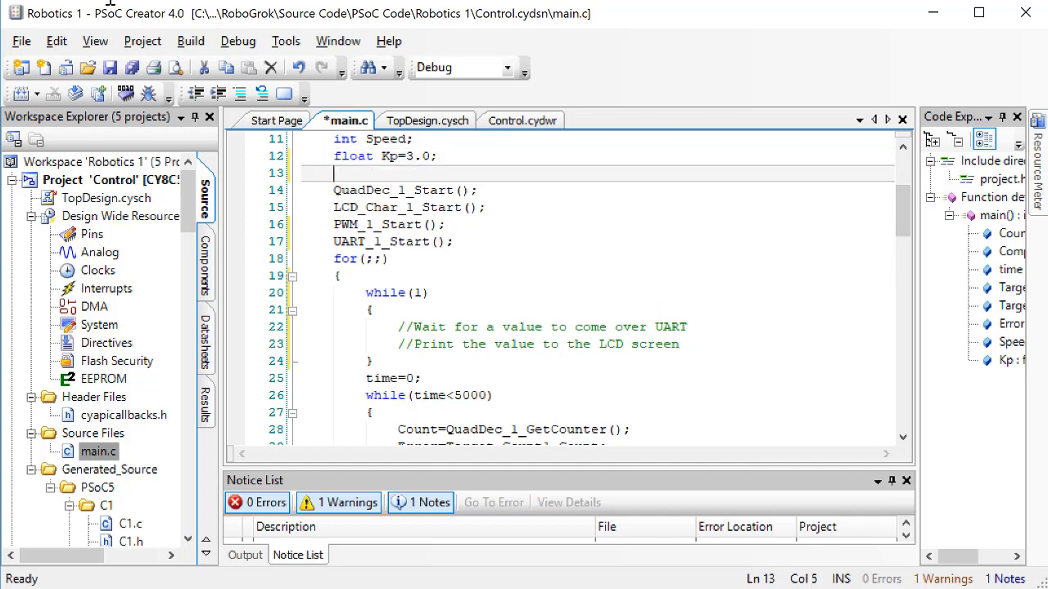
{"action": "type", "text": "uint8"}
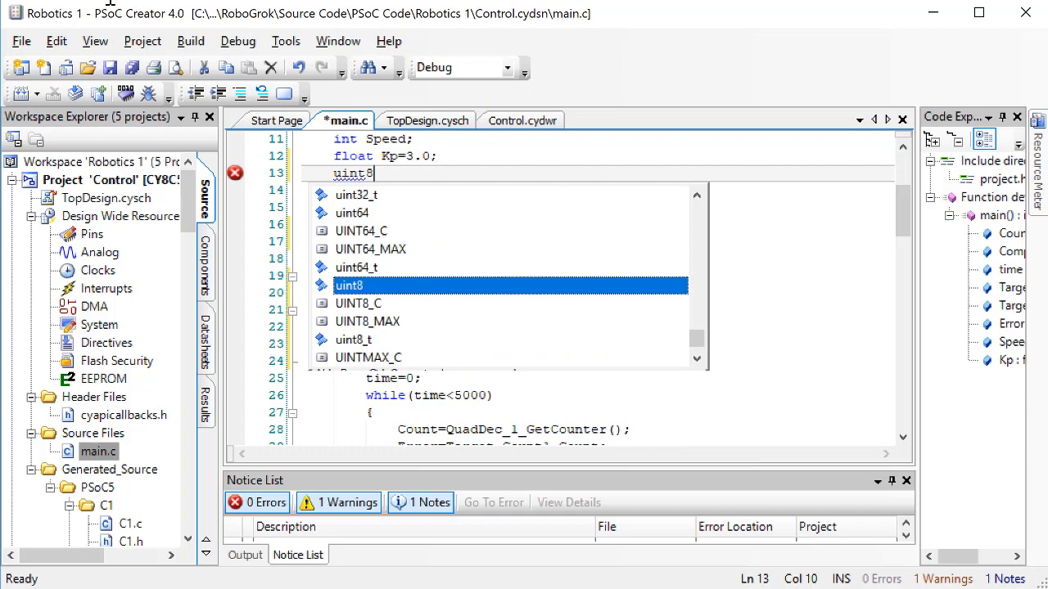
{"action": "type", "text": "R"}
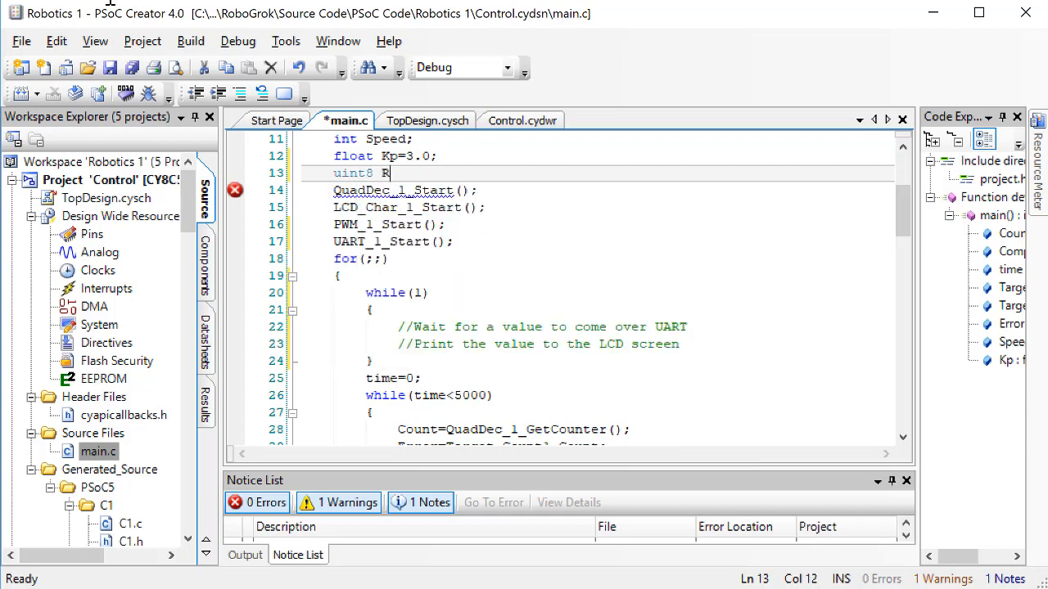
{"action": "type", "text": "eceive;"}
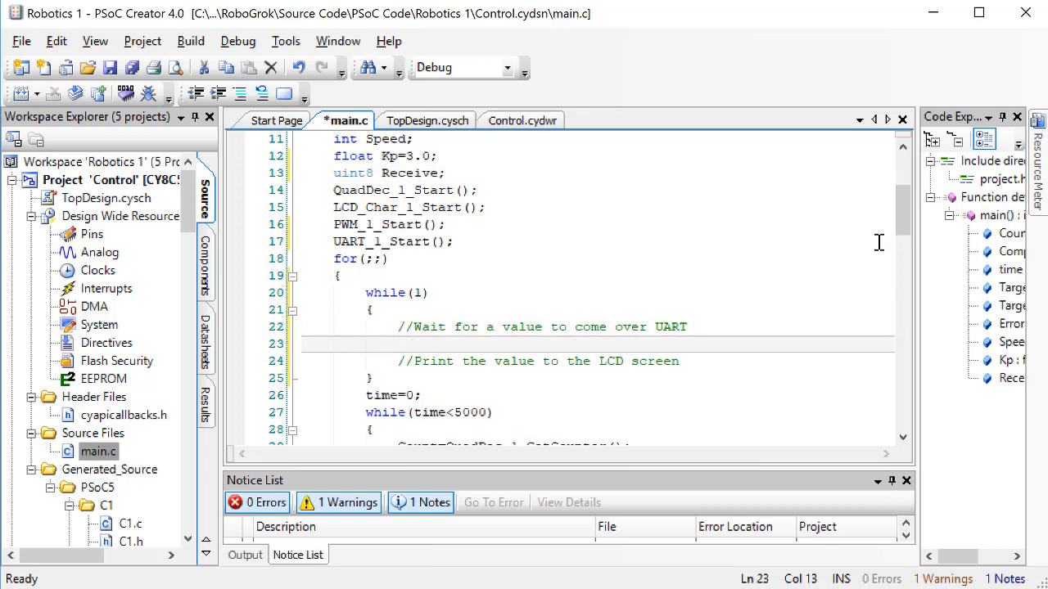
Read Receive=UART_1_GetChar(); and keep polling while (Receive==0).
{"action": "type", "text": "Receive"}
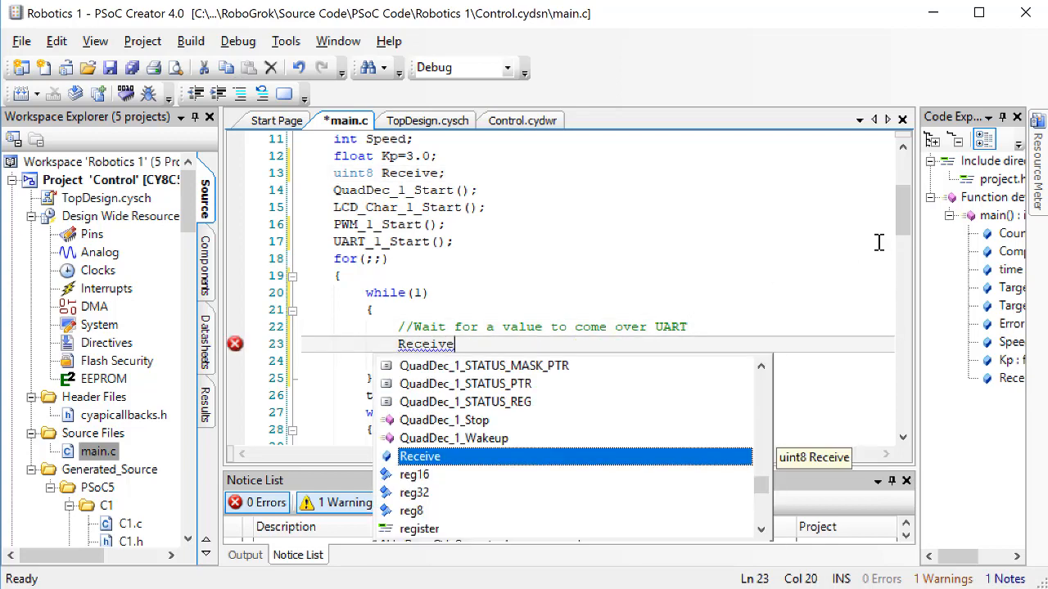
{"action": "type", "text": "=UART_1_"}
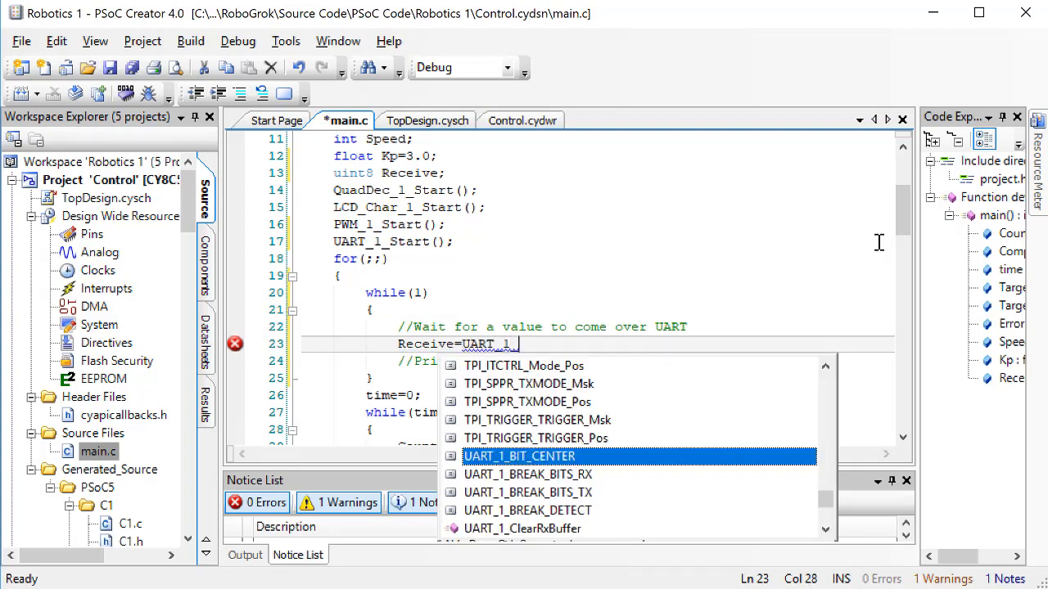
{"action": "type", "text": "GetCh"}
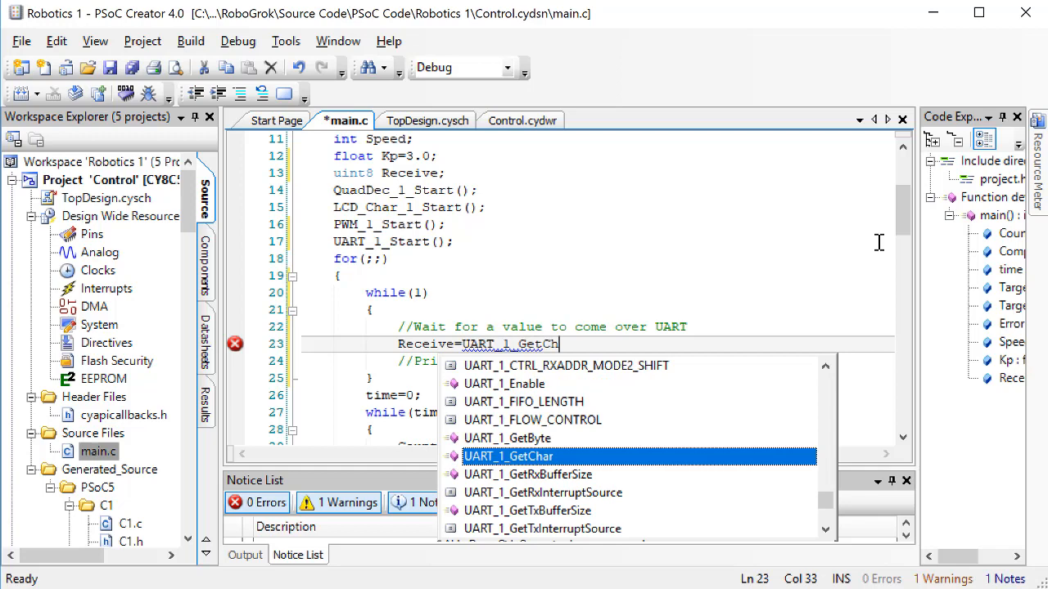
{"action": "double_click", "coordinate": [508, 455]}
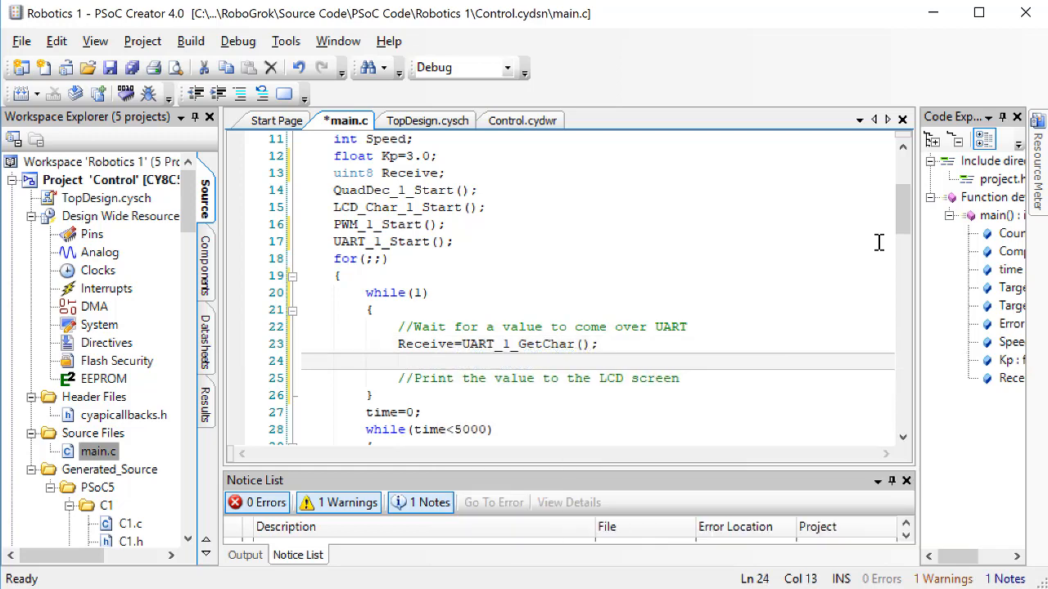
{"action": "type", "text": "while ("}
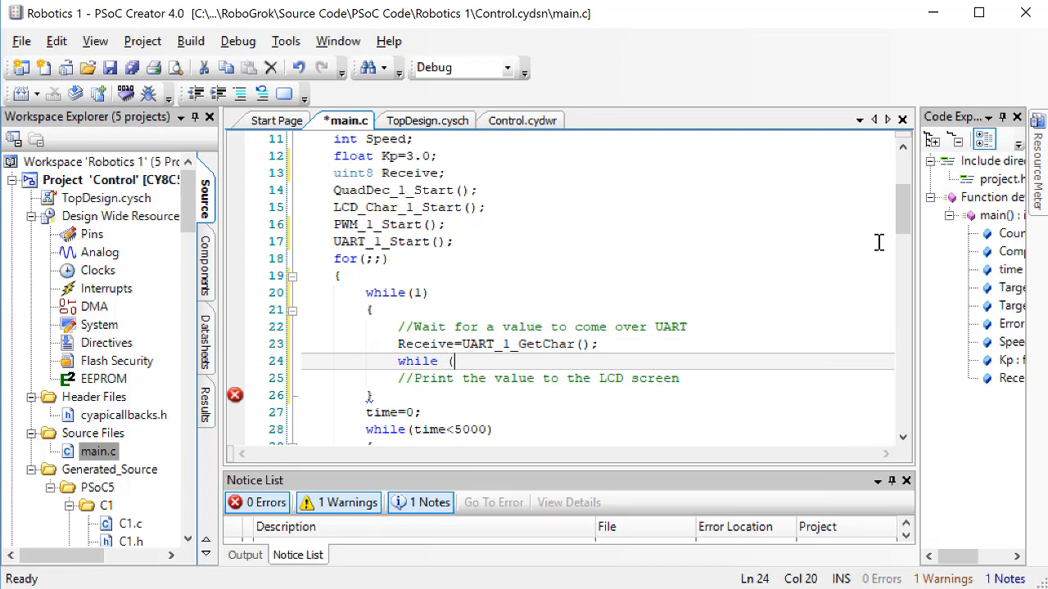
{"action": "type", "text": "Receive==0"}
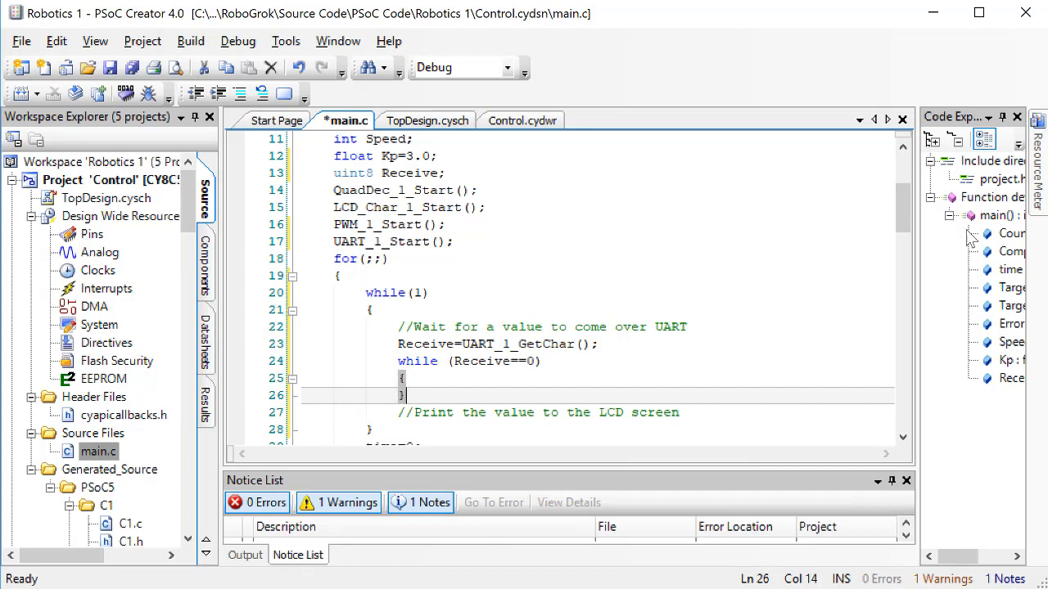
{"action": "triple_click", "coordinate": [498, 343]}
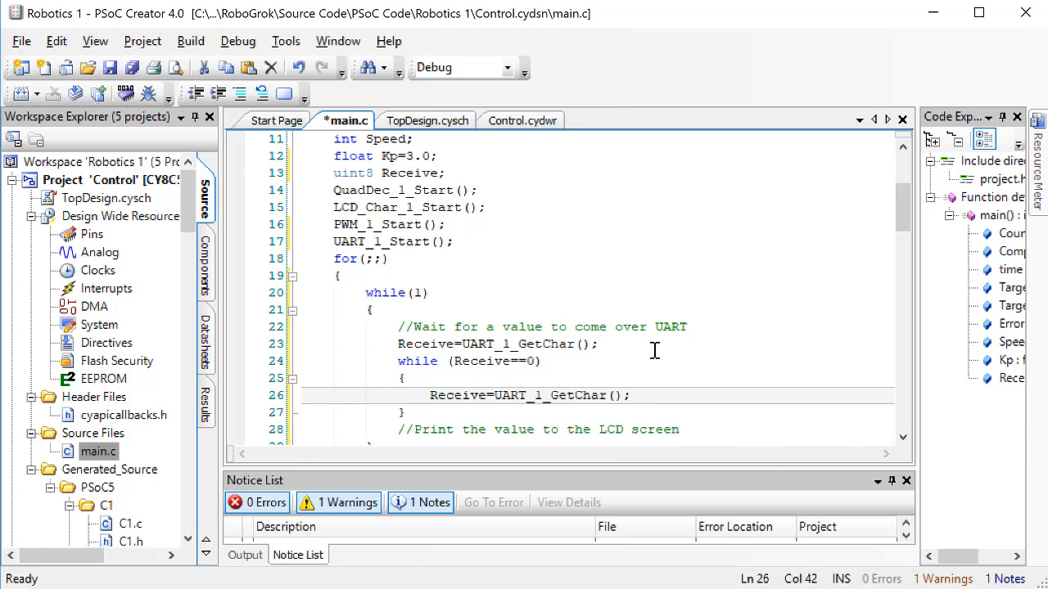
{"action": "scroll", "scroll_direction": "down", "scroll_amount": 3}
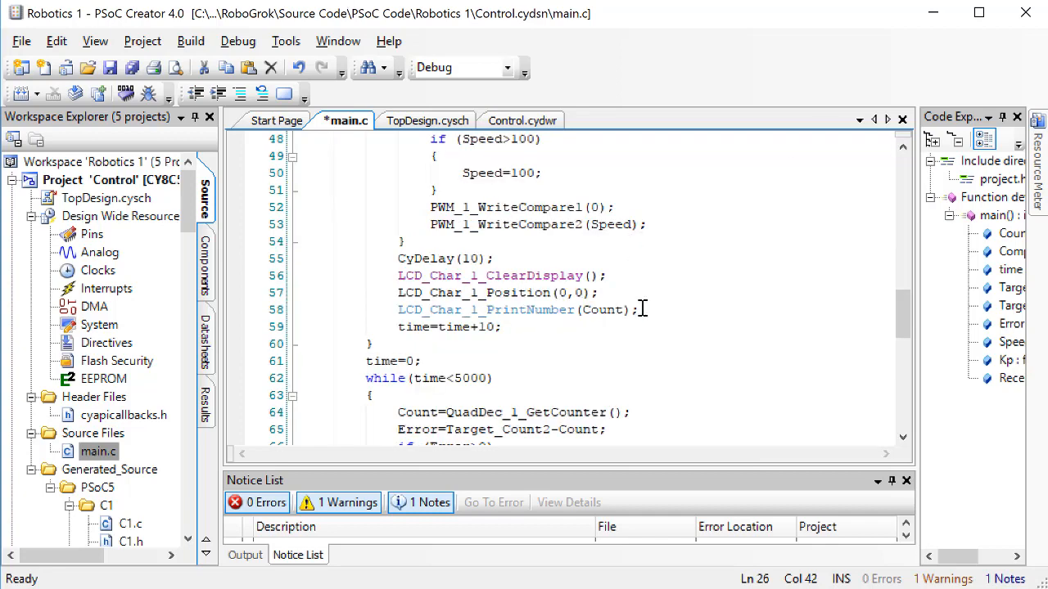
Reuse the LCD ClearDisplay/Position/PrintNumber lines to print Receive, then build the project.
{"action": "left_click_drag", "start_coordinate": [398, 275], "coordinate": [638, 311]}
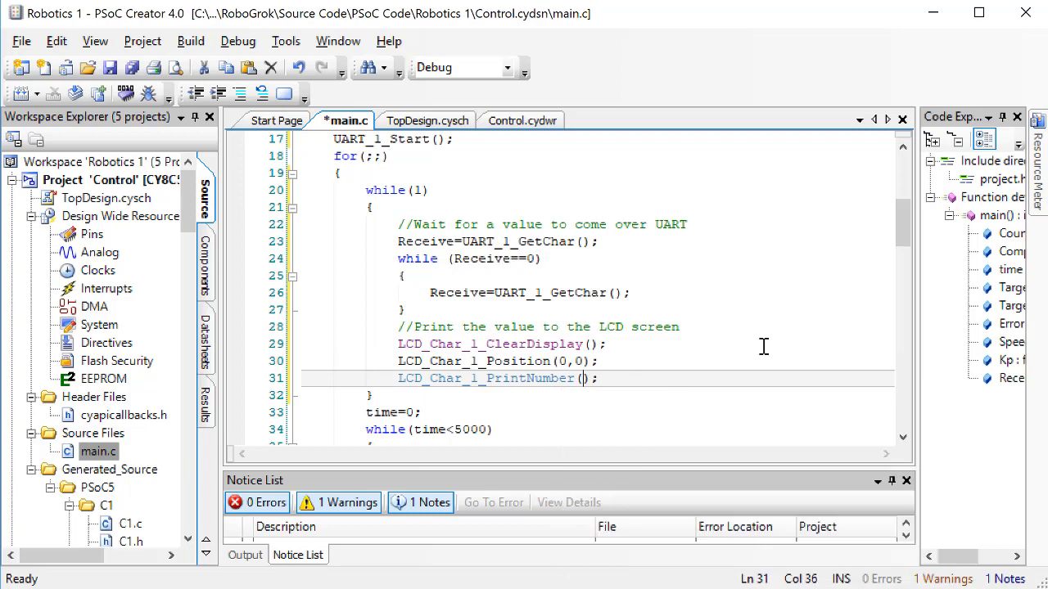
{"action": "type", "text": "Receive"}
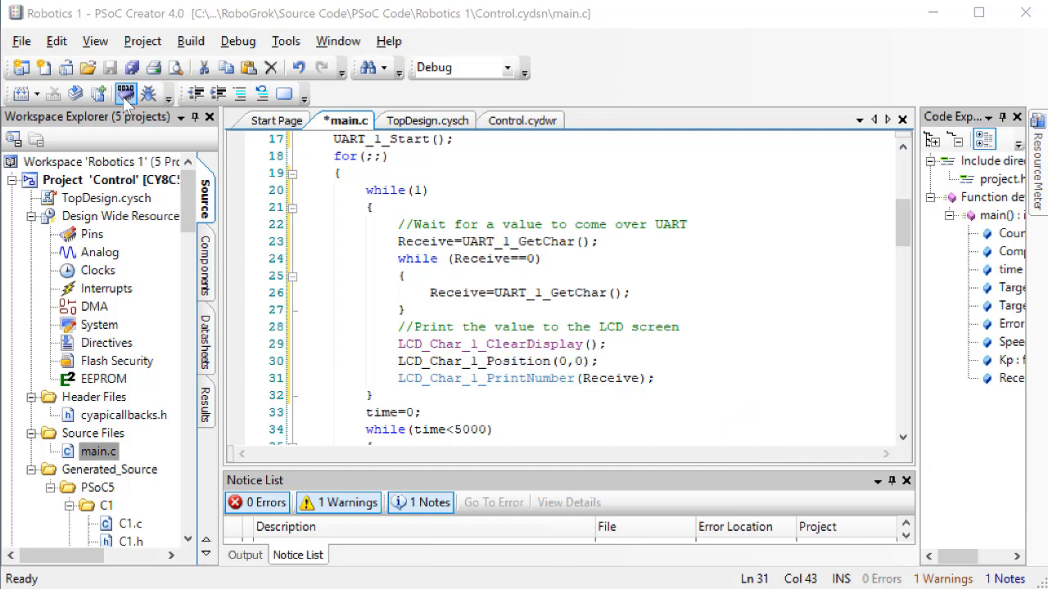
{"action": "left_click", "coordinate": [125, 91]}
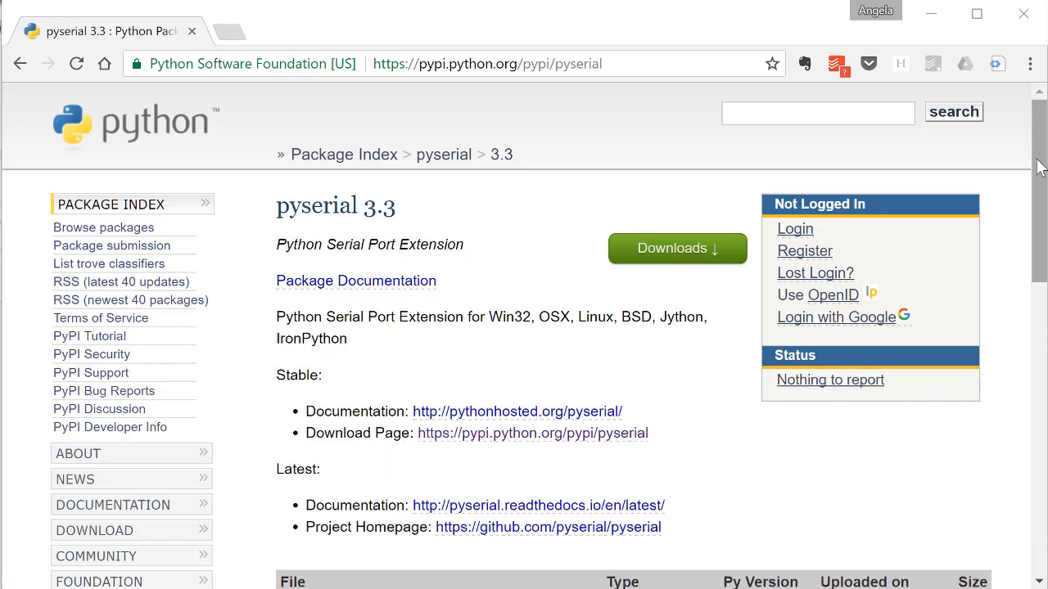
Download pyserial-3.3-py2.py3-none-any.whl from the PyPI file table.
{"action": "scroll", "scroll_direction": "down", "scroll_amount": 3}
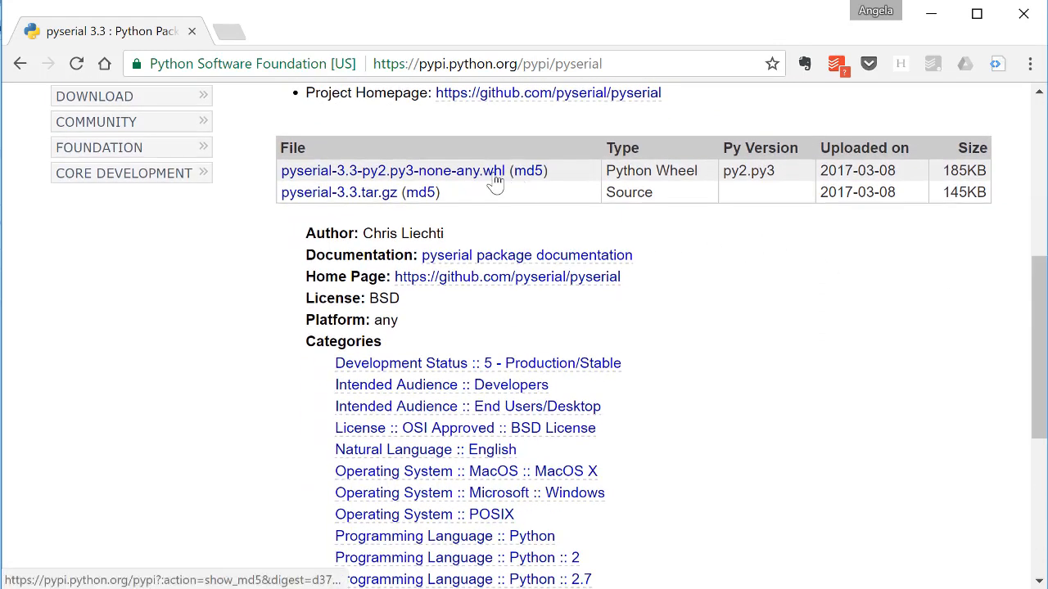
{"action": "left_click", "coordinate": [393, 170]}
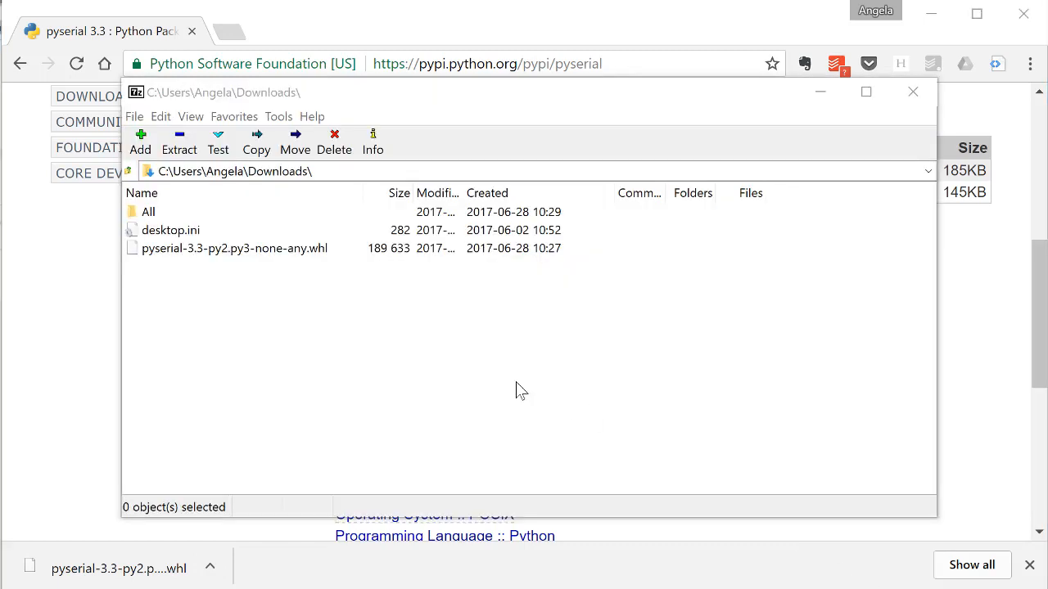
Extract the pyserial wheel into a pyserial-3.3-py2.py3-none-any folder in Downloads.
{"action": "left_click", "coordinate": [234, 249]}
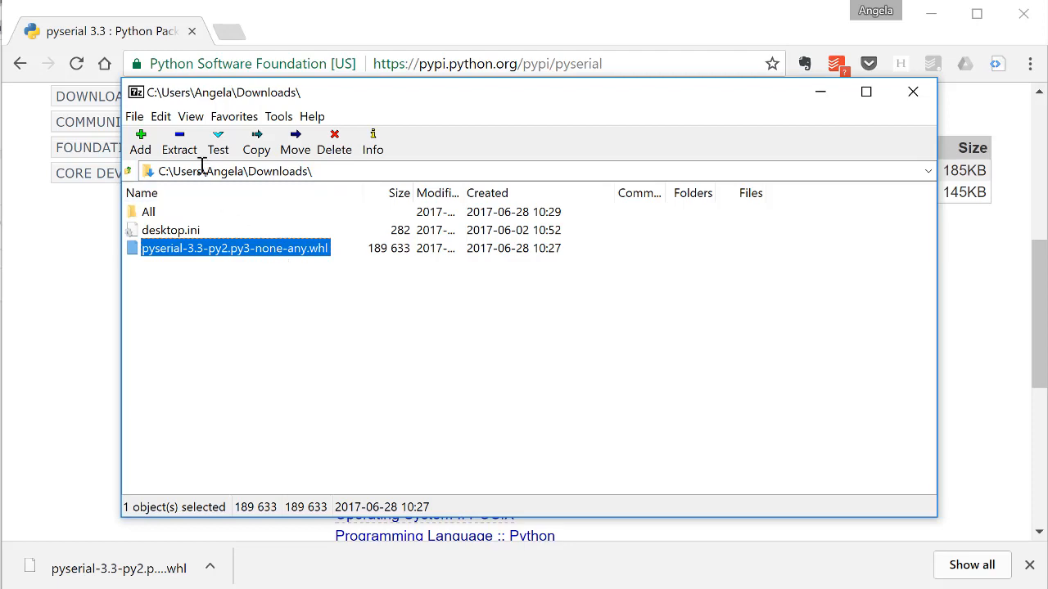
{"action": "left_click", "coordinate": [181, 140]}
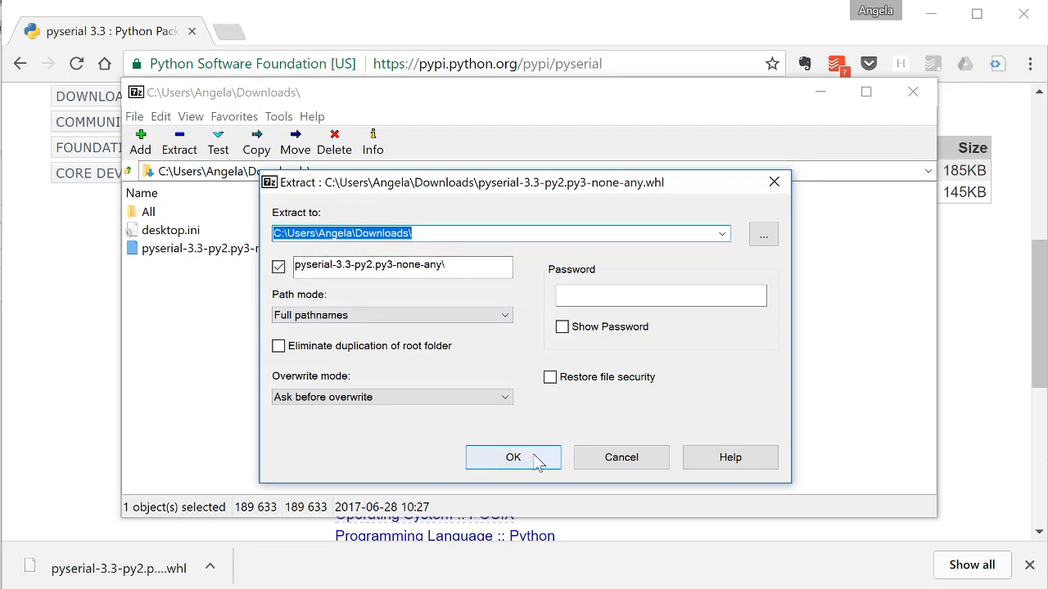
{"action": "left_click", "coordinate": [514, 457]}
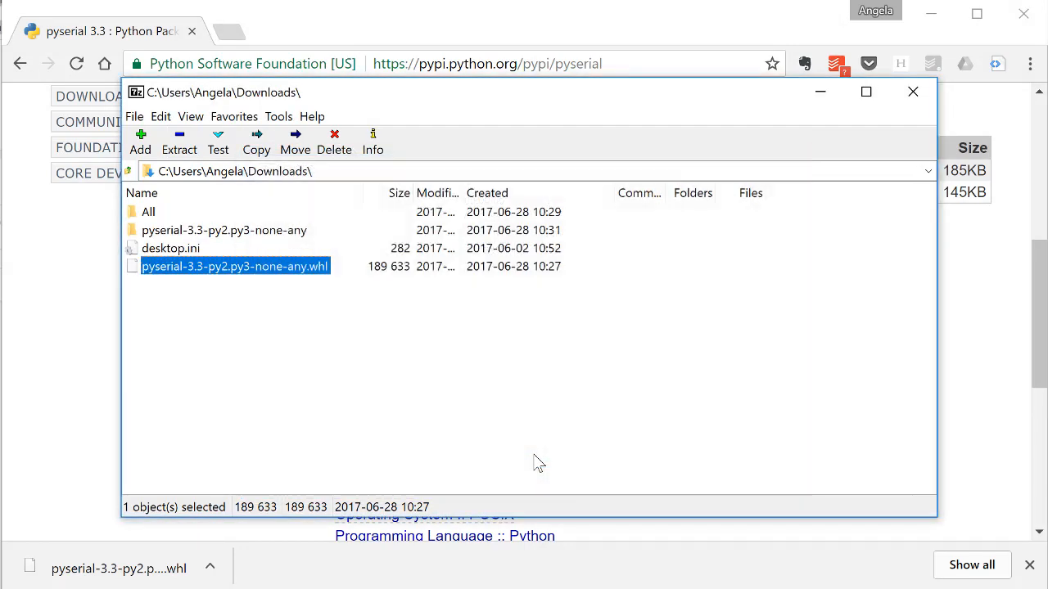
{"action": "mouse_move", "coordinate": [497, 203]}
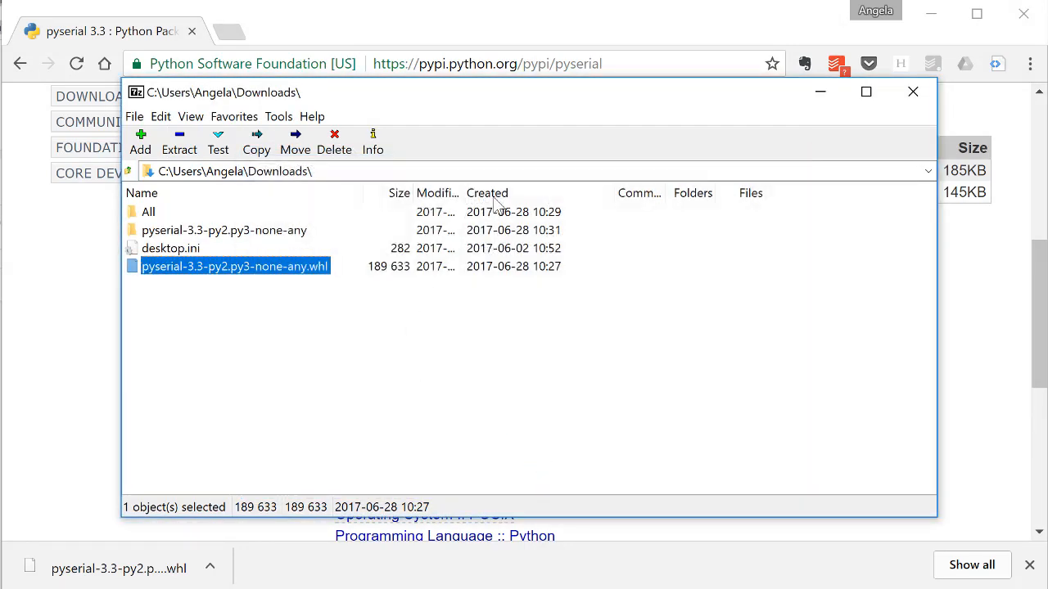
{"action": "left_click", "coordinate": [914, 92]}
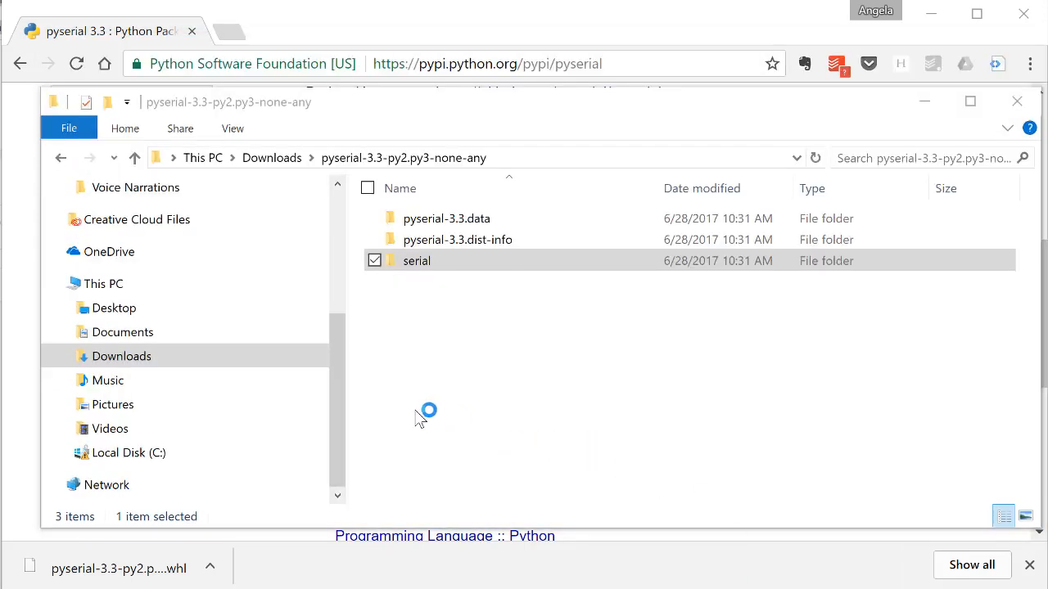
Navigate to C:\Python27\Lib\site-packages to paste the serial folder there.
{"action": "left_click", "coordinate": [128, 452]}
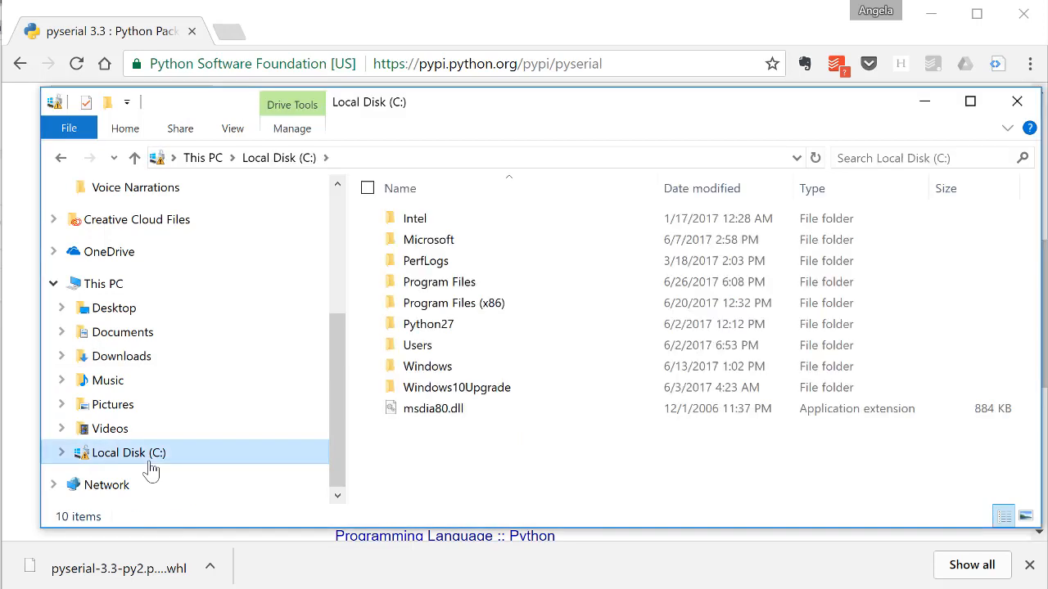
{"action": "double_click", "coordinate": [428, 324]}
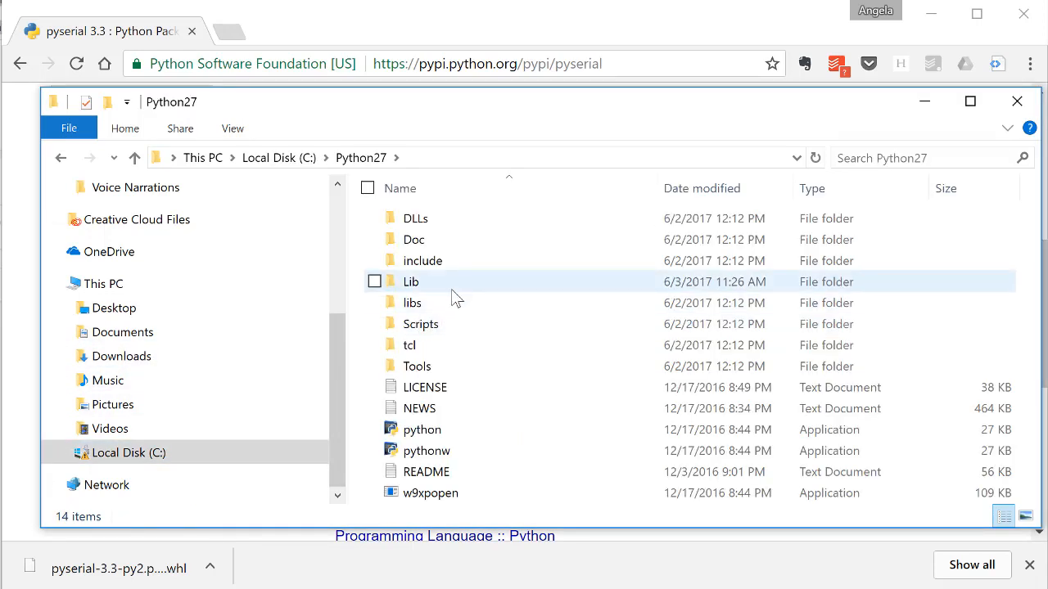
{"action": "double_click", "coordinate": [411, 281]}
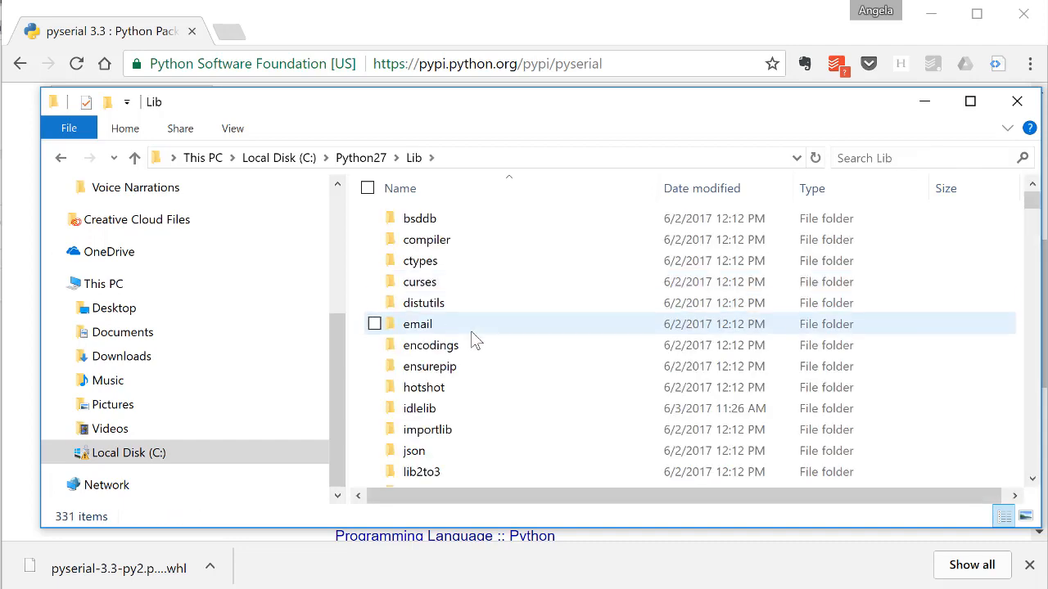
{"action": "scroll", "scroll_direction": "down", "scroll_amount": 3}
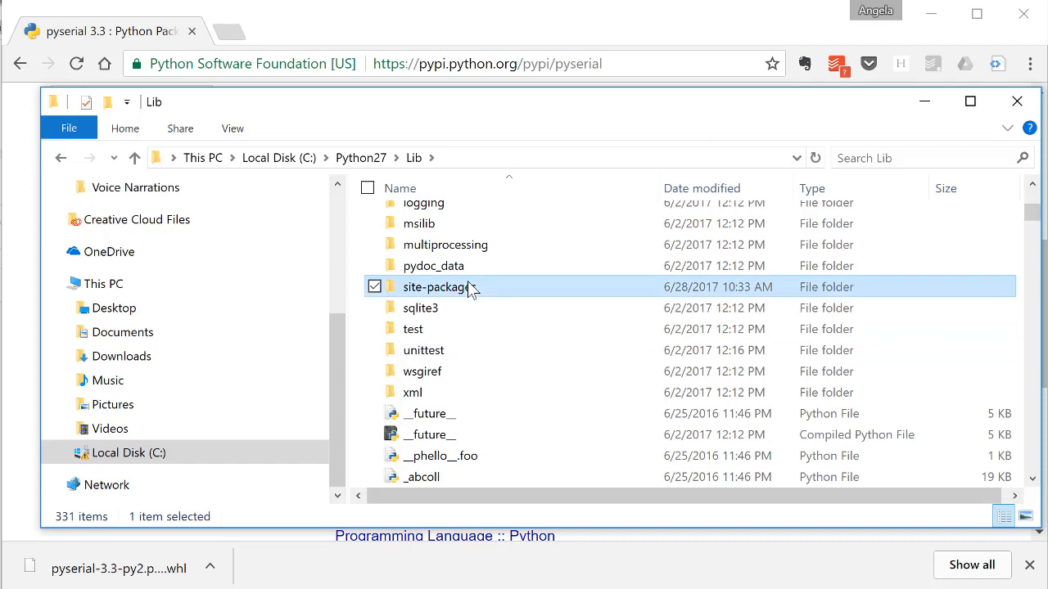
{"action": "double_click", "coordinate": [440, 287]}
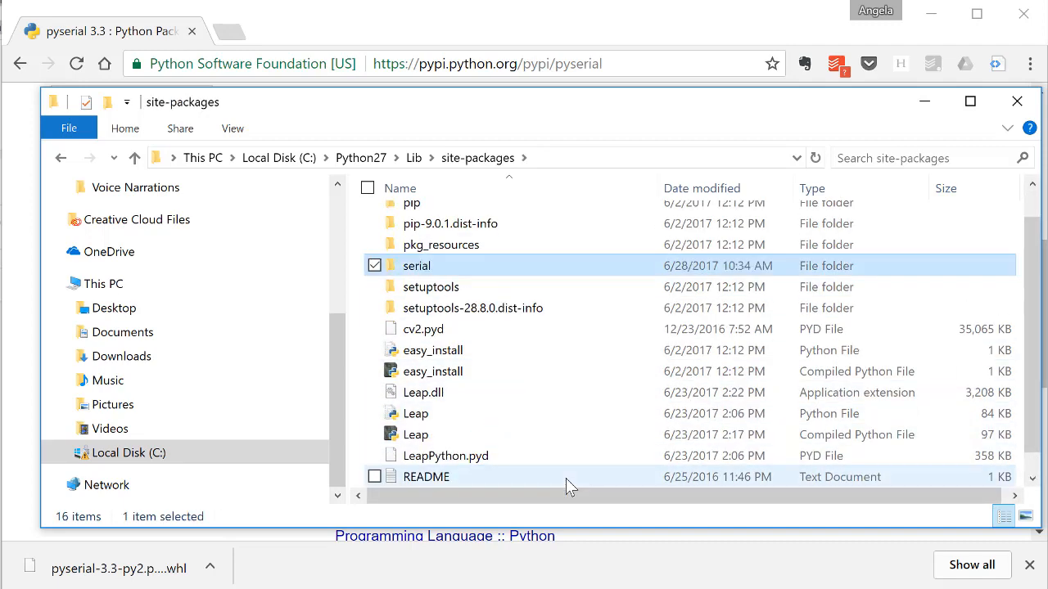
{"action": "mouse_move", "coordinate": [570, 488]}
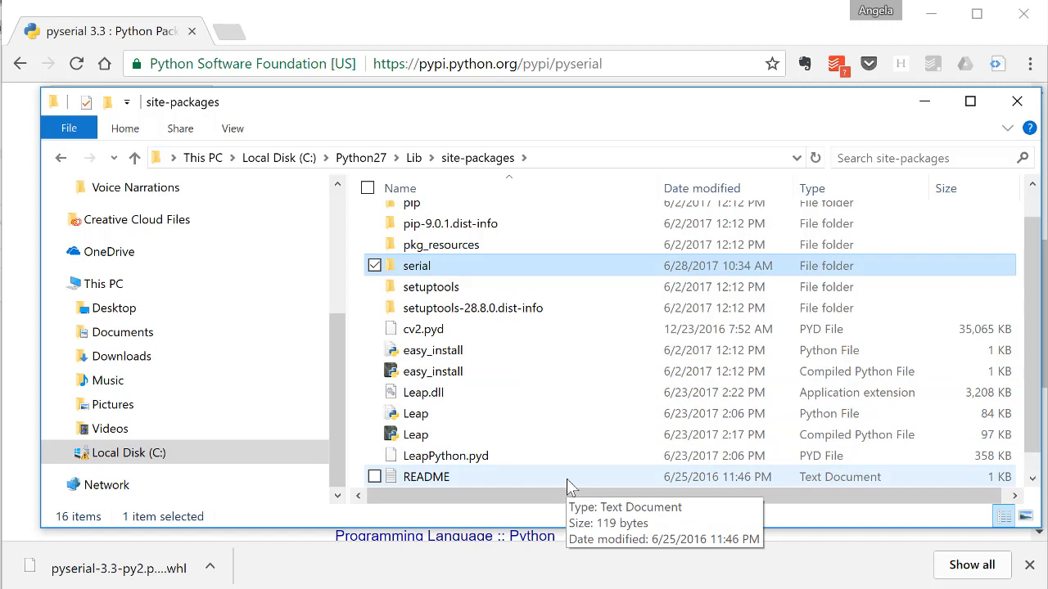
{"action": "mouse_move", "coordinate": [569, 488]}
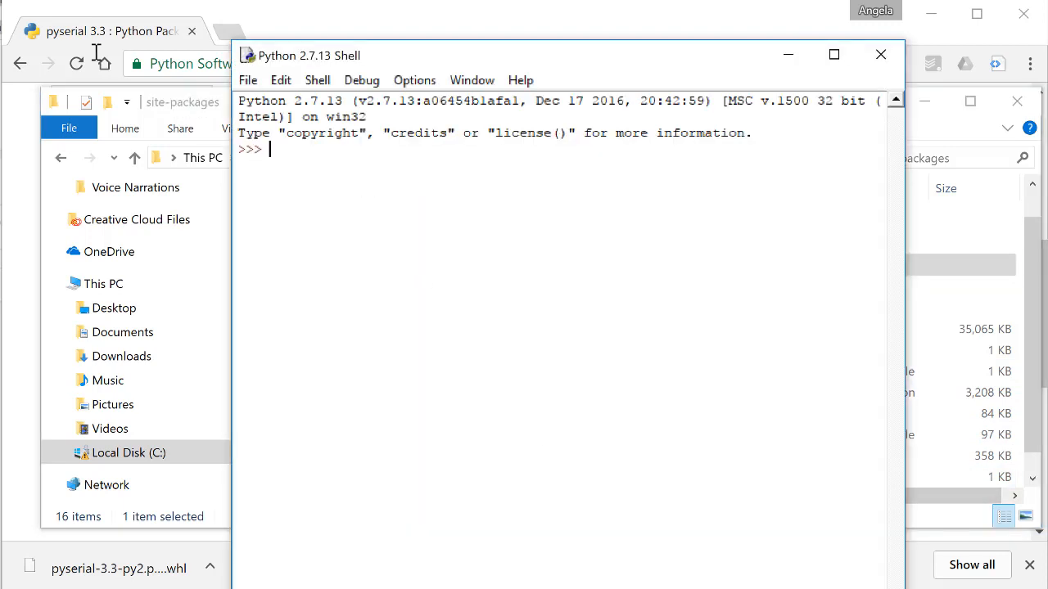
Run import serial in the Python 2.7 shell without error, then start a new blank script.
{"action": "type", "text": "import serial"}
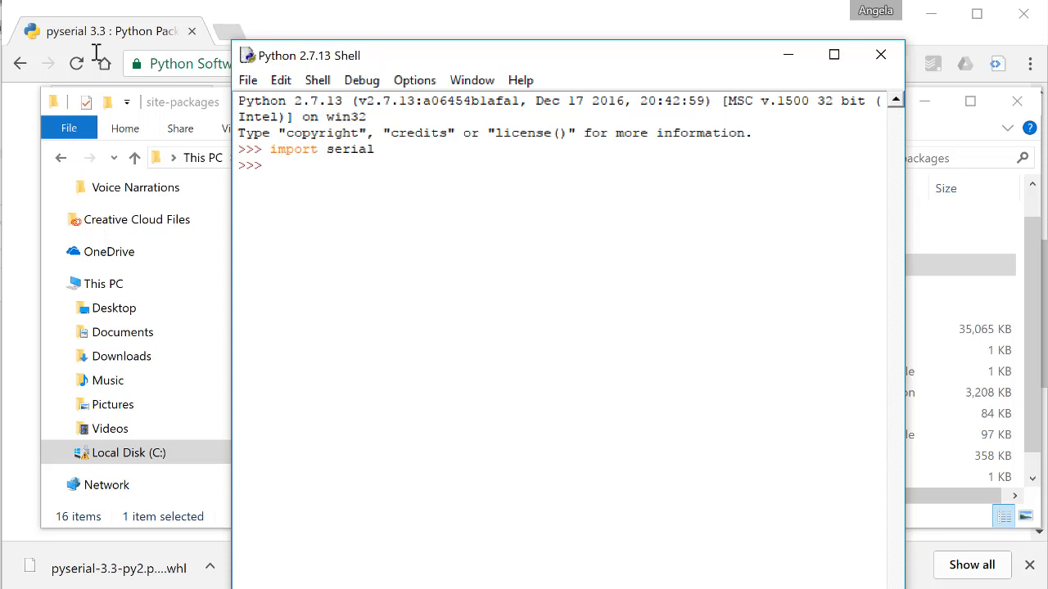
{"action": "mouse_move", "coordinate": [95, 52]}
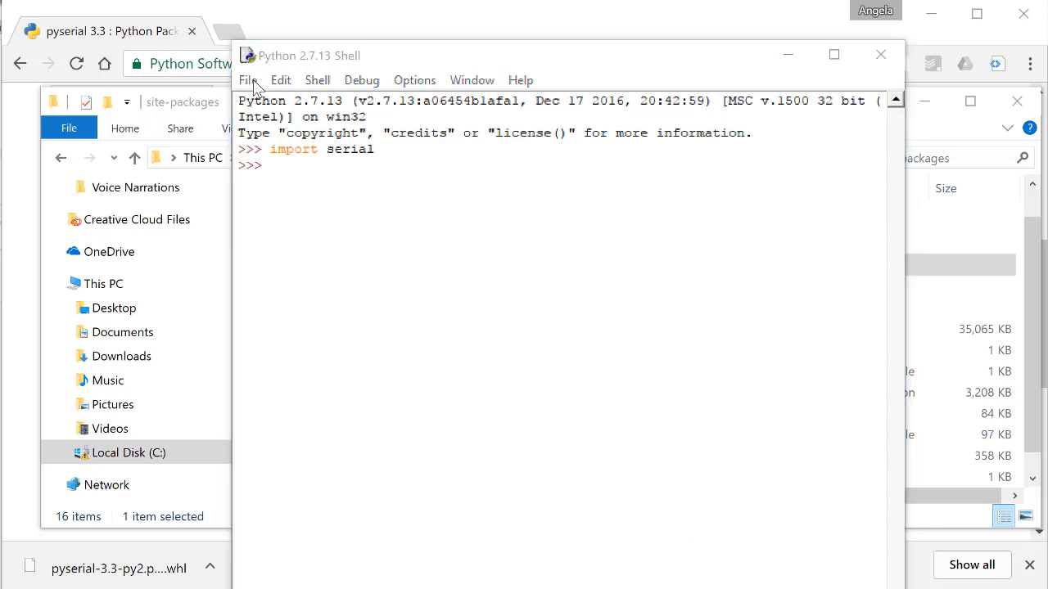
{"action": "left_click", "coordinate": [248, 78]}
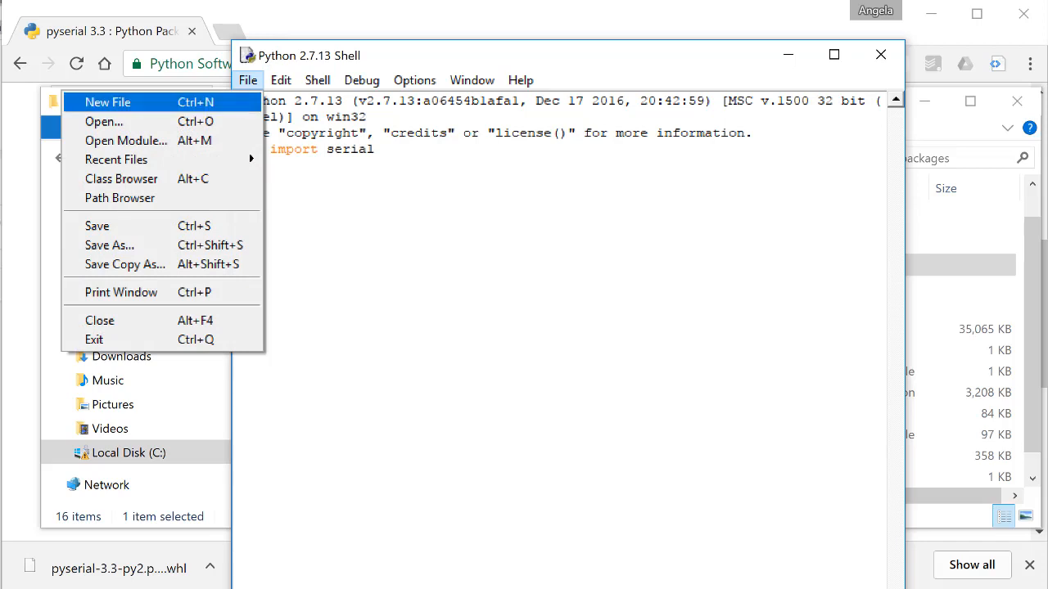
{"action": "left_click", "coordinate": [108, 101]}
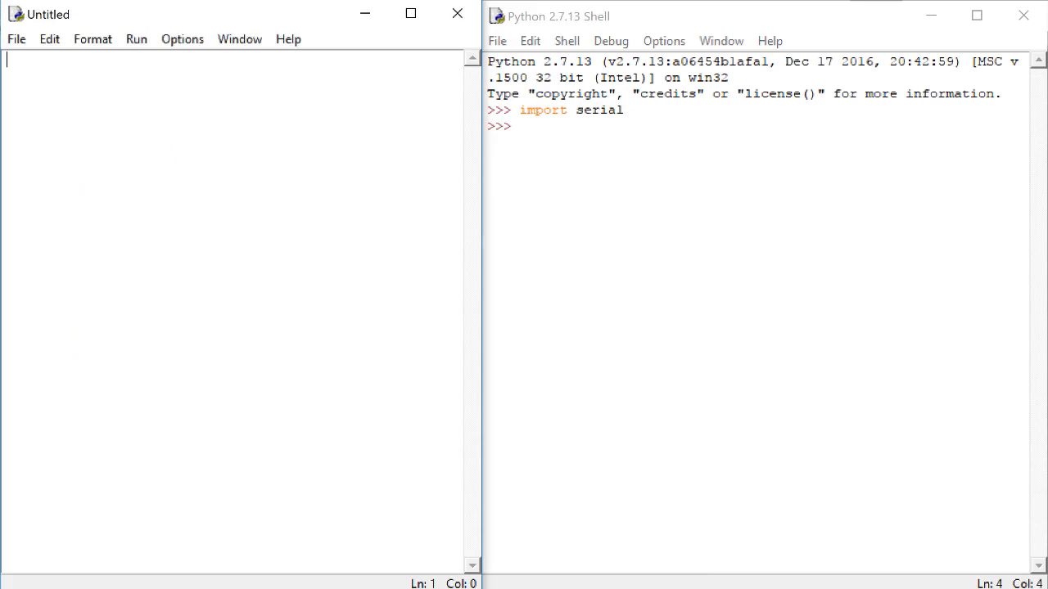
Write script lines importing serial, creating ser=serial.Serial() with baudrate 9600 and port 'COM1'.
{"action": "type", "text": "import serial"}
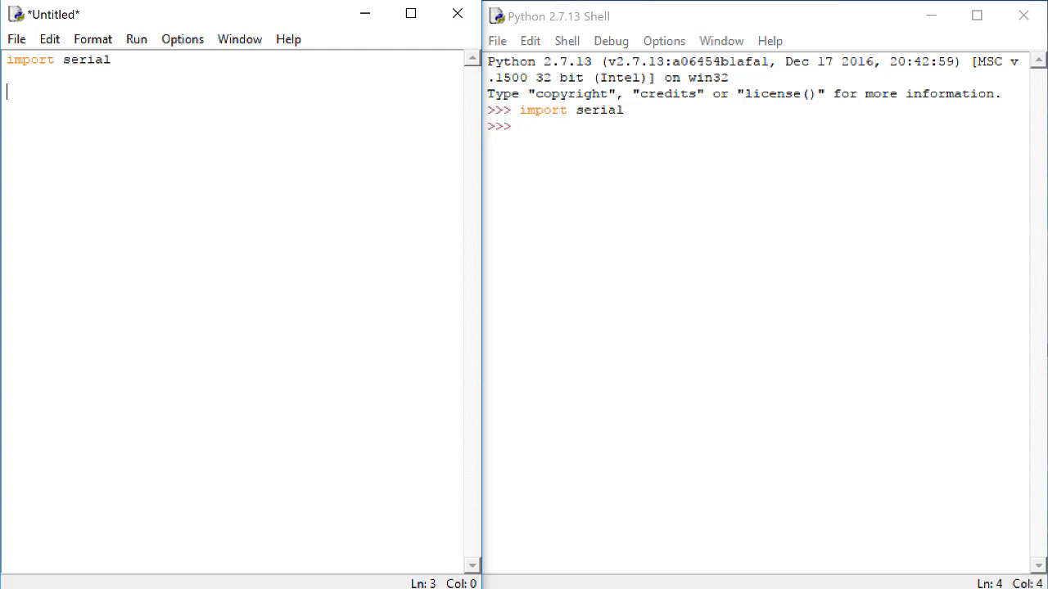
{"action": "type", "text": "ser="}
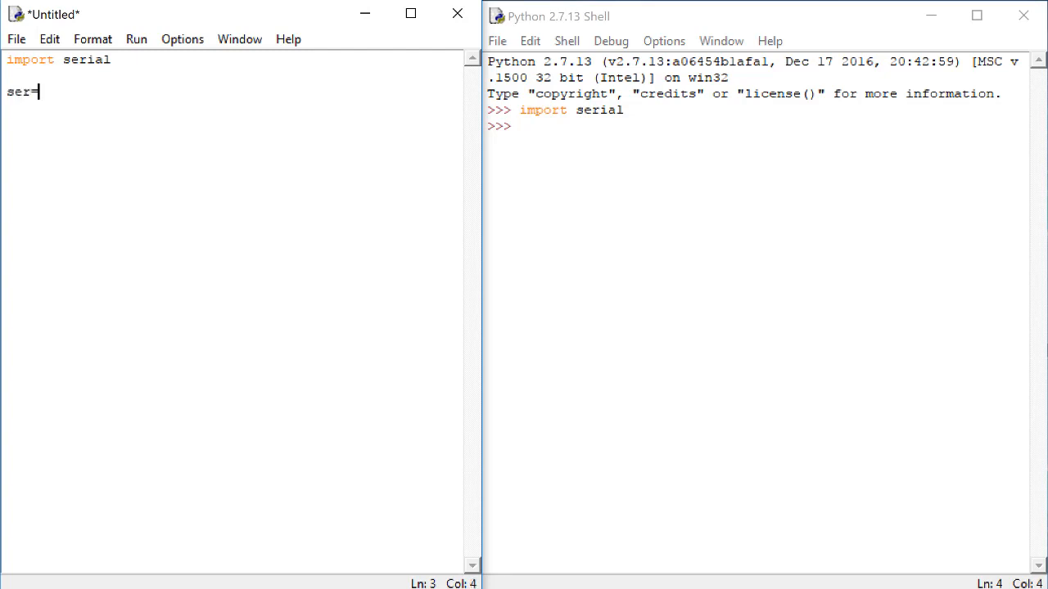
{"action": "type", "text": "serial.Se"}
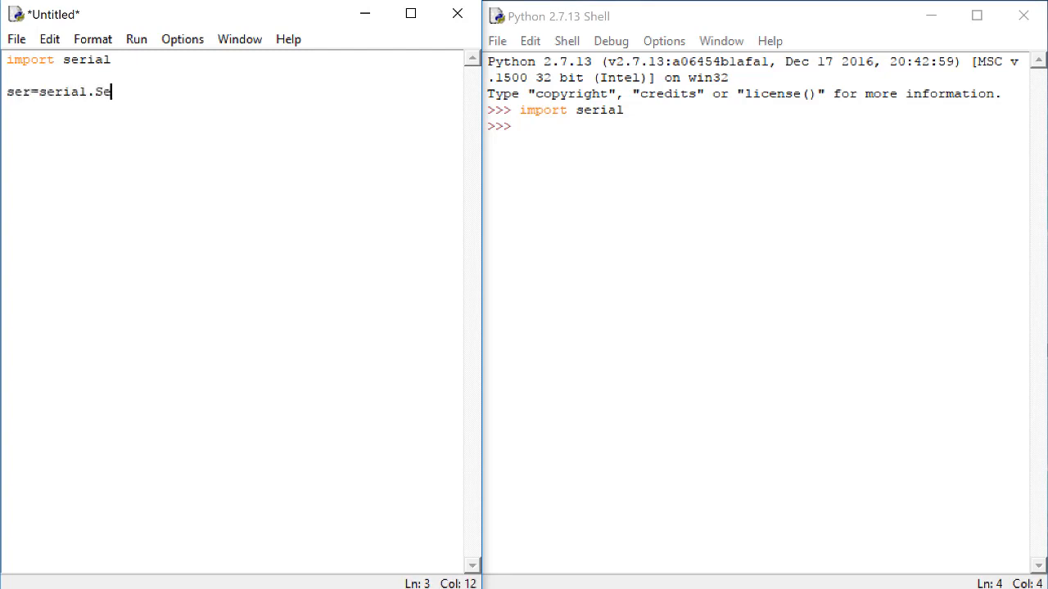
{"action": "type", "text": "rial()"}
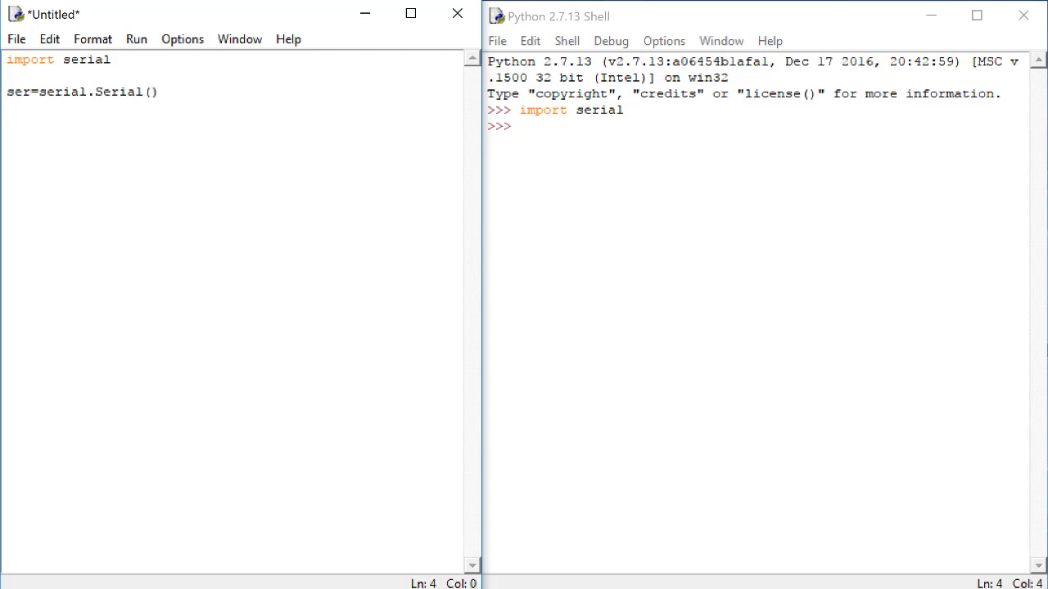
{"action": "type", "text": "ser."}
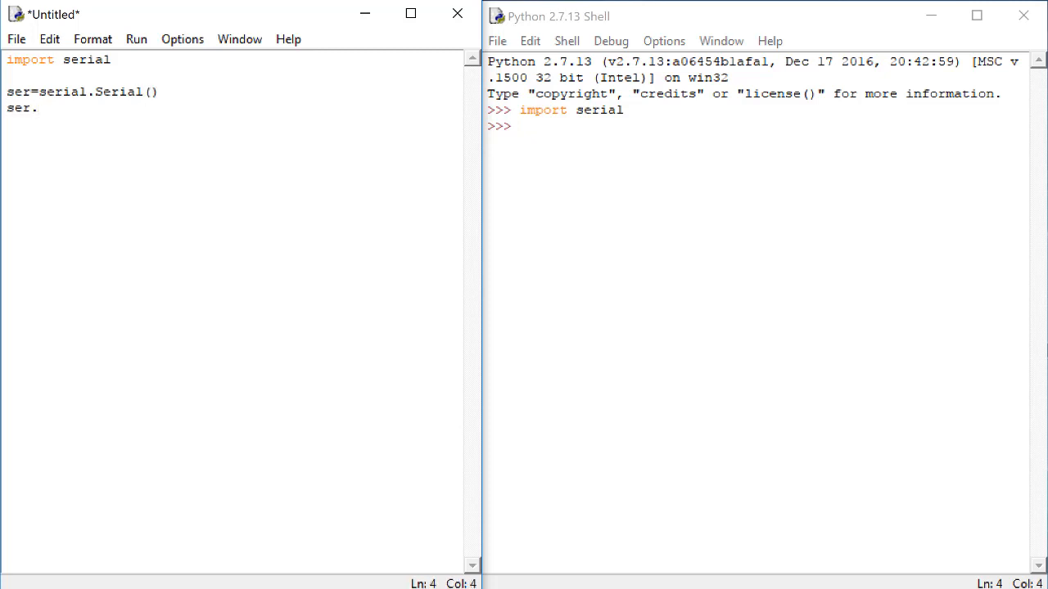
{"action": "type", "text": "baudrate"}
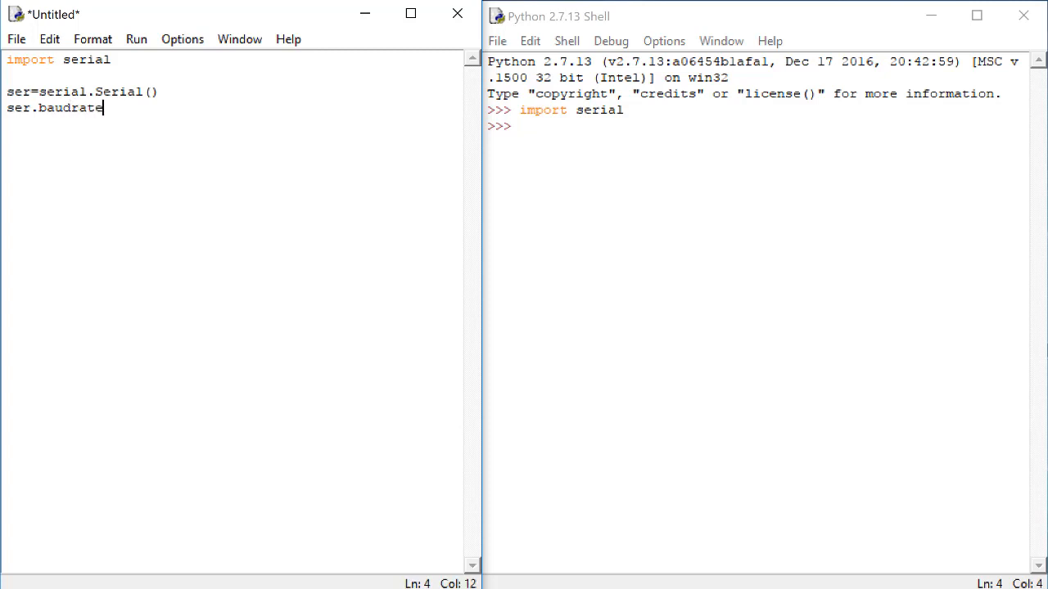
{"action": "type", "text": "="}
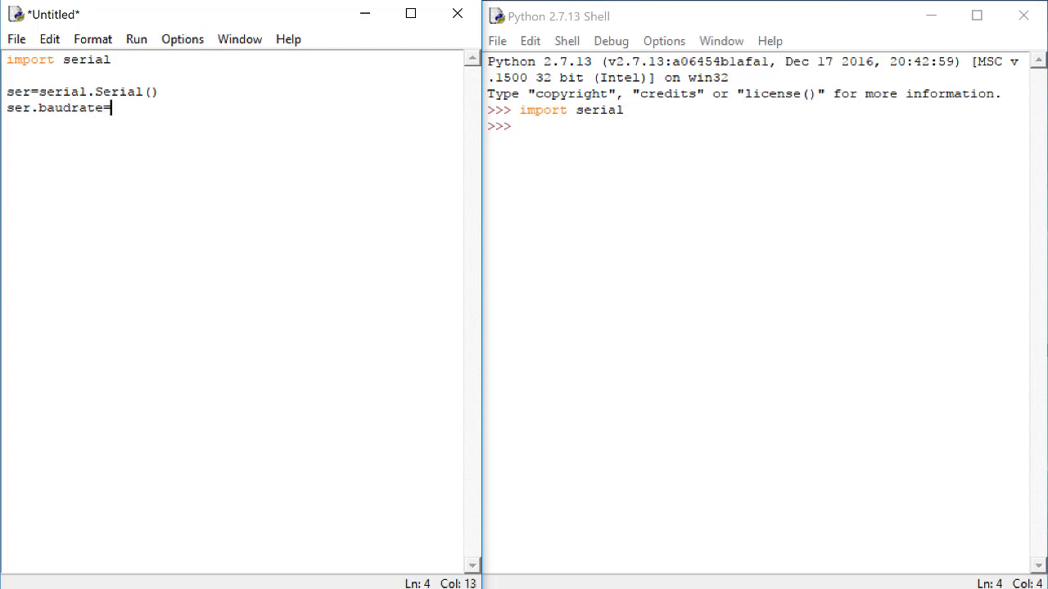
{"action": "type", "text": "9600"}
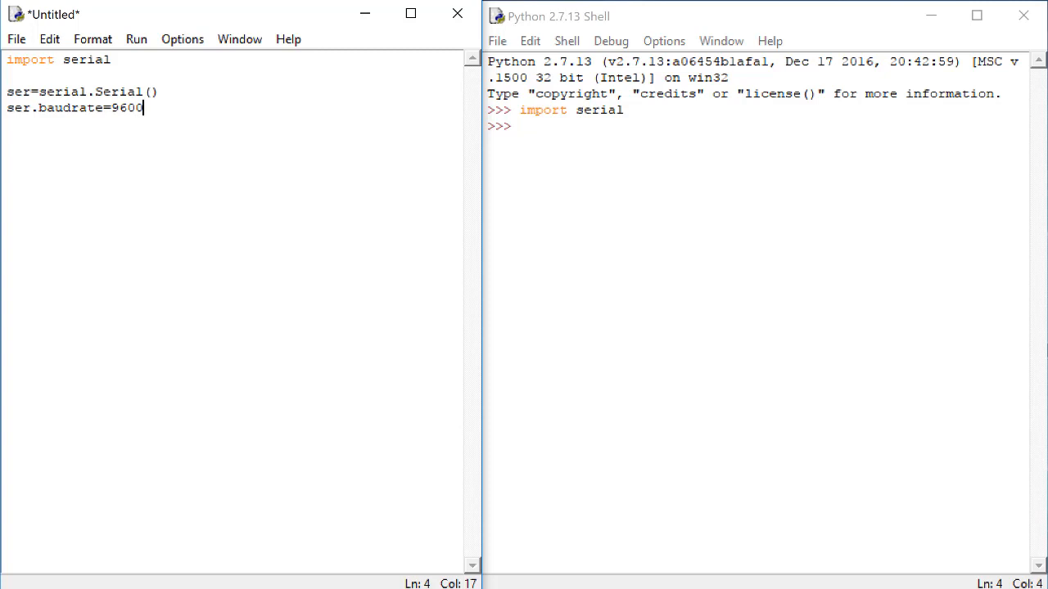
{"action": "type", "text": "ser"}
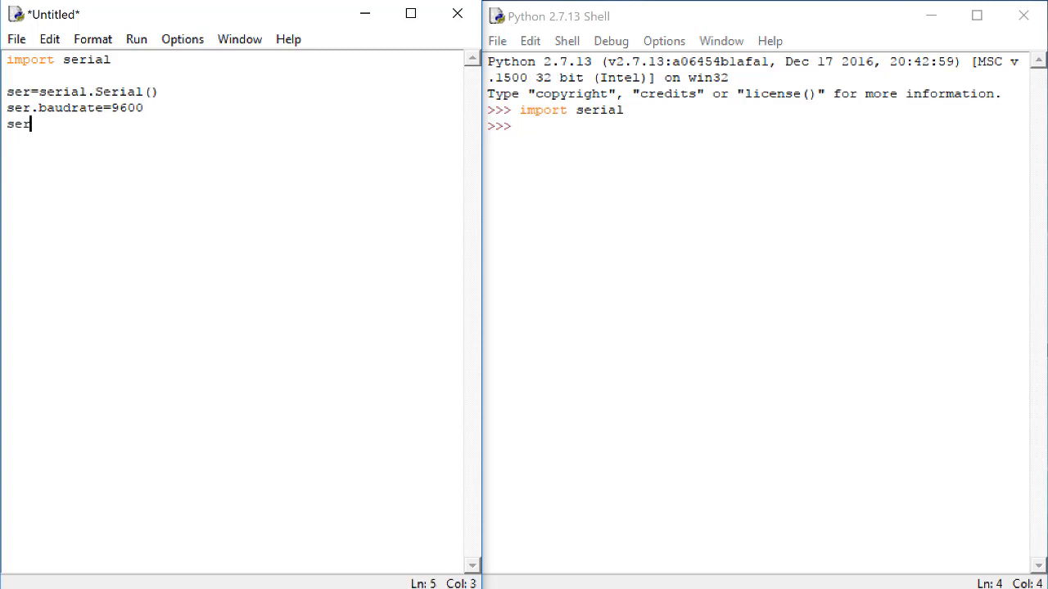
{"action": "type", "text": "."}
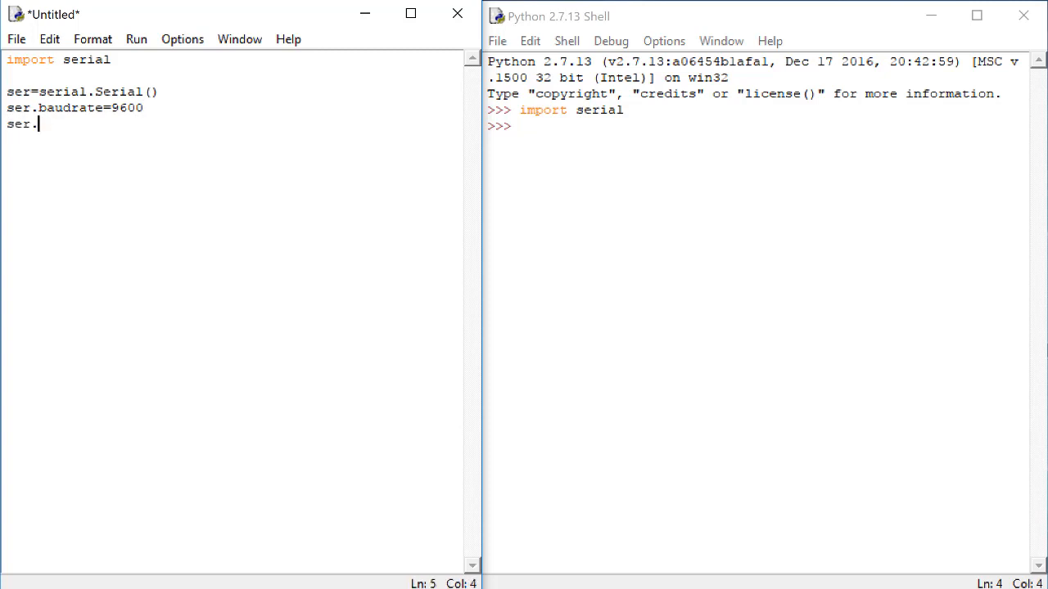
{"action": "type", "text": "port='"}
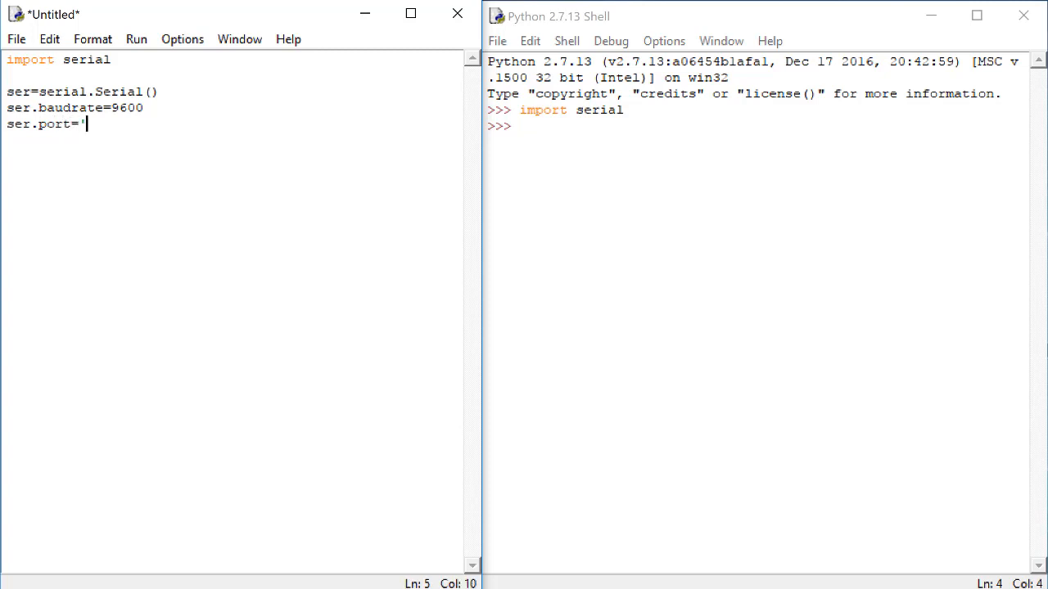
{"action": "type", "text": "COM1"}
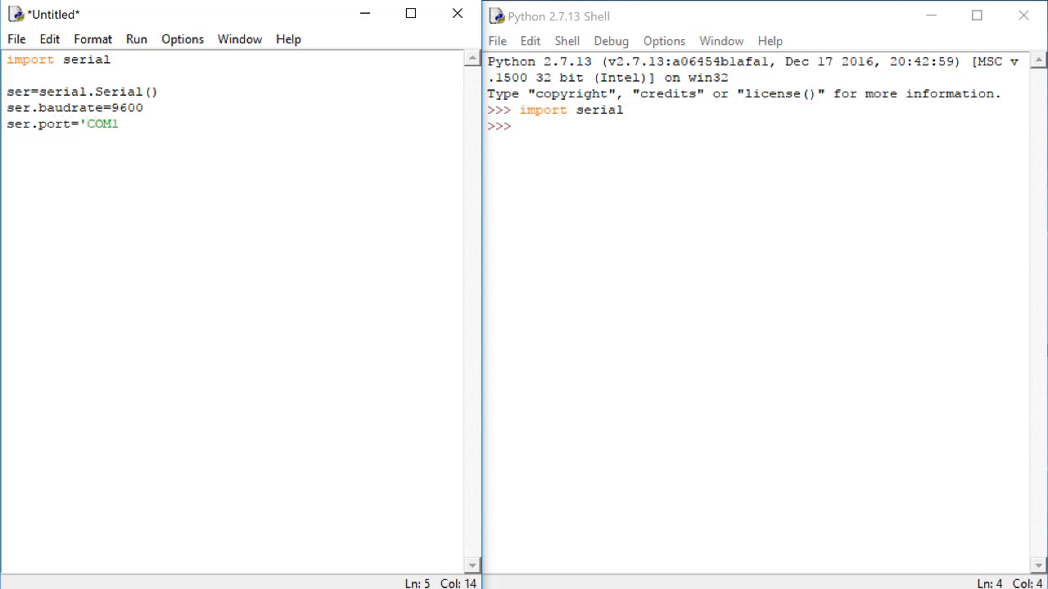
{"action": "type", "text": "'"}
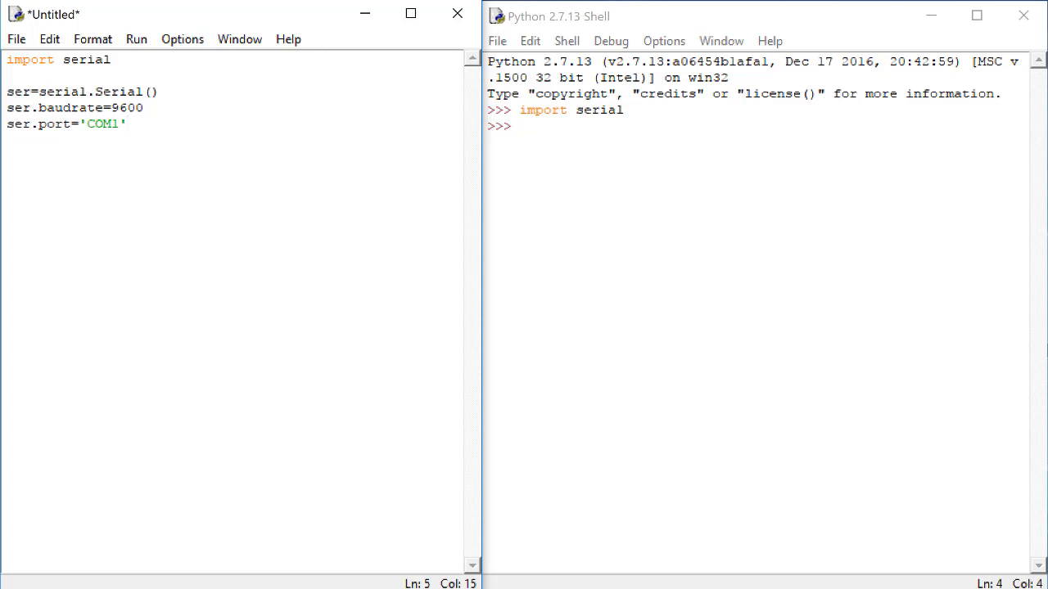
Add ser.open(), ser.write(b'10') and ser.close() to the script.
{"action": "type", "text": "ser.open("}
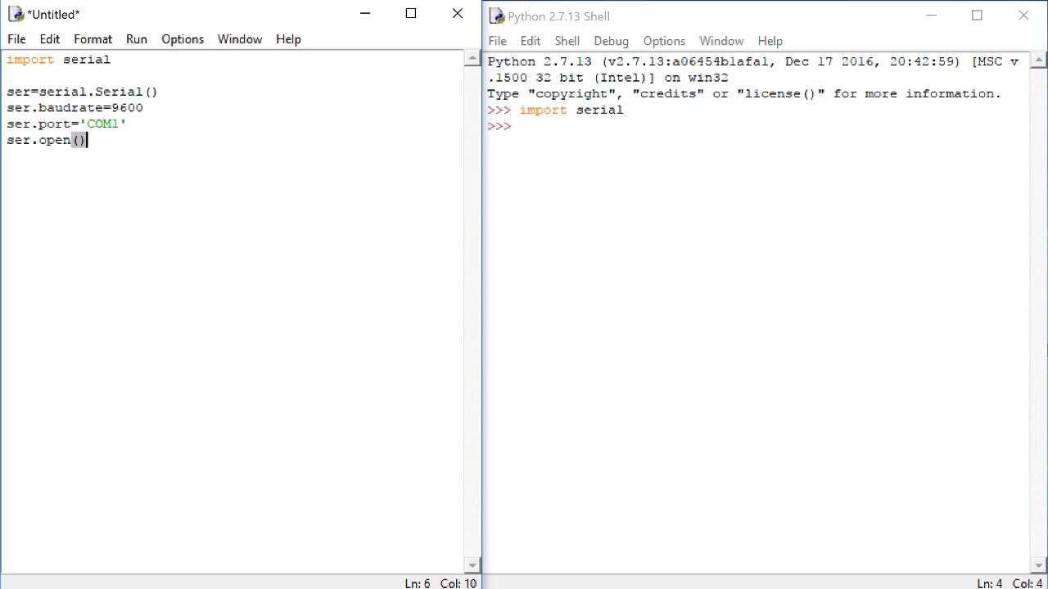
{"action": "type", "text": "ser"}
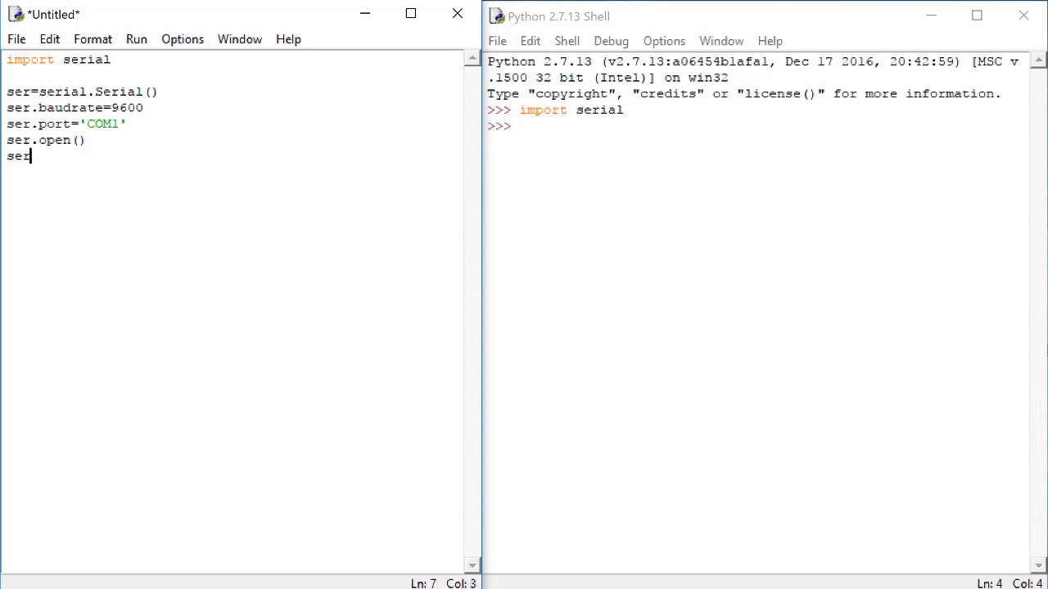
{"action": "type", "text": ".close()"}
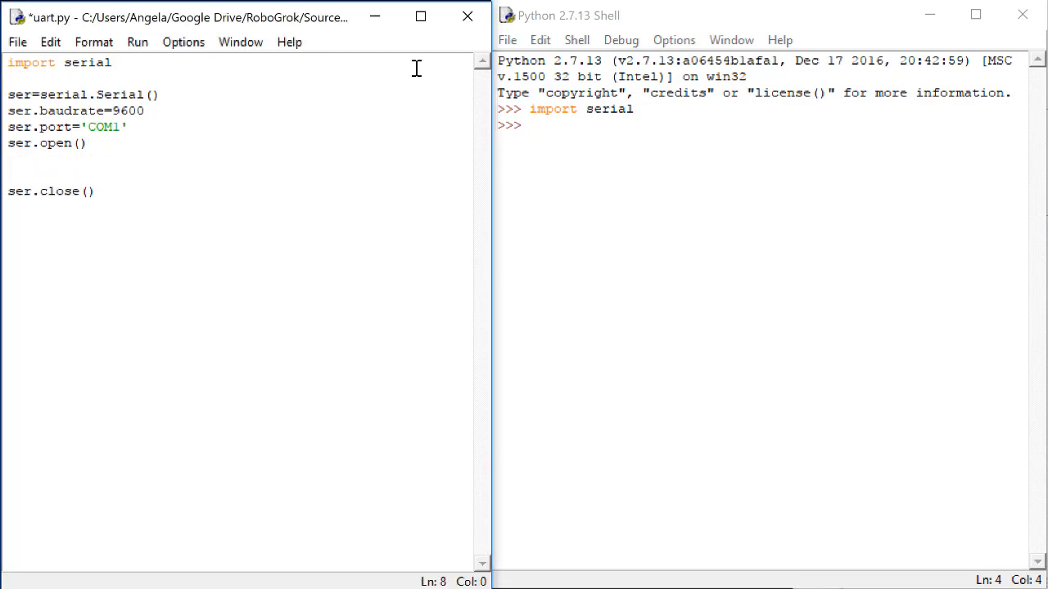
{"action": "type", "text": "#send value her"}
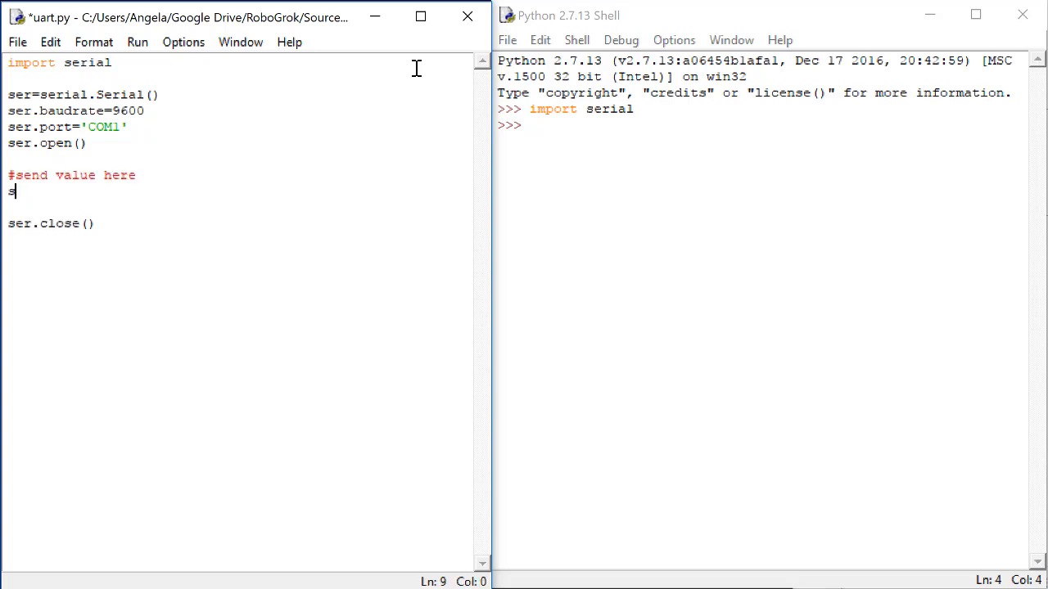
{"action": "type", "text": "er.write"}
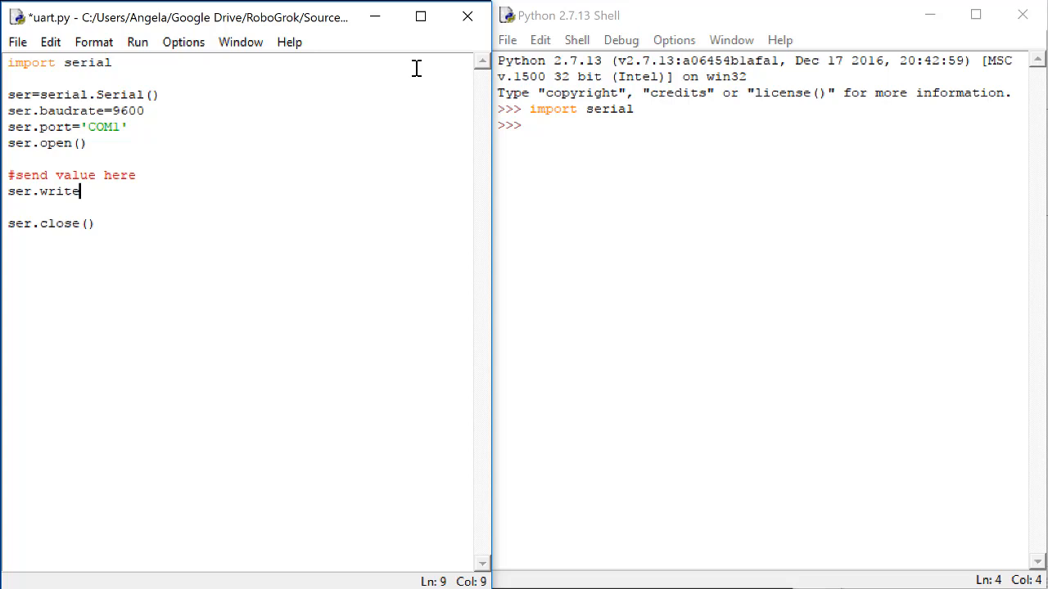
{"action": "type", "text": "("}
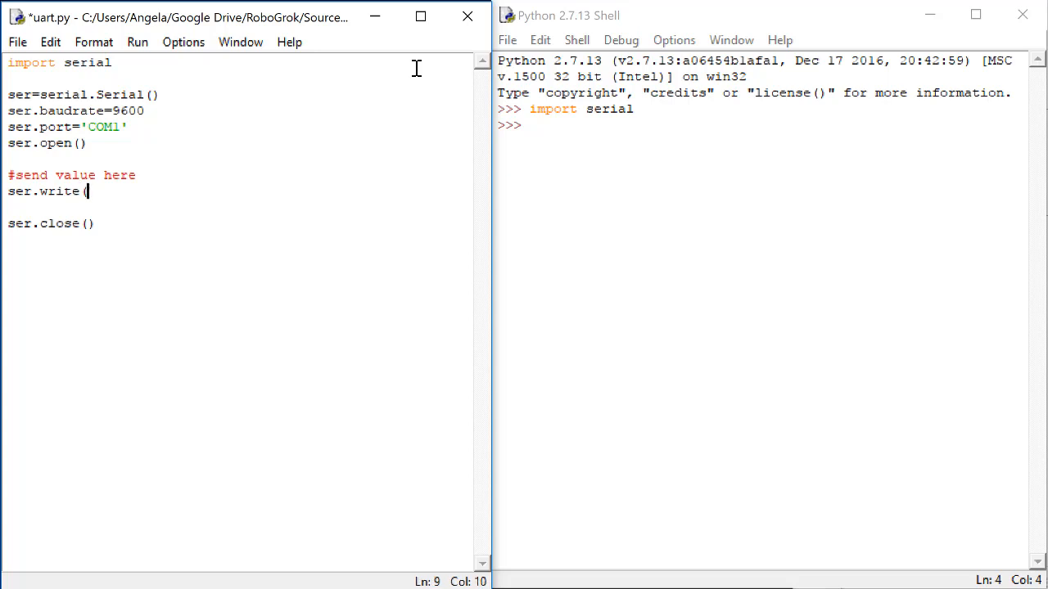
{"action": "type", "text": "b'10'"}
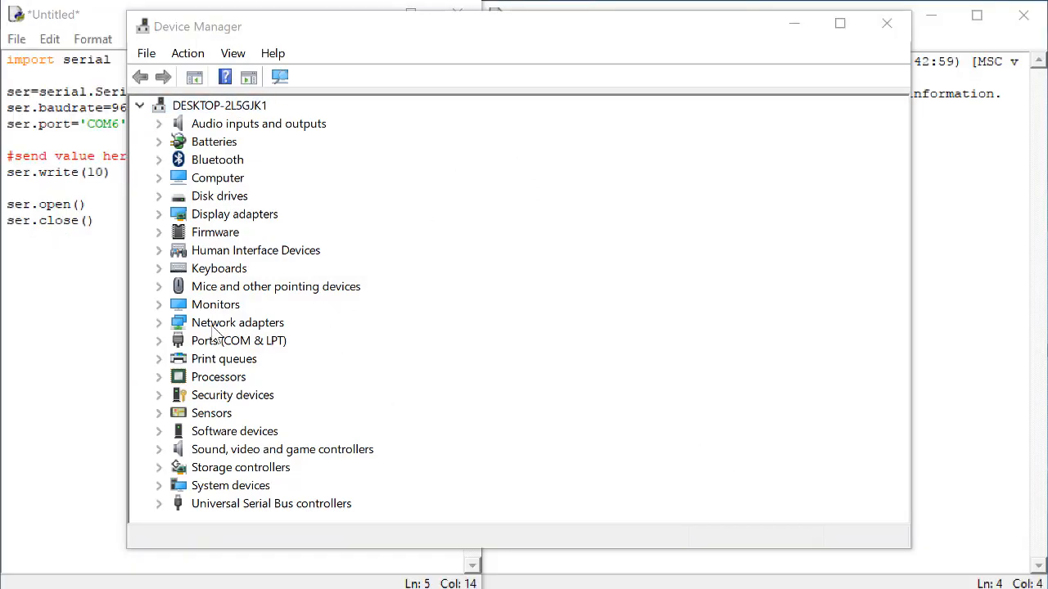
Expand Ports (COM & LPT) to find KitProg USB-UART on COM3.
{"action": "left_click", "coordinate": [159, 341]}
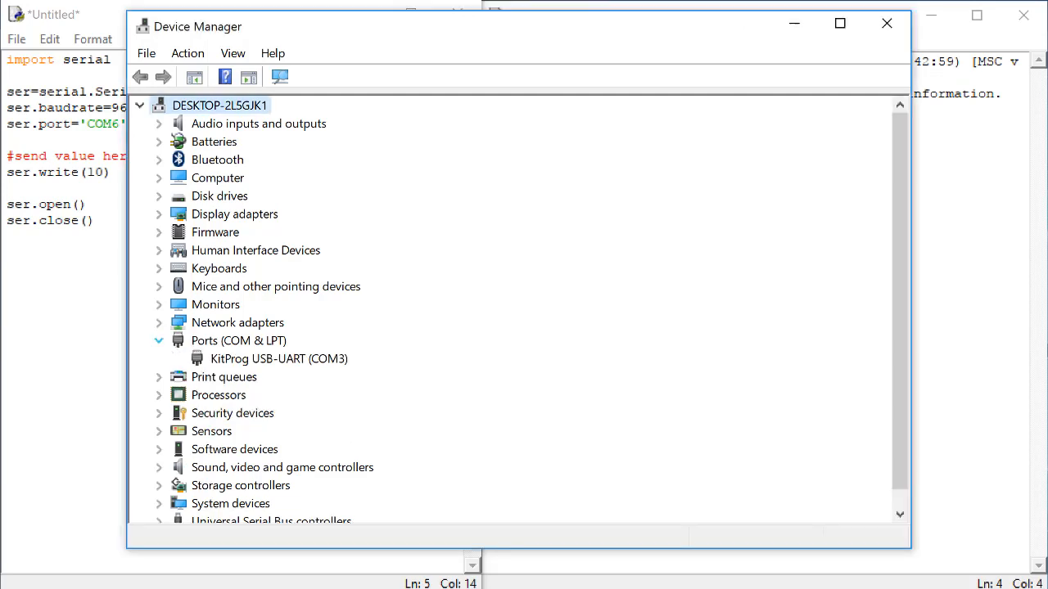
{"action": "mouse_move", "coordinate": [190, 352]}
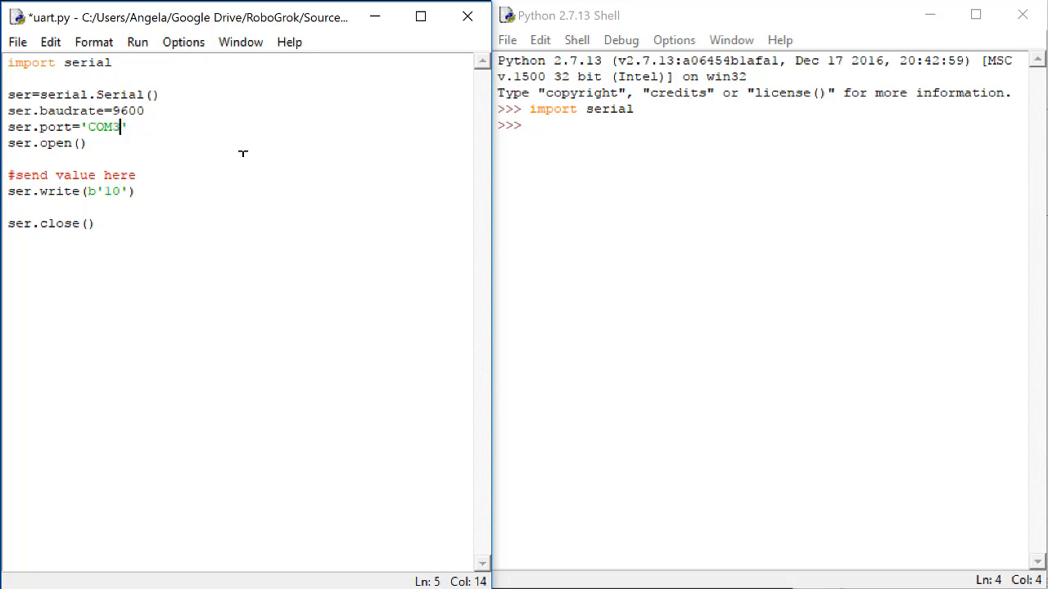
With ser.port changed to 'COM3', bring up the Run menu for uart.py.
{"action": "left_click", "coordinate": [137, 43]}
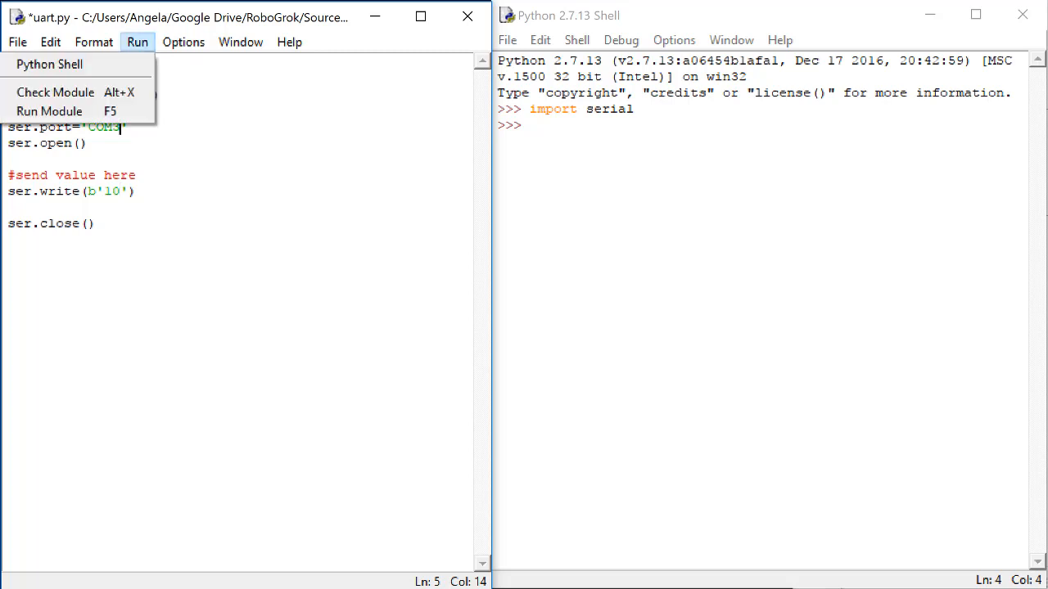
{"action": "mouse_move", "coordinate": [49, 111]}
{"action": "type", "text": "i"}
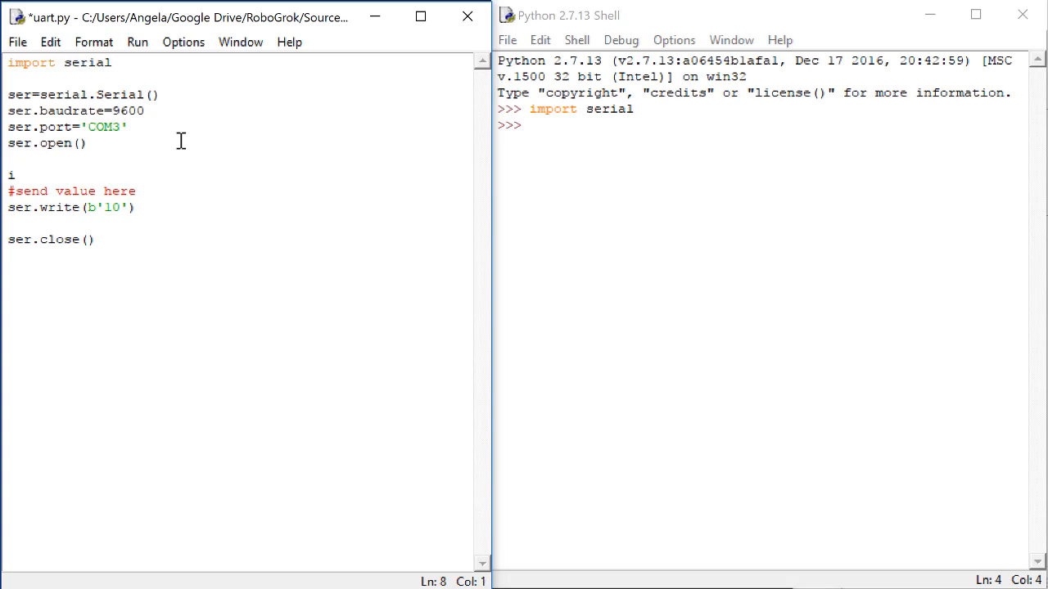
Set i=bytearray([10]), pass i to ser.write, and run the module so the LCD shows 10.
{"action": "type", "text": "=b"}
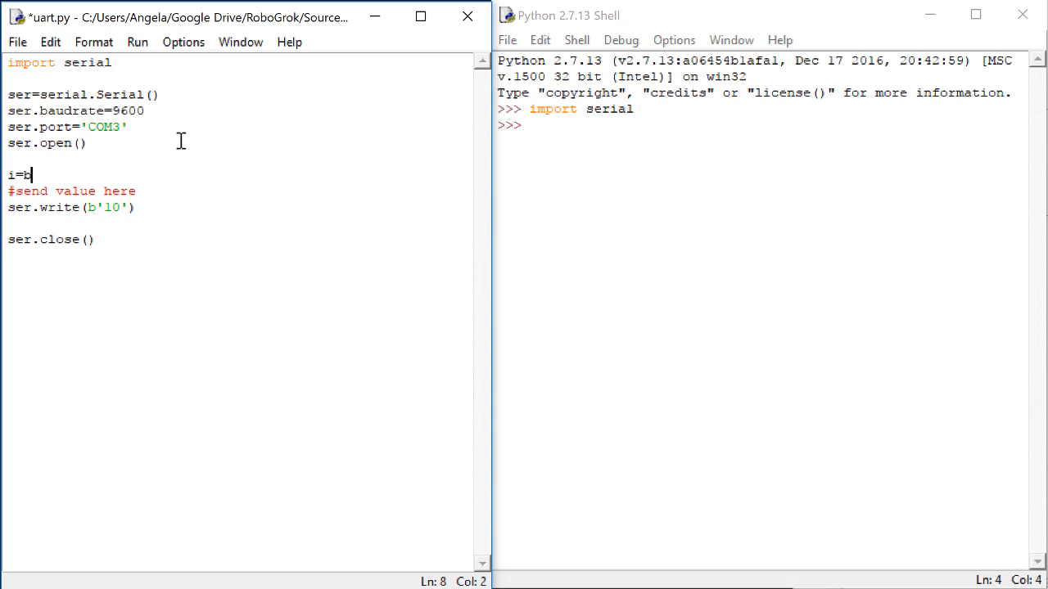
{"action": "type", "text": "ytearray"}
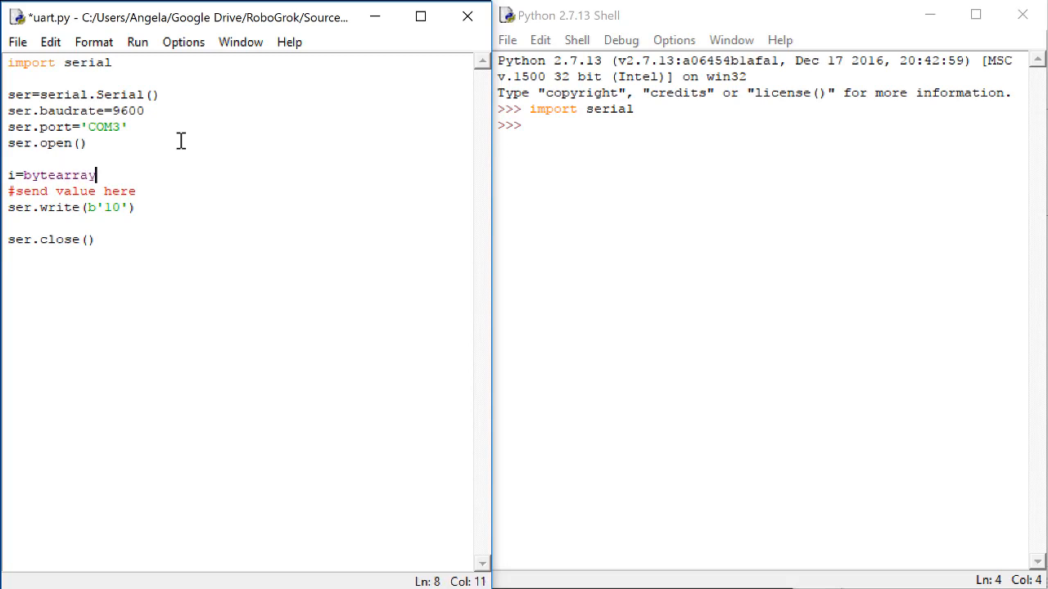
{"action": "type", "text": "([10"}
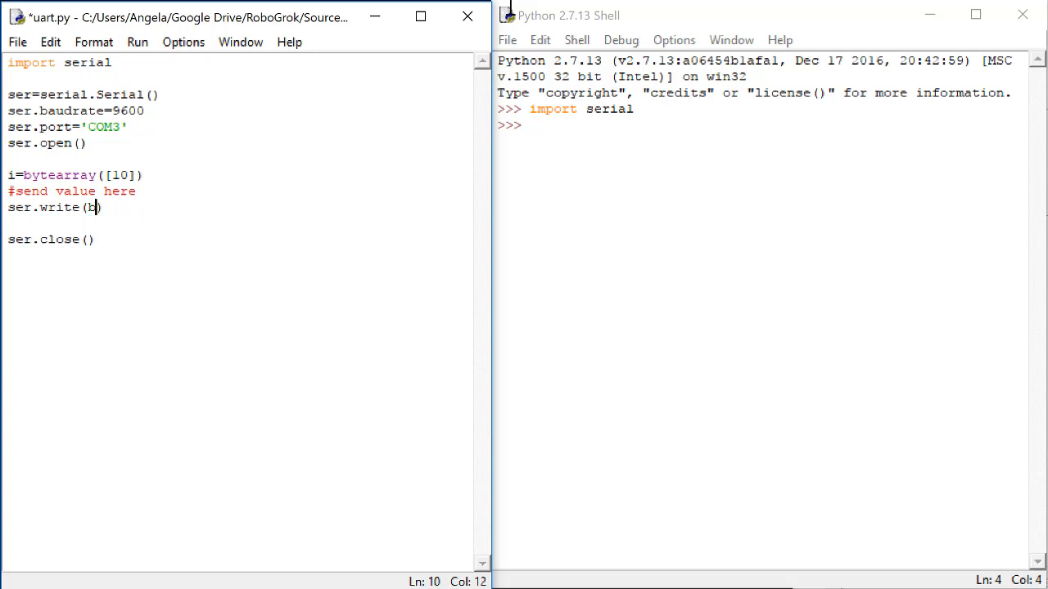
{"action": "type", "text": "i"}
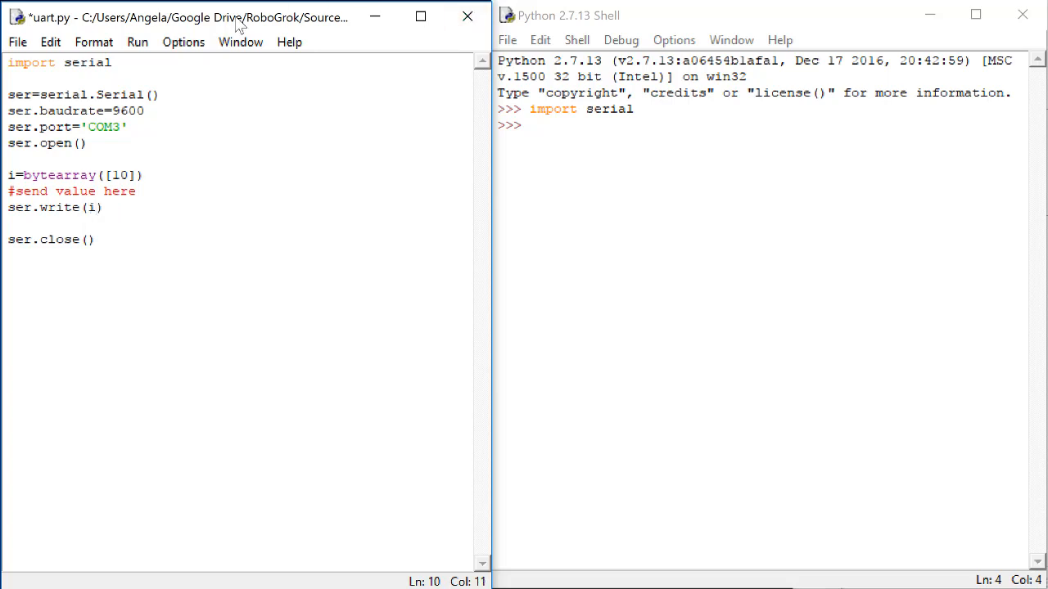
{"action": "left_click", "coordinate": [138, 43]}
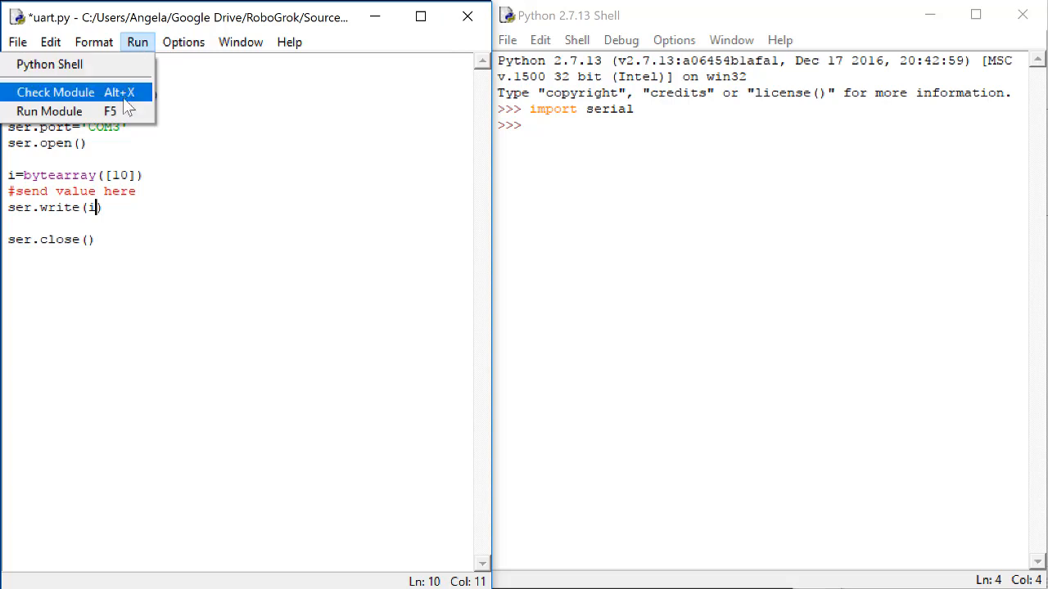
{"action": "mouse_move", "coordinate": [50, 111]}
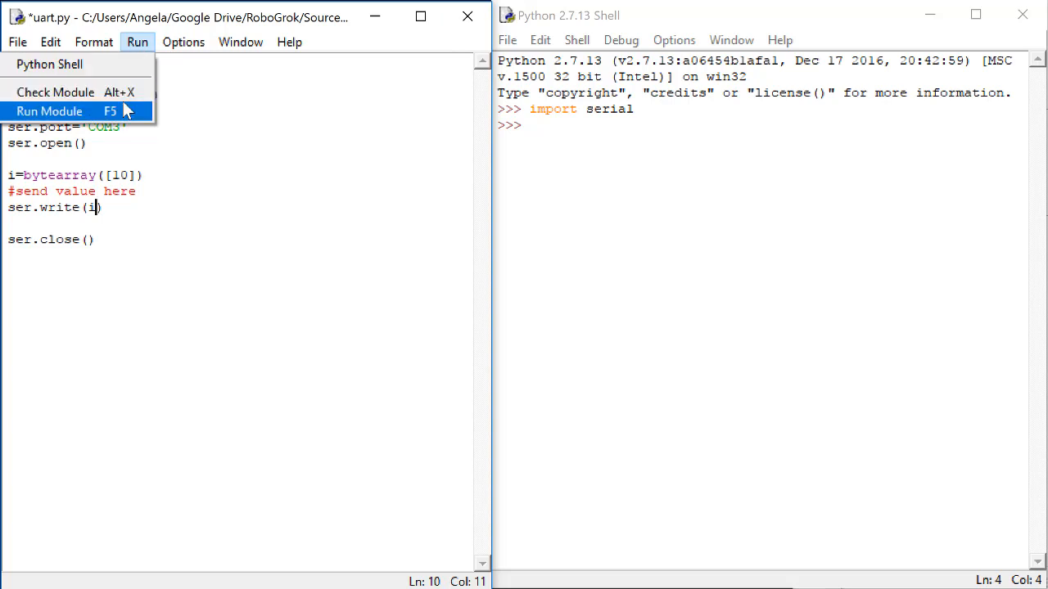
{"action": "left_click", "coordinate": [50, 111]}
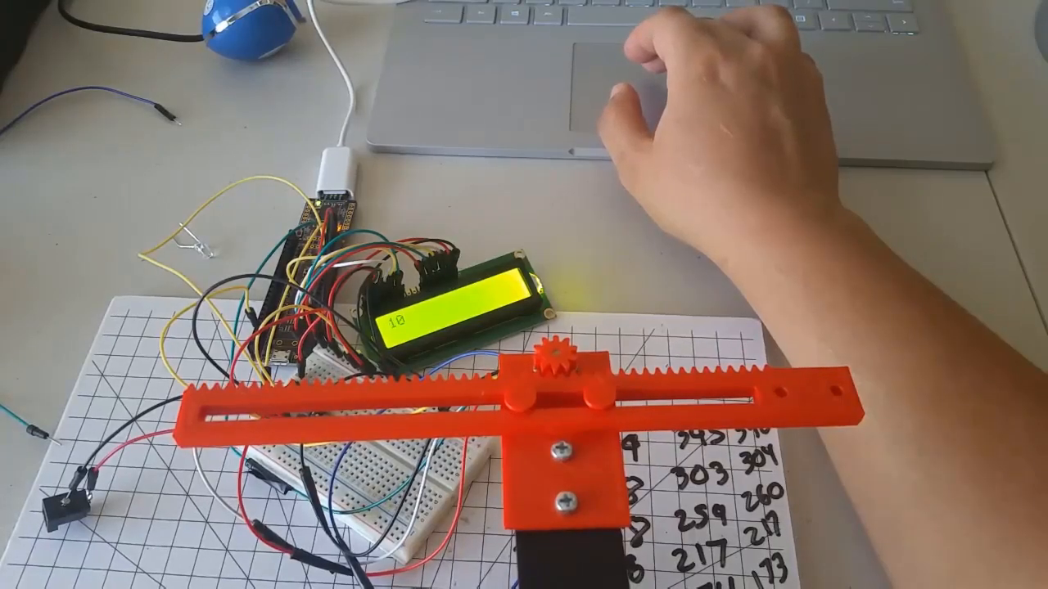